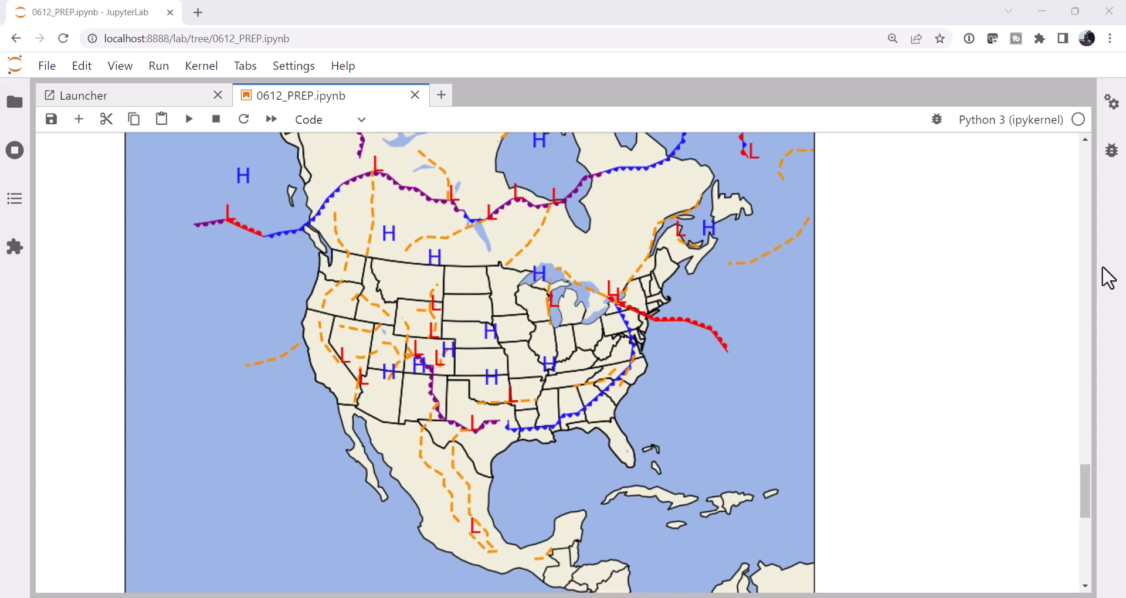
Scroll the 0612.ipynb notebook down to the Current Low and High Strengths histogram.
scroll(down, 3)
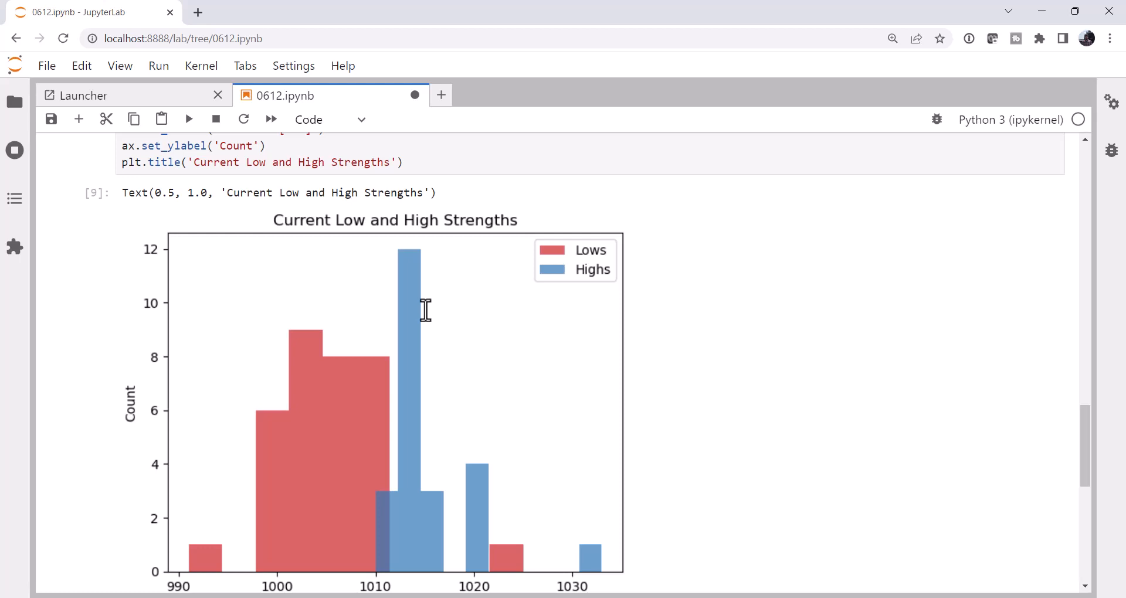
Scroll past the pressure histogram to the empty code cell at the bottom.
scroll(down, 3)
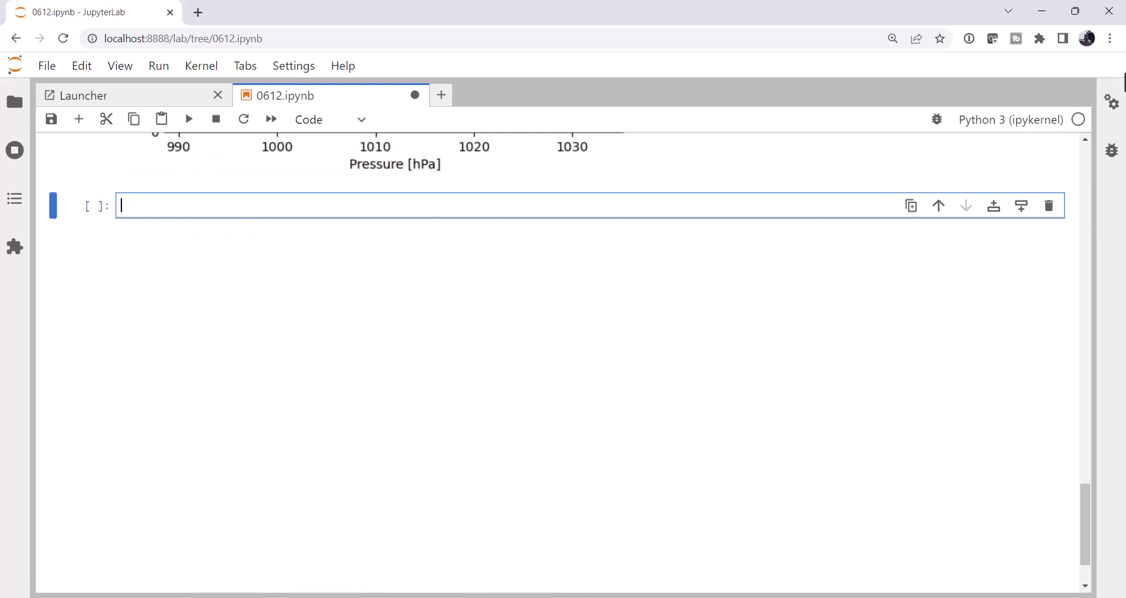
Import cartopy.crs as ccrs and cartopy.feature as cfeature.
text(import ca)
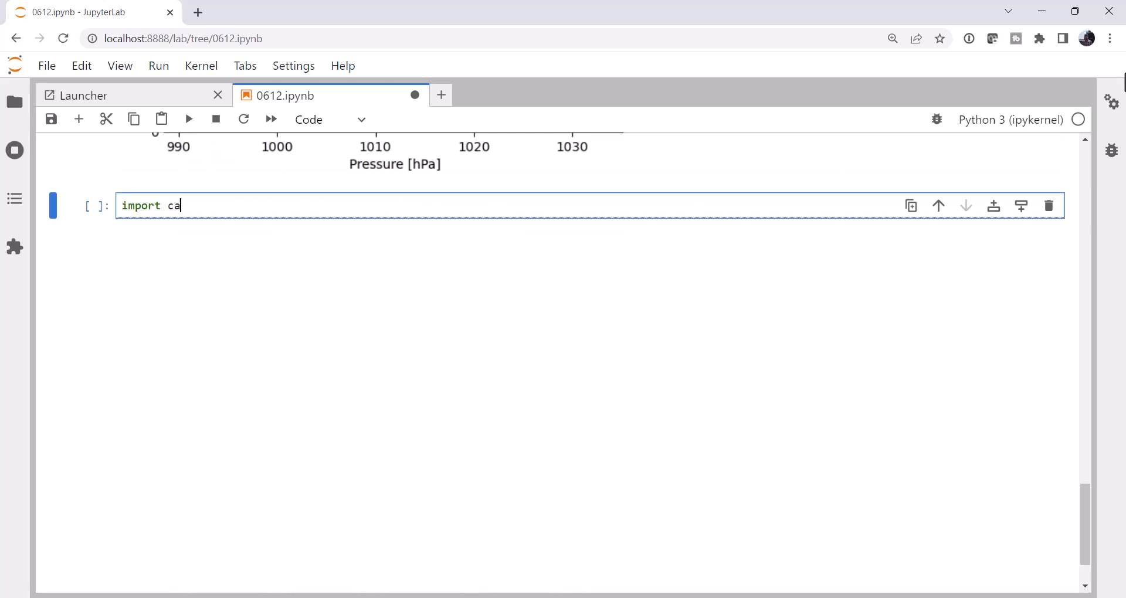
text(rtopy.crs as c)
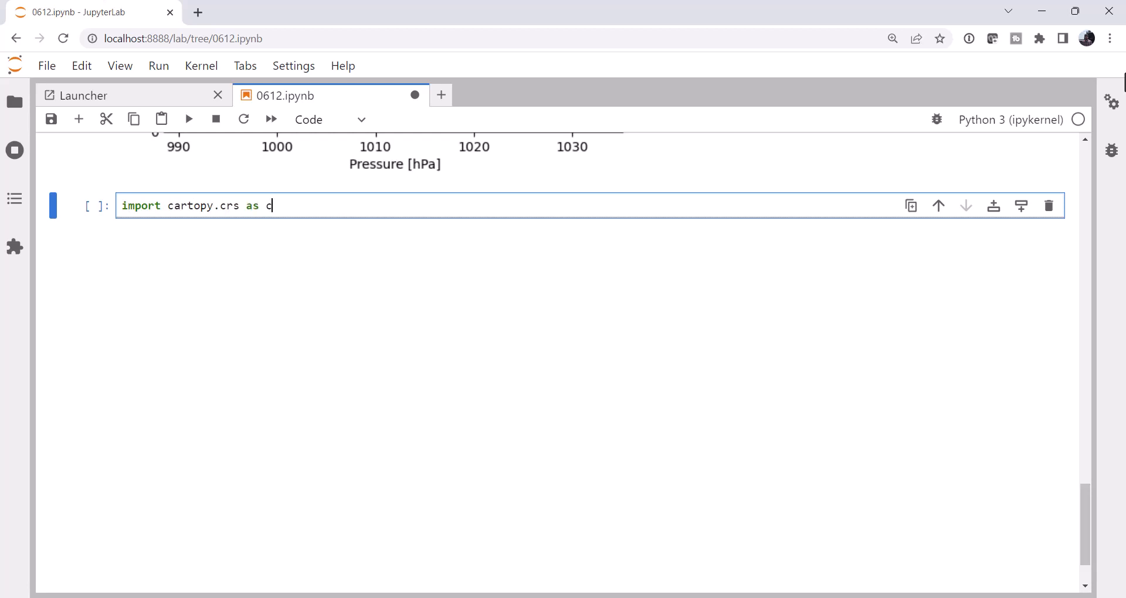
text(crs)
text(import cartopy.feat)
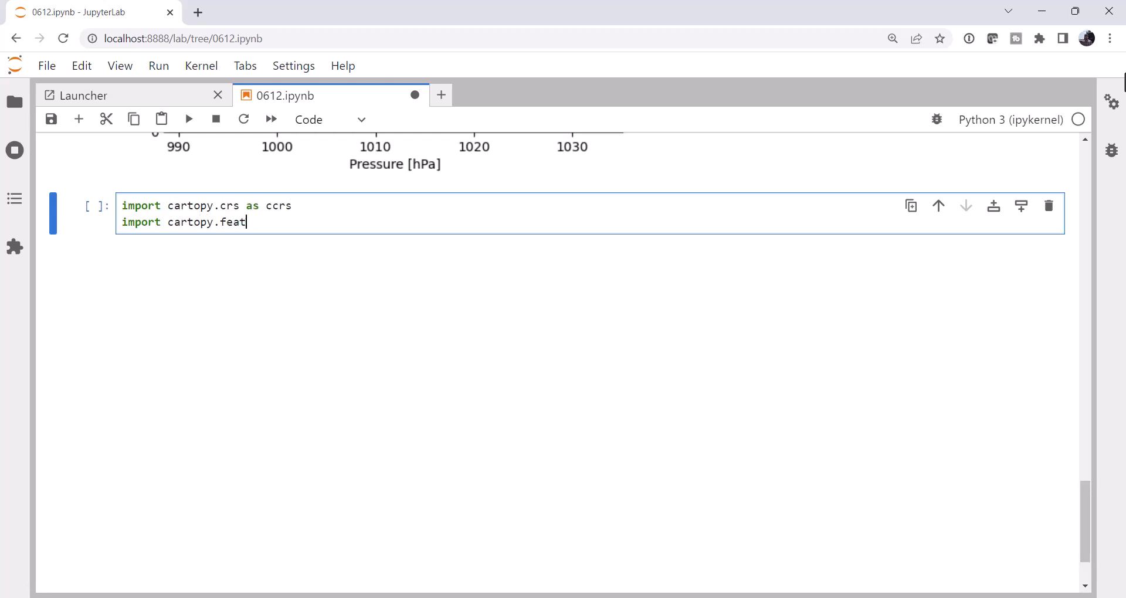
text(ure as cfeat)
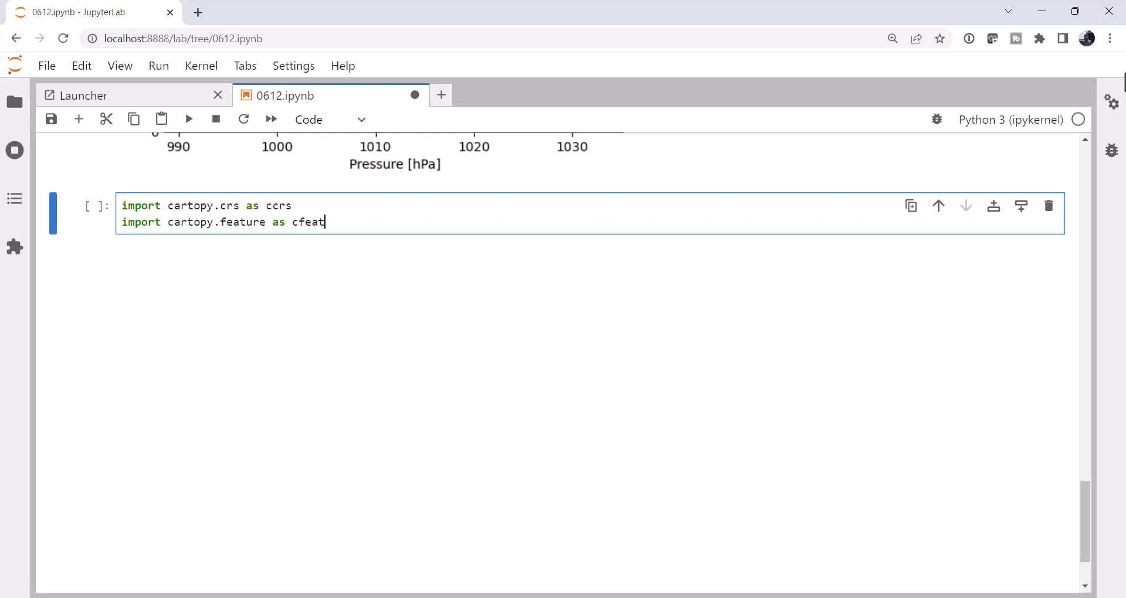
text(ure)
text(from metpy.p)
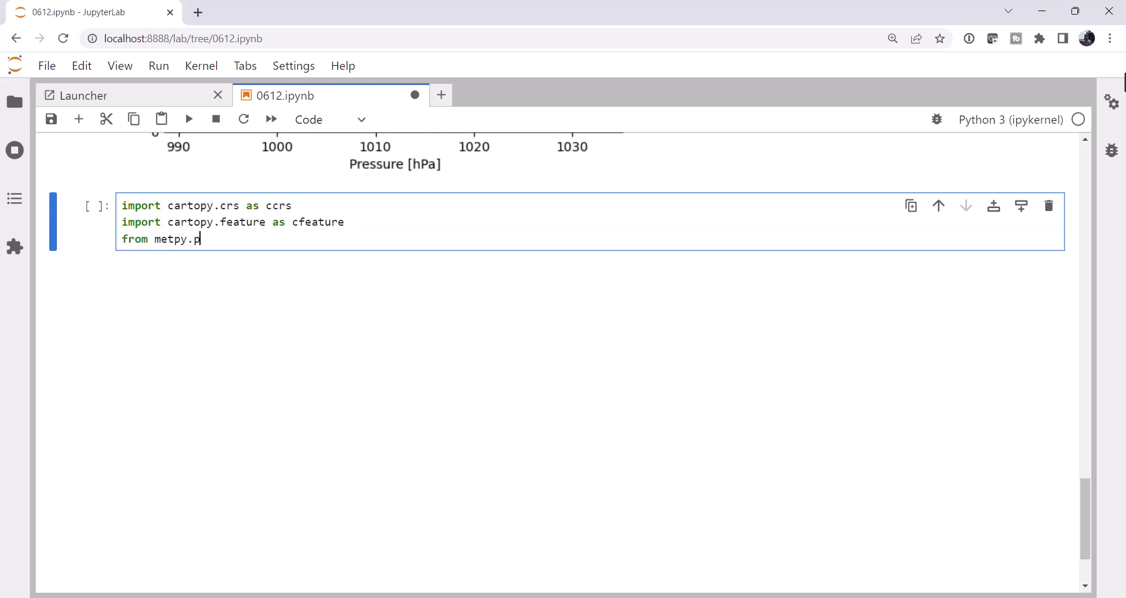
Import ColdFront, WarmFront, OccludedFront and StationaryFront from metpy.plots, then run the cell.
text(lots im)
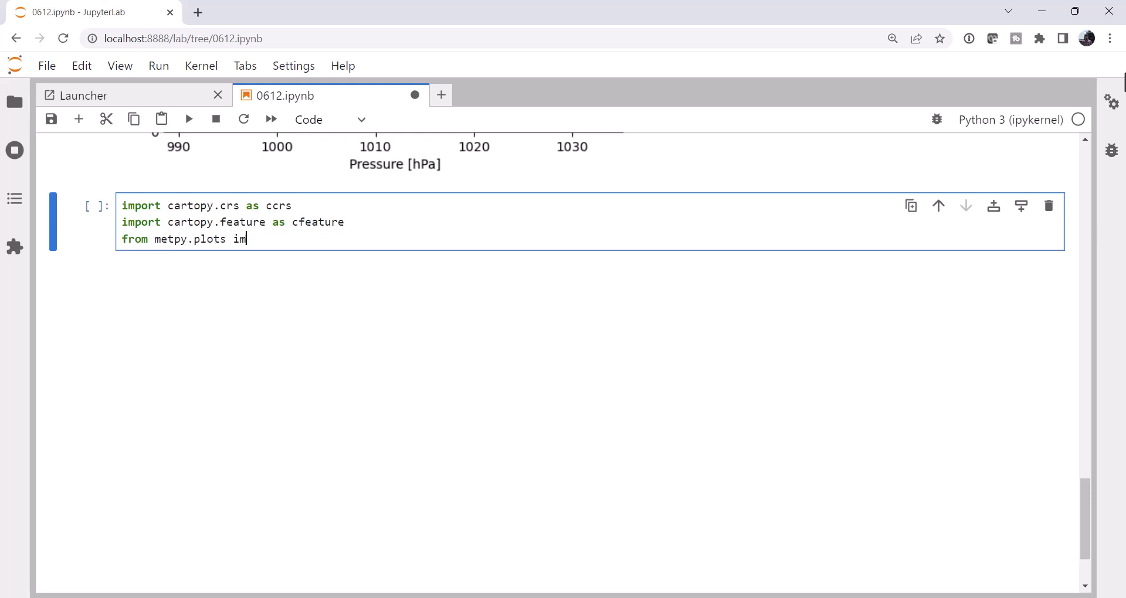
text(port ColdFro)
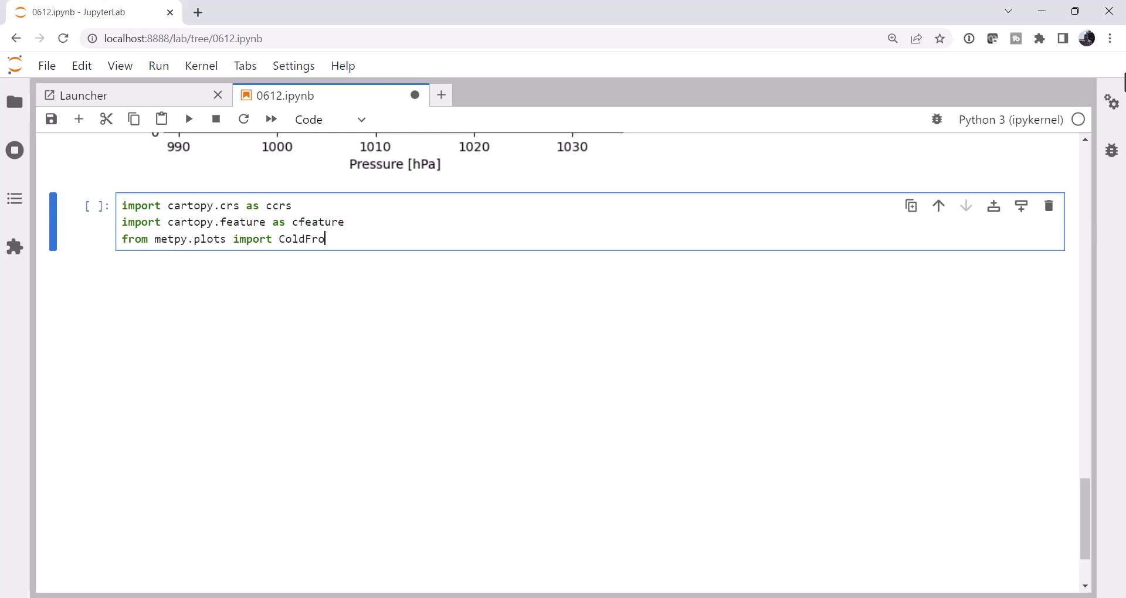
text(nt, War)
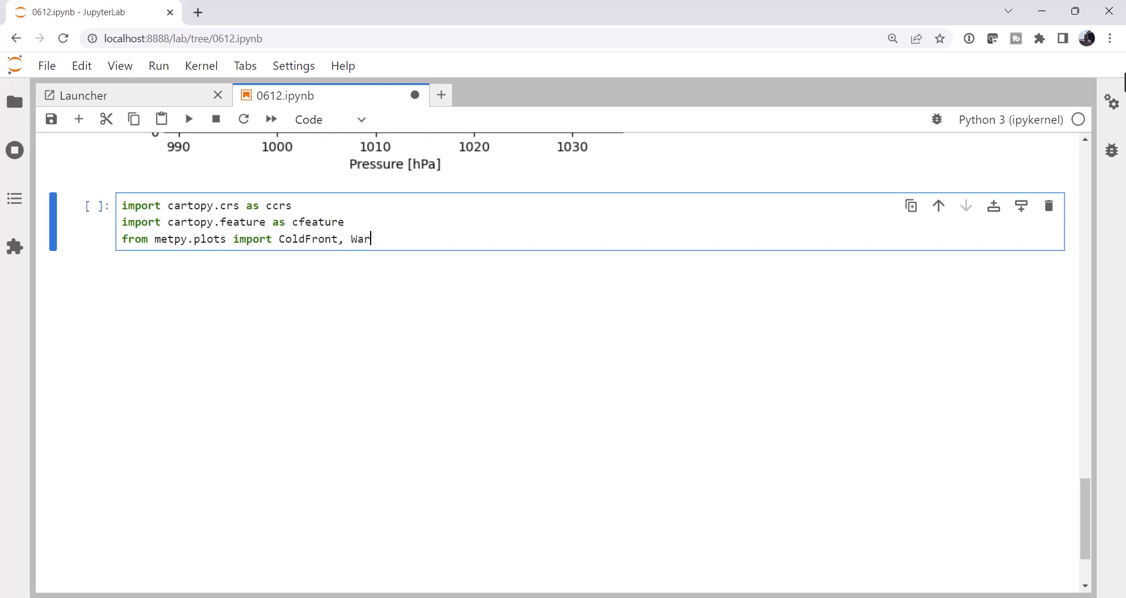
text(mFront, P)
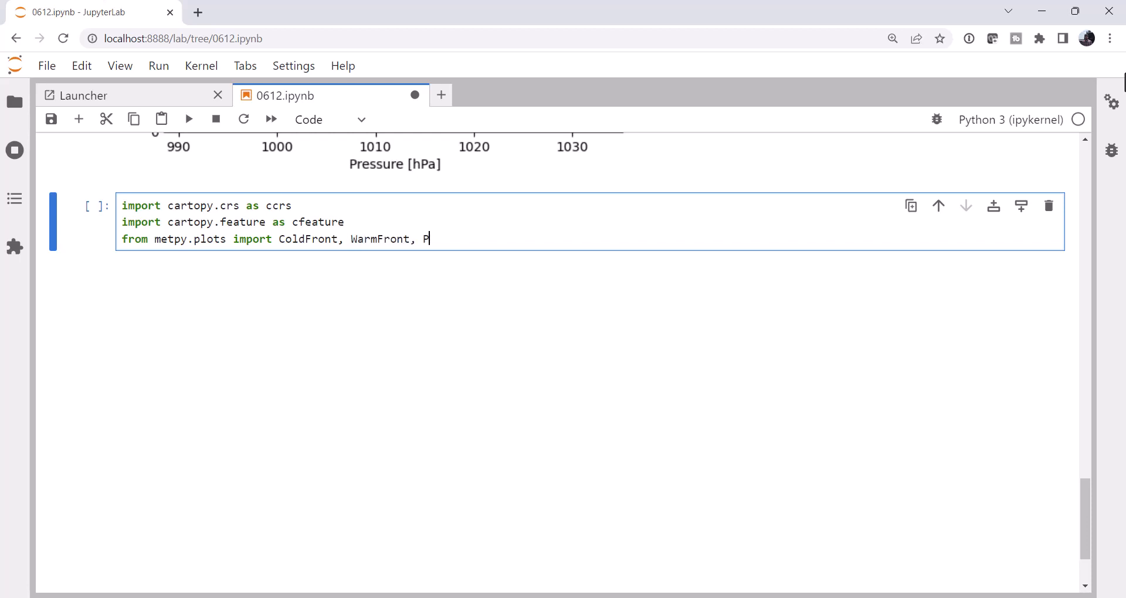
text(cclude)
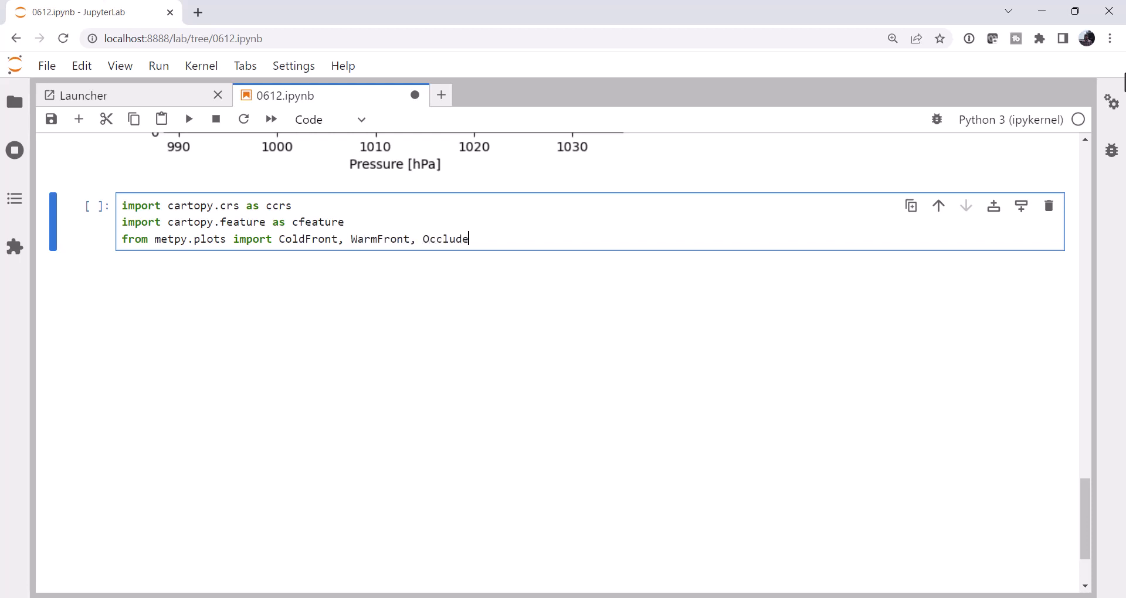
text(dFront, S)
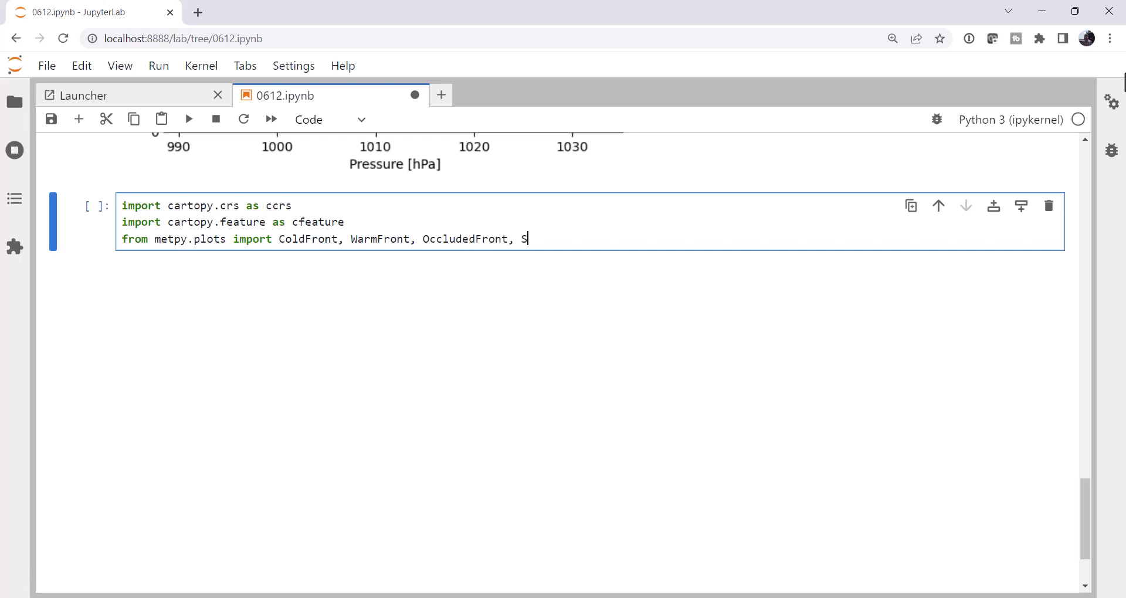
text(tationary)
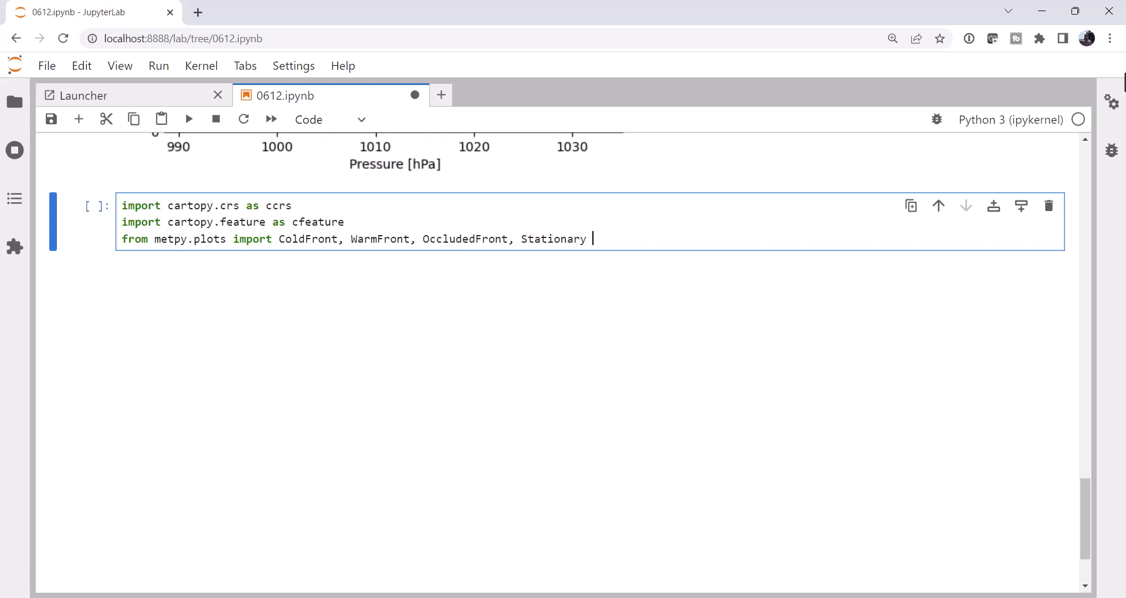
text(Front)
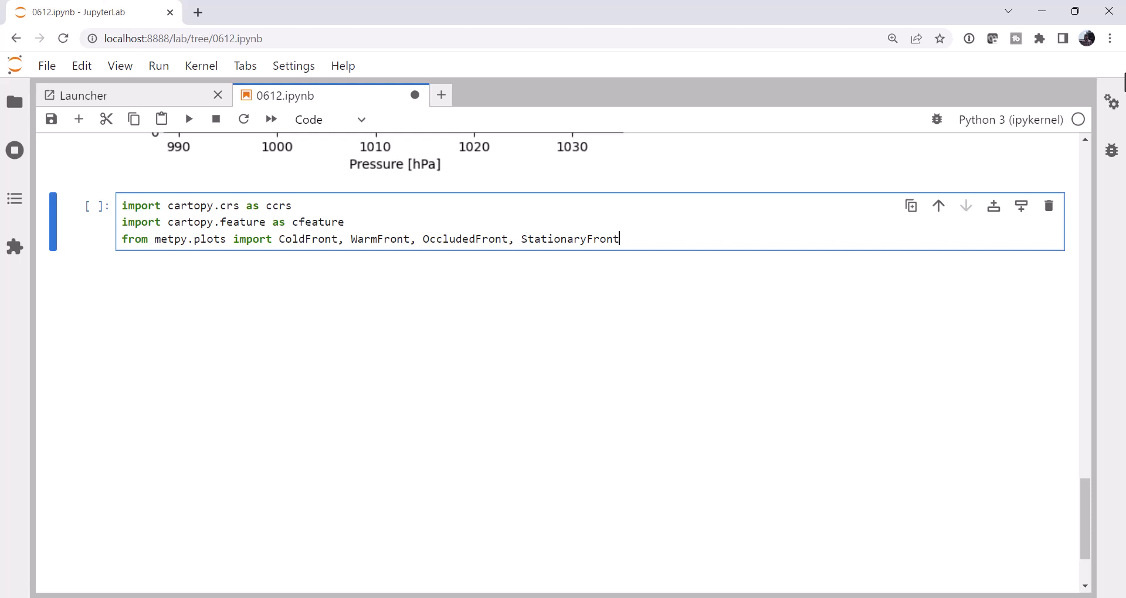
key(shift+enter)
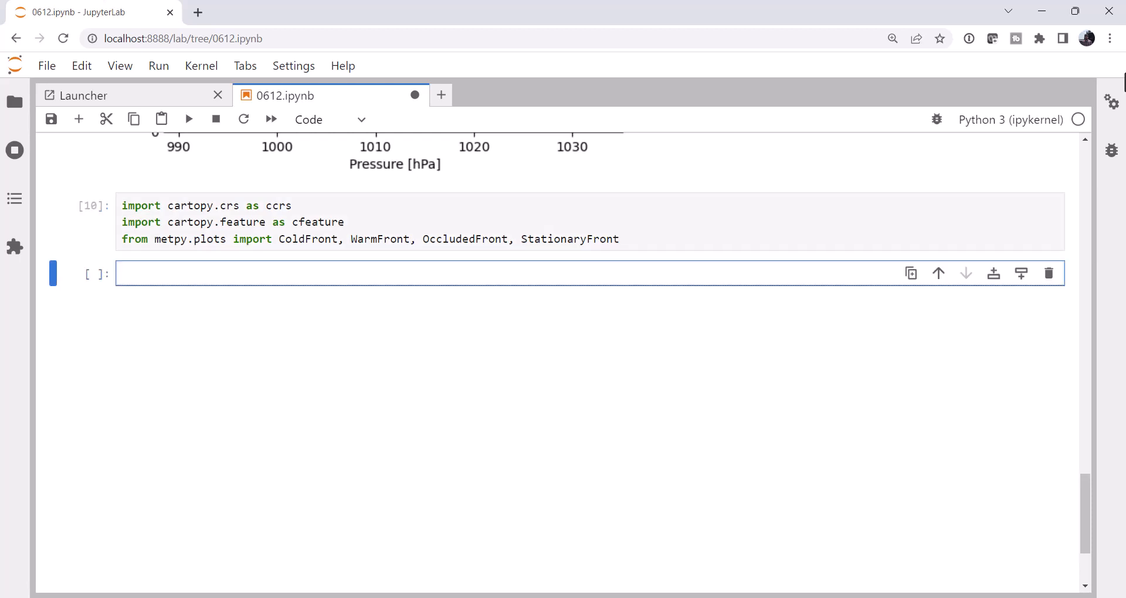
Define map_crs = ccrs.LambertConformal(central_latitude=45, central_longitude=-100) and run it.
text(map_cr)
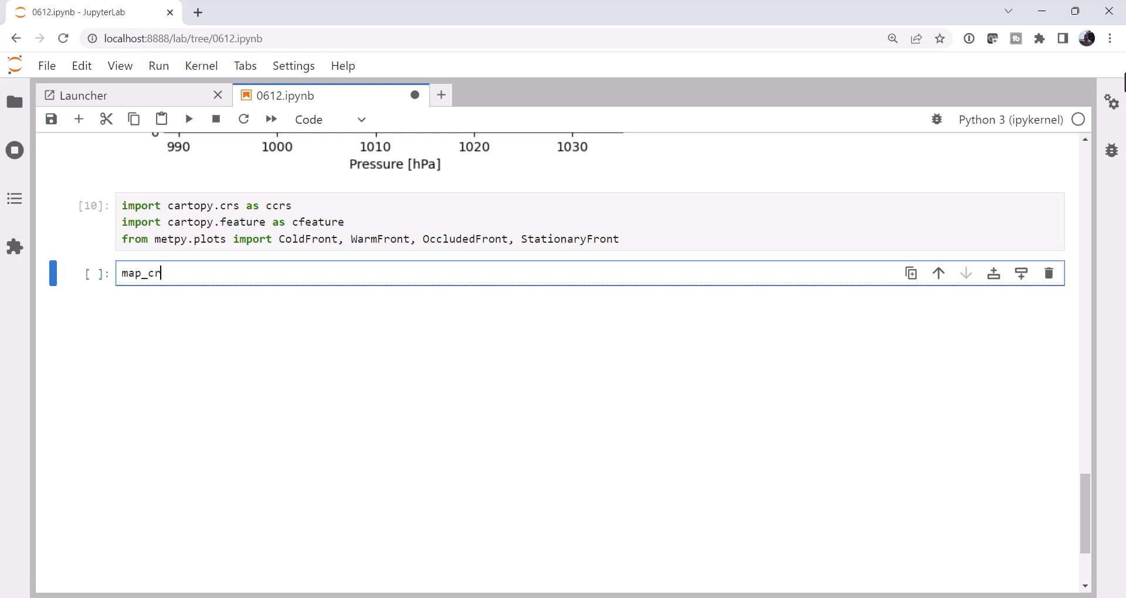
text(s = c)
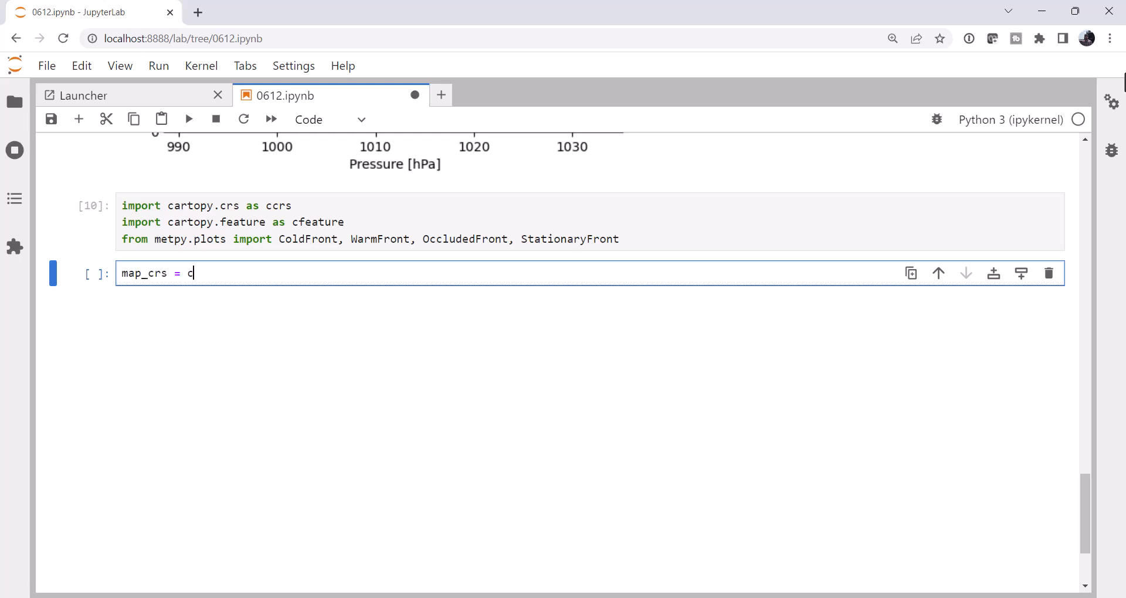
text(crs.Lam)
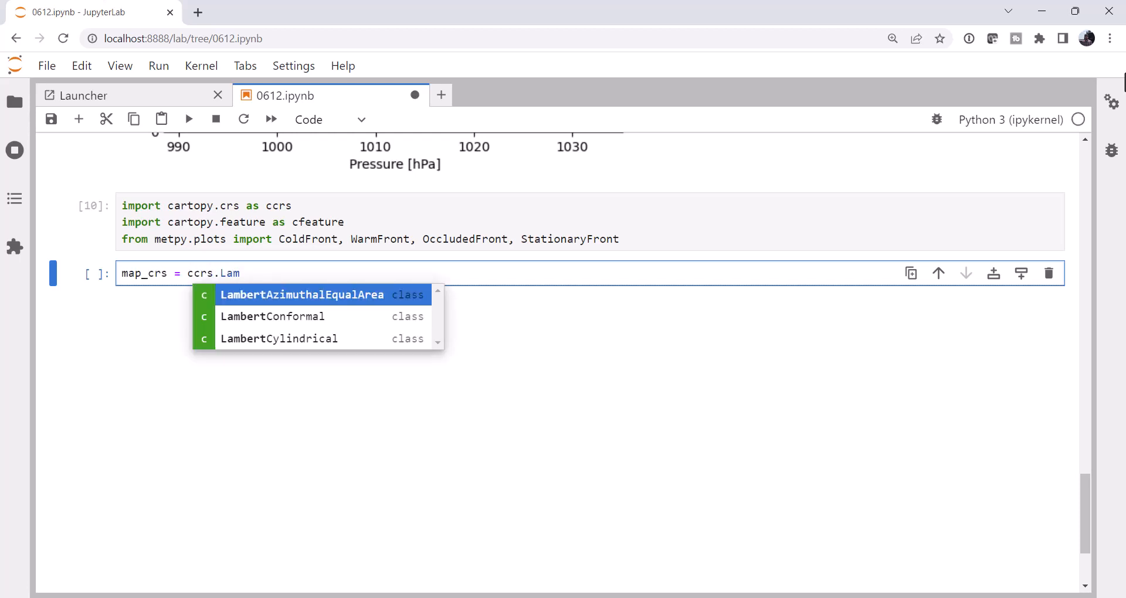
click(272, 316)
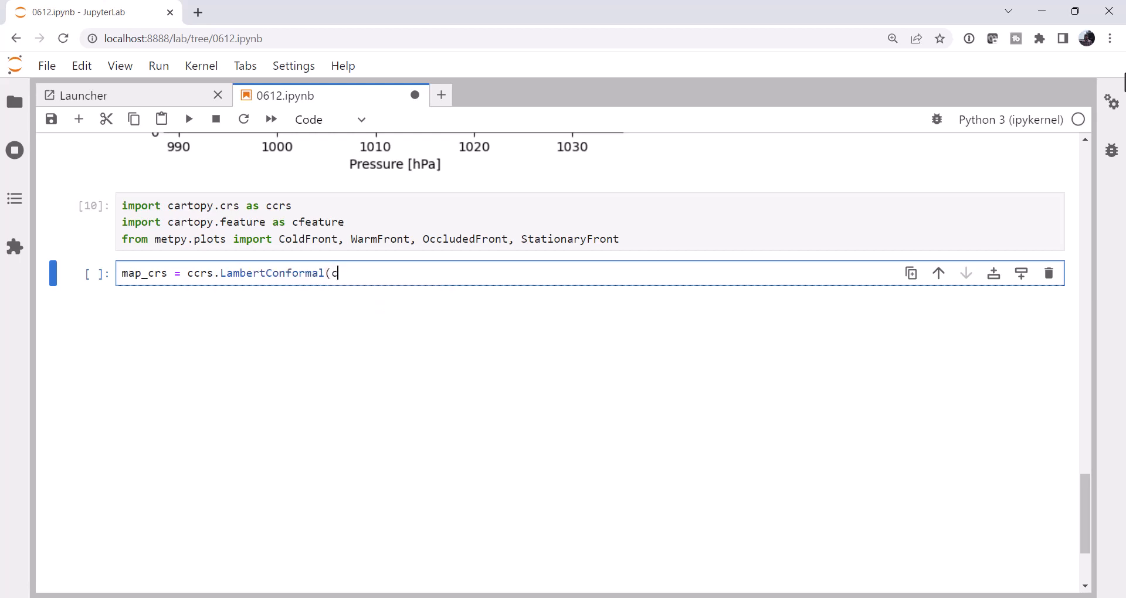
text(entral_latitude=)
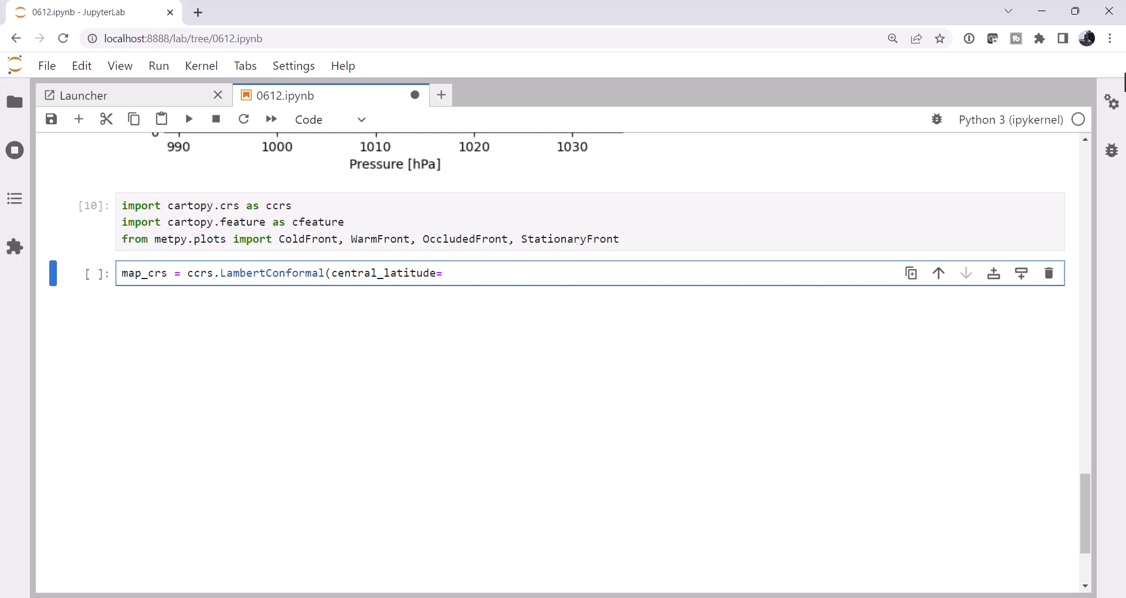
text(45, cent)
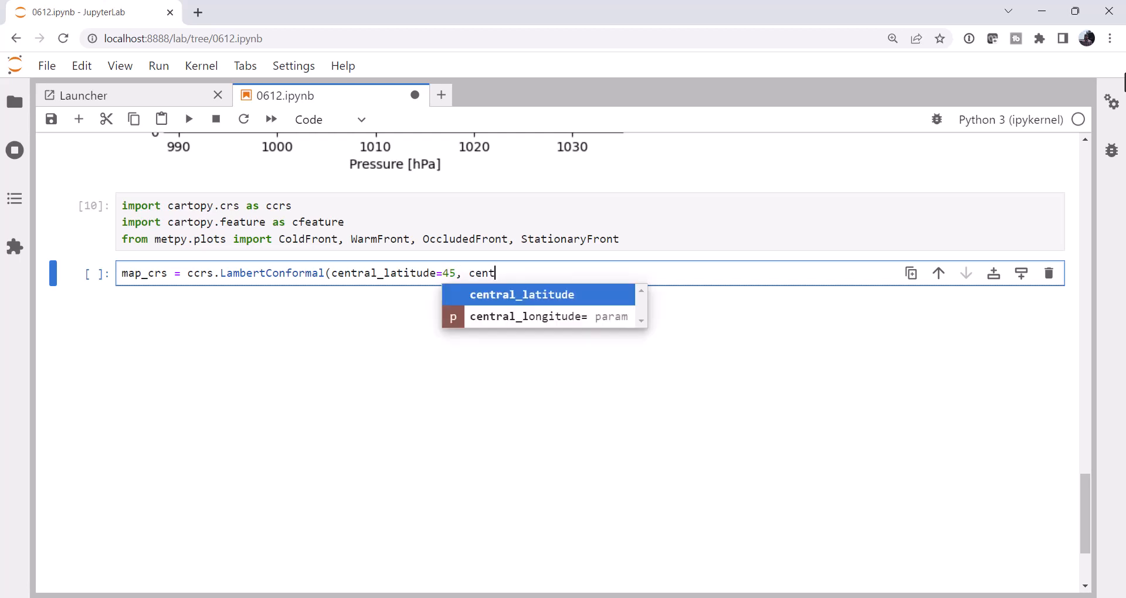
click(528, 316)
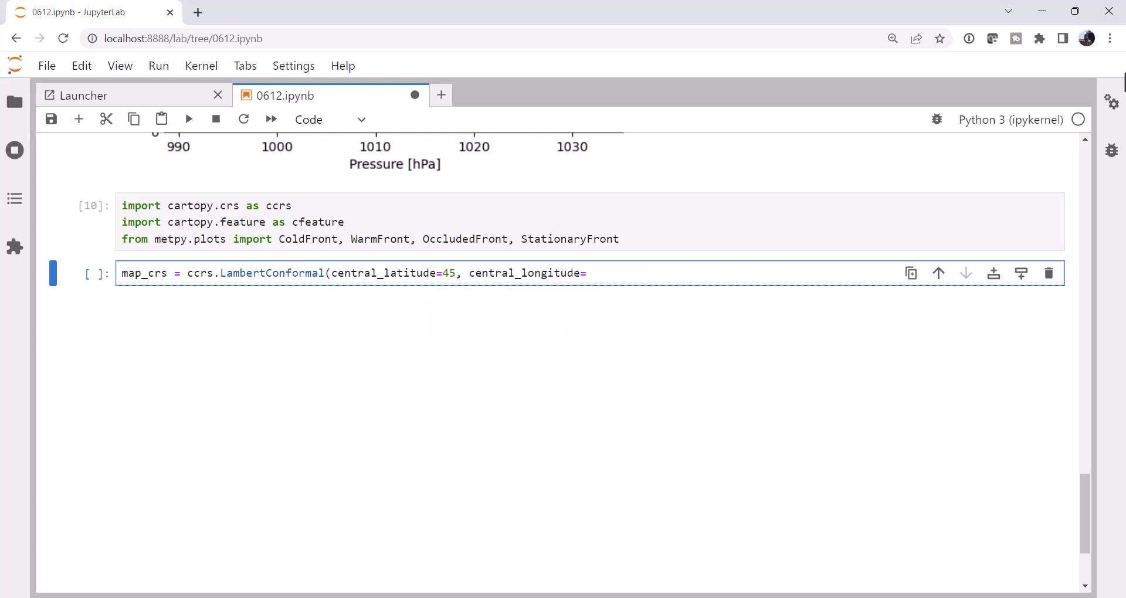
key(shift+Enter)
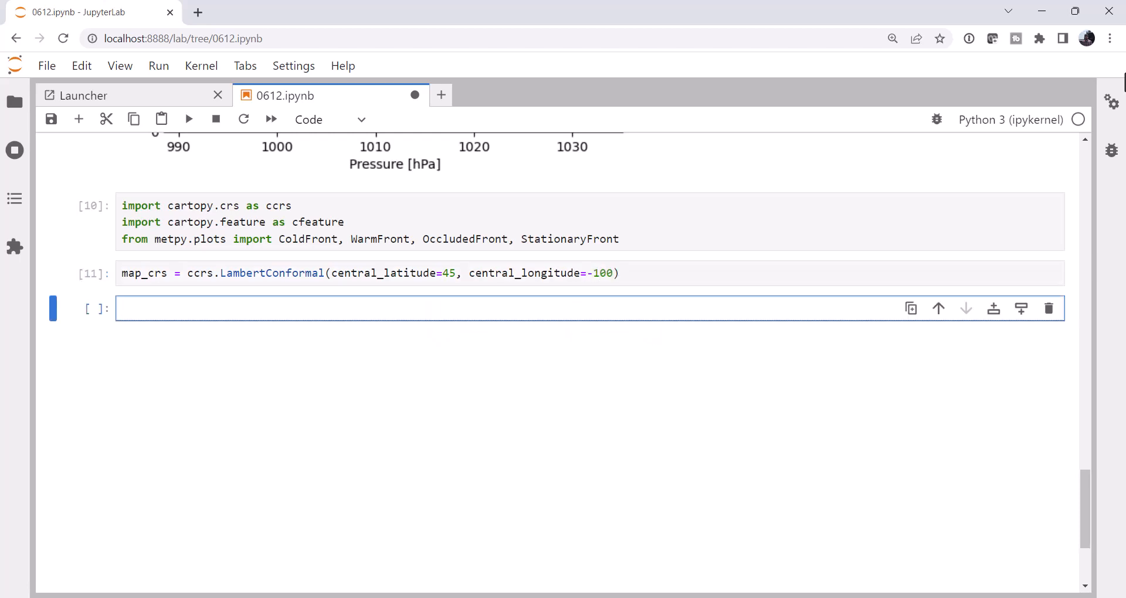
Create a 10×10 figure and add a 1,1,1 subplot with projection=map_crs.
text(fig = plt.)
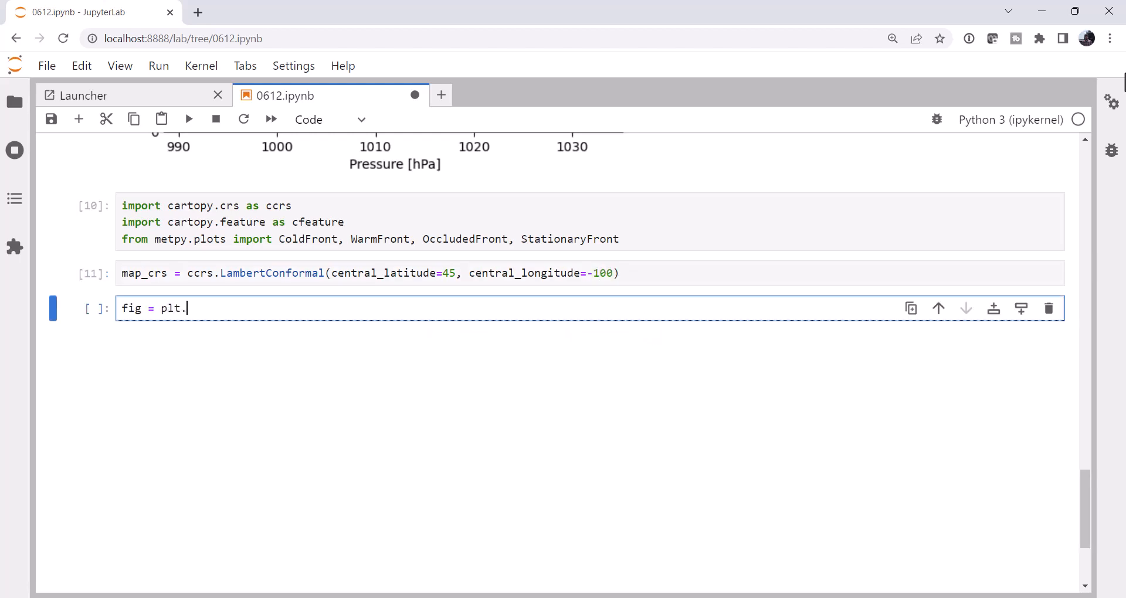
text(figure(figsiz)
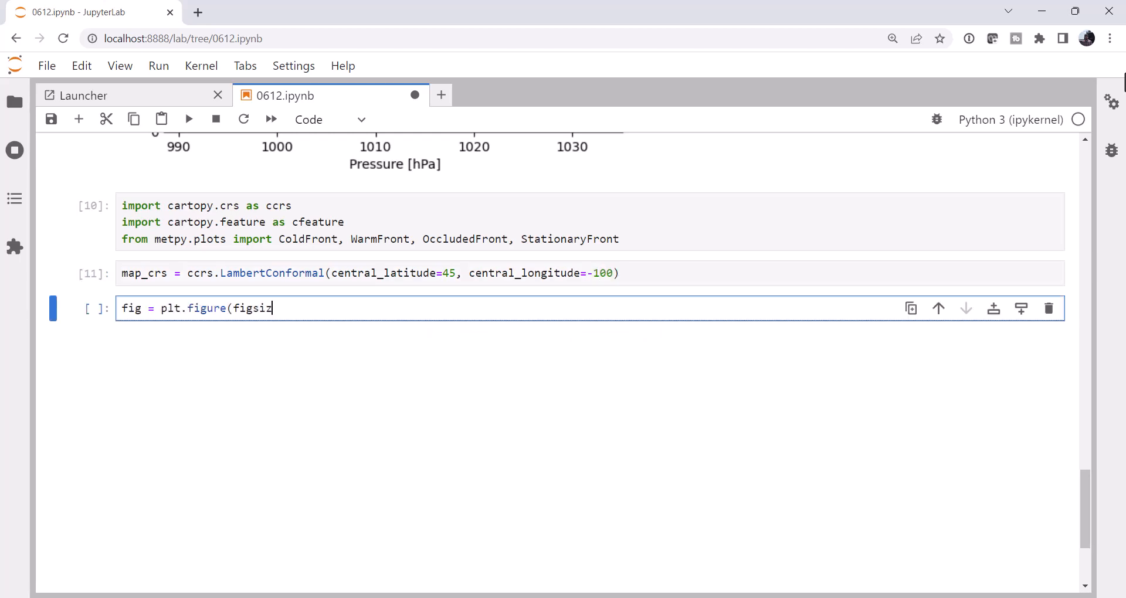
text(e=(10, 10)
text(ax =)
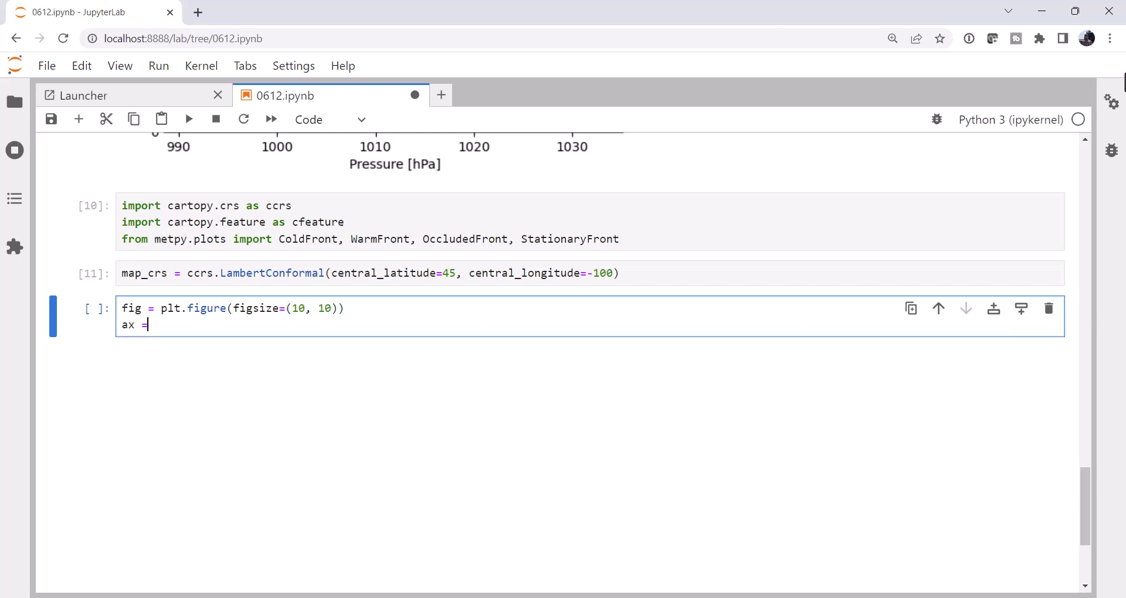
text(fig.add_)
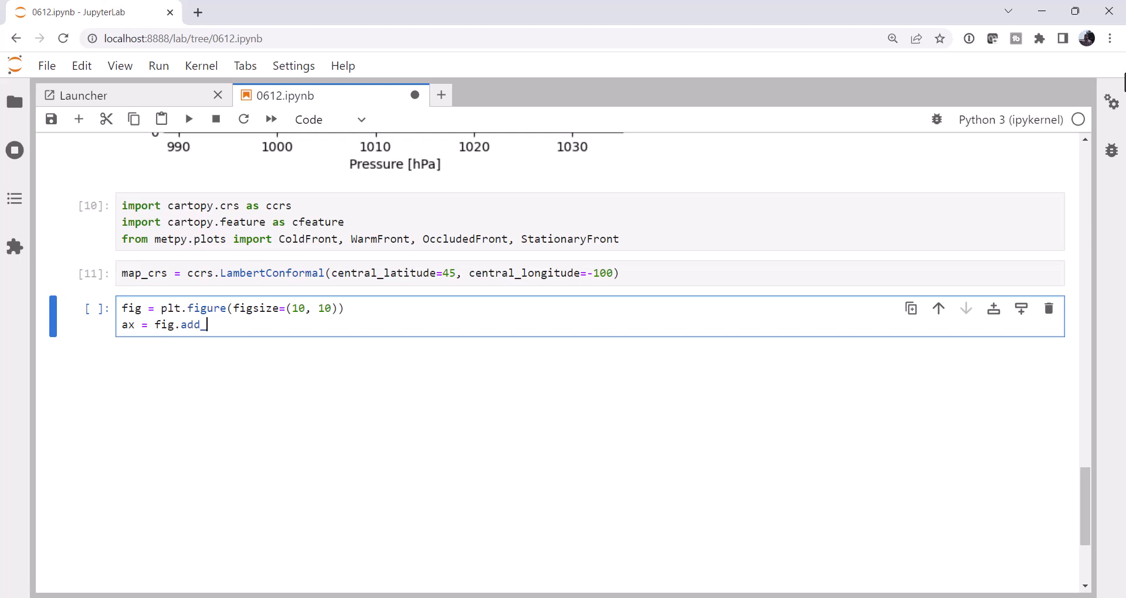
text(subplot()
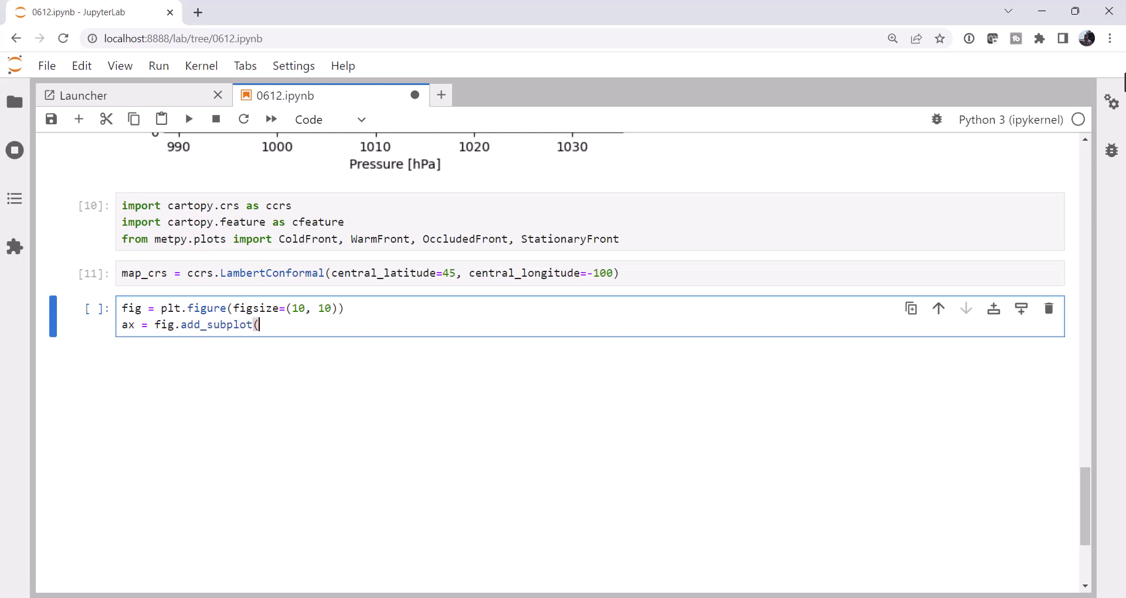
text(1, 1, 1)
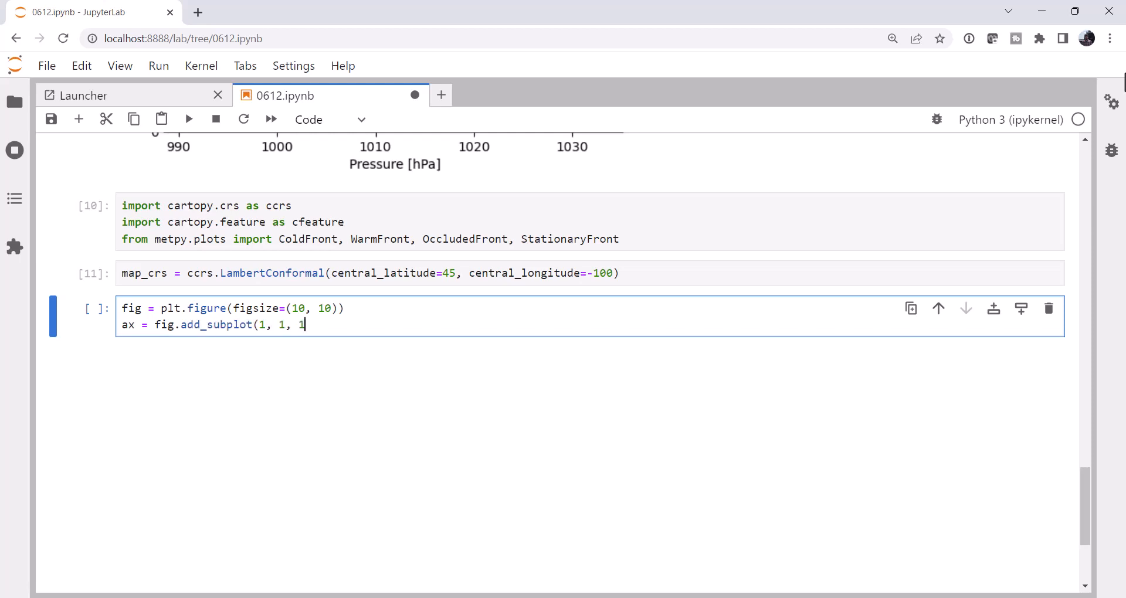
text(, project)
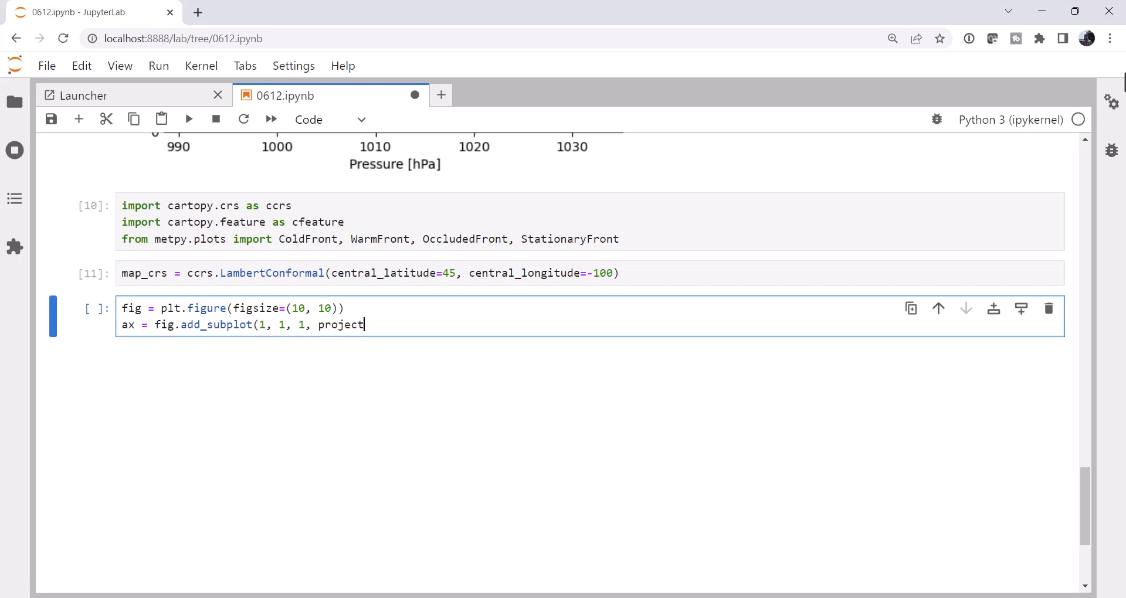
text(ion=map_)
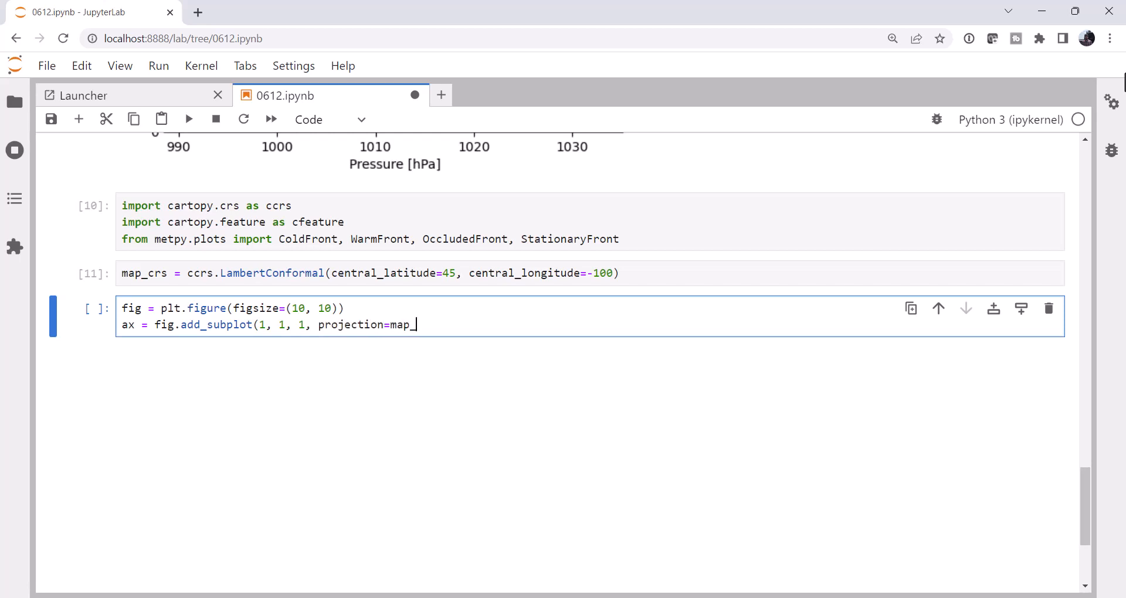
text(crs))
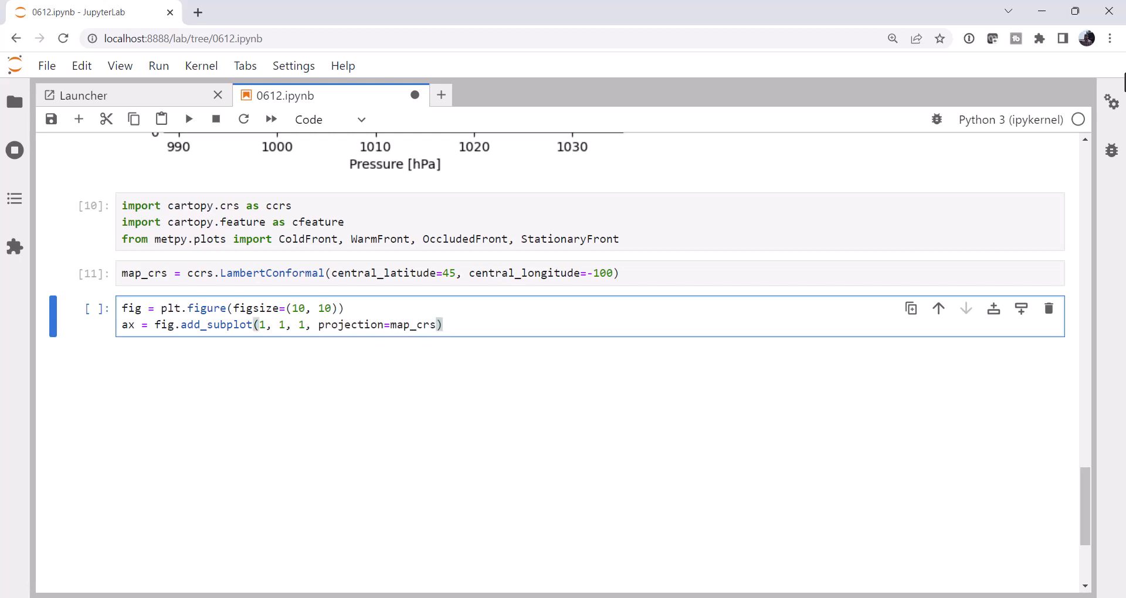
Set the map extent to (-135, -65, 10, 80) in ccrs.PlateCarree coordinates.
text(ax.set)
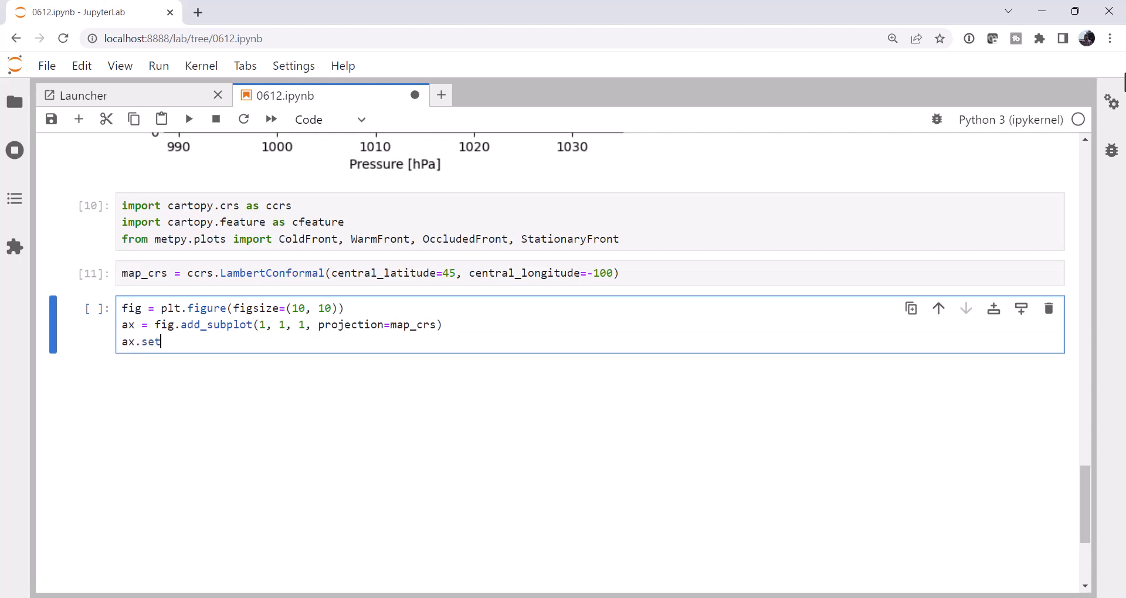
text(_exten)
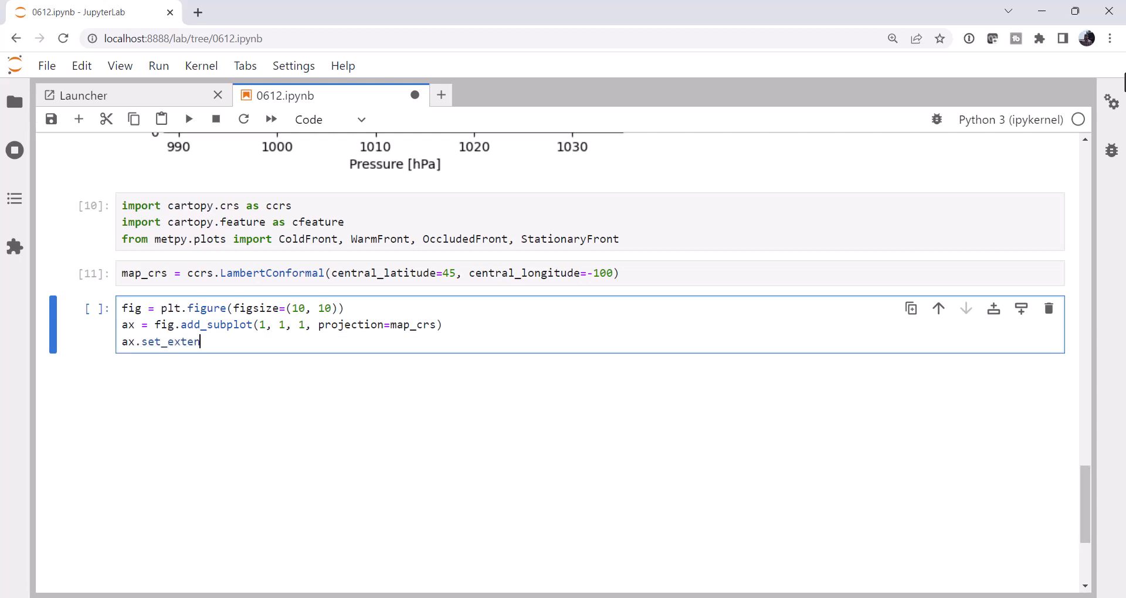
text(t(-)
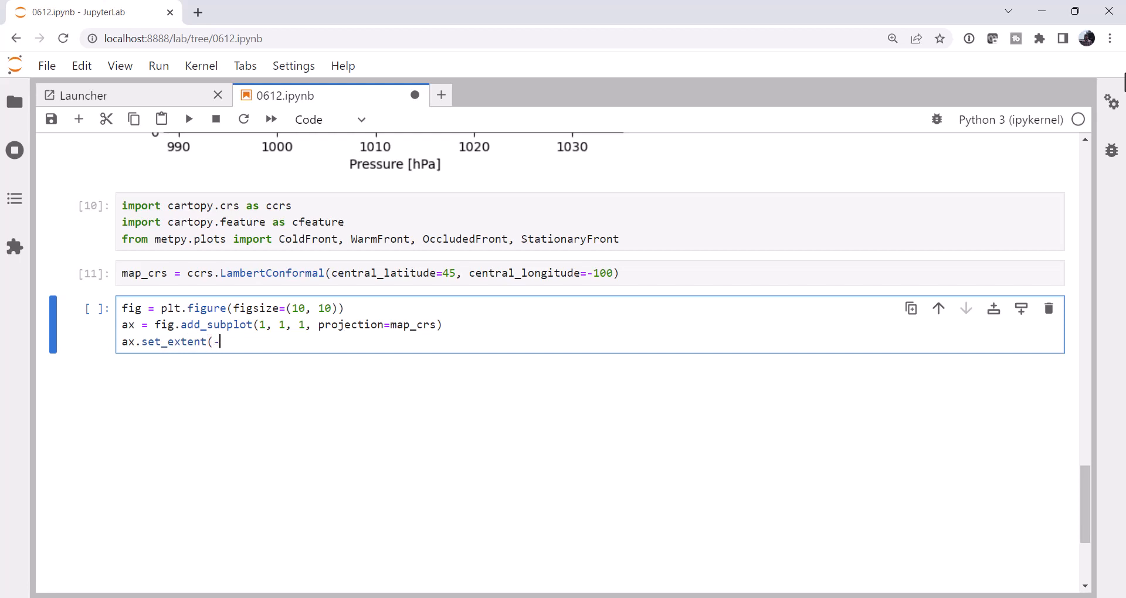
text(135)
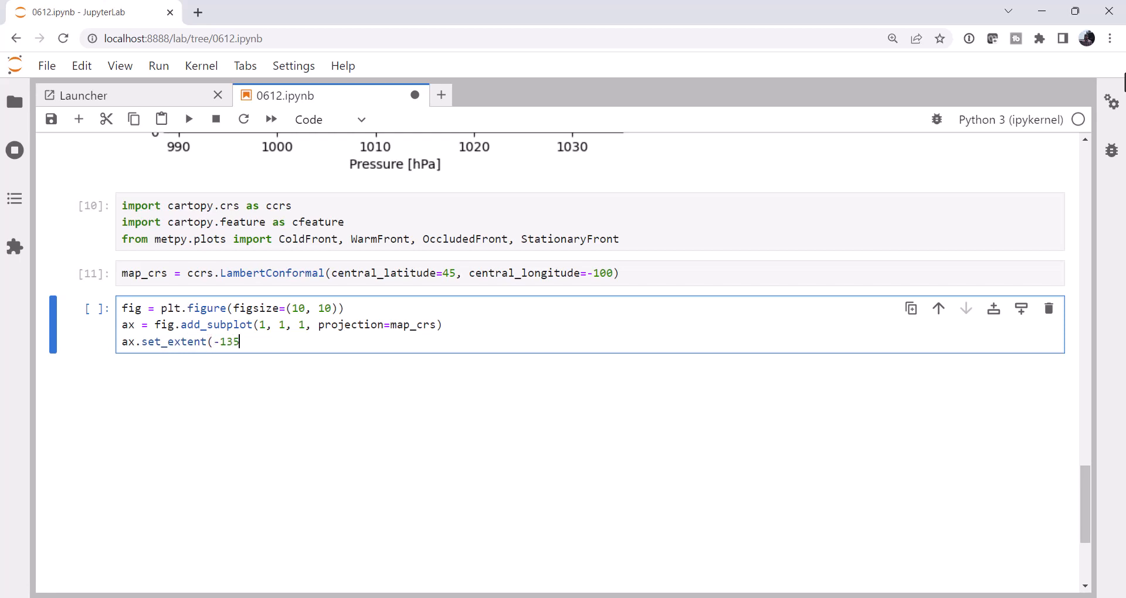
text(,)
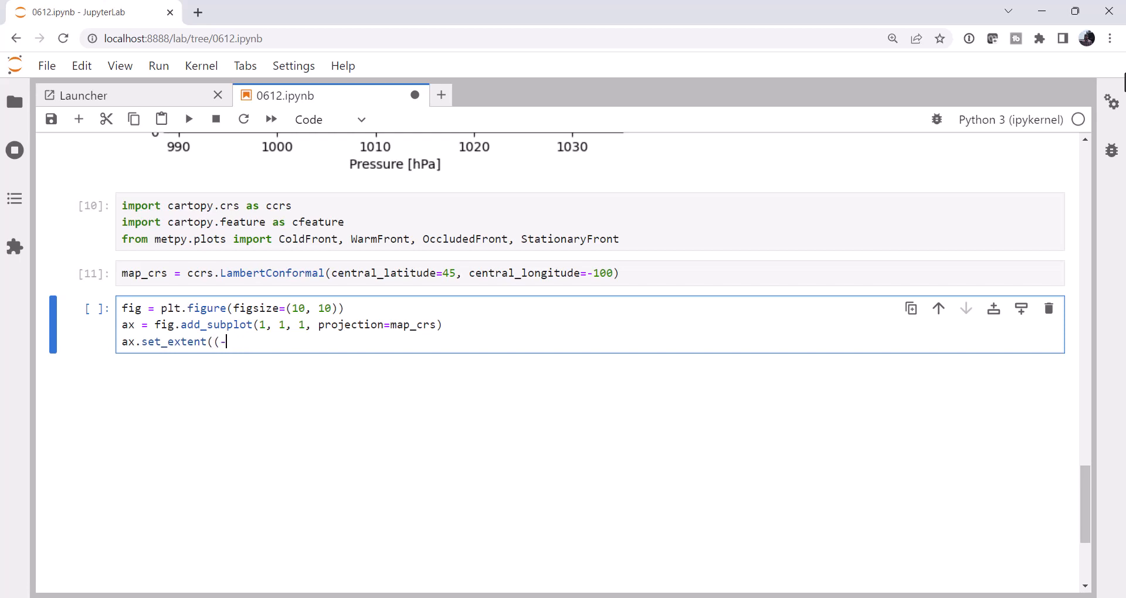
text(135,)
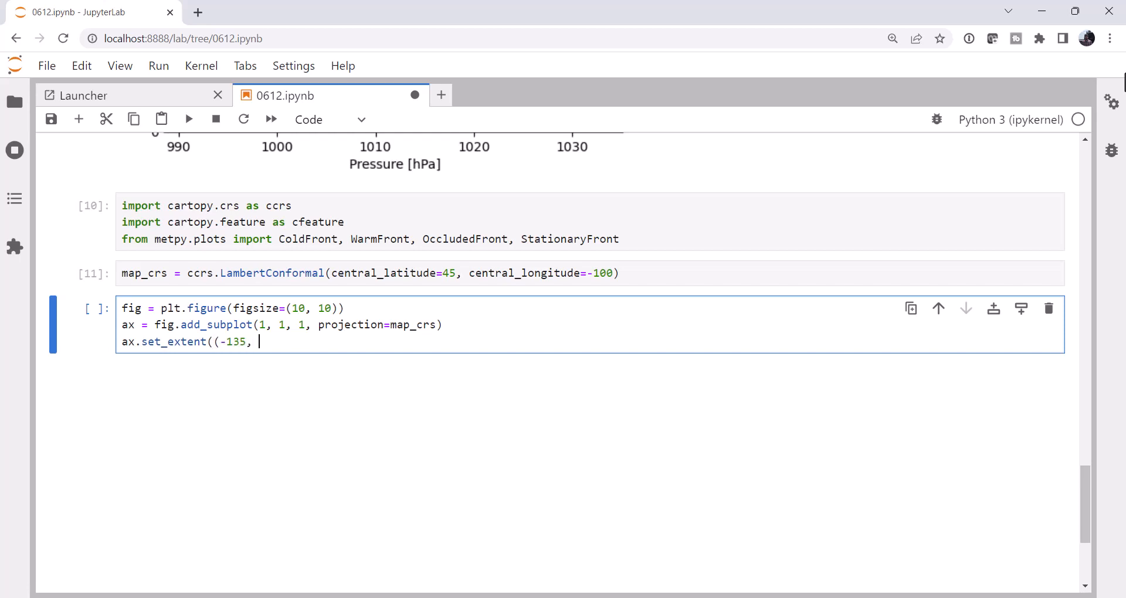
text(-65,)
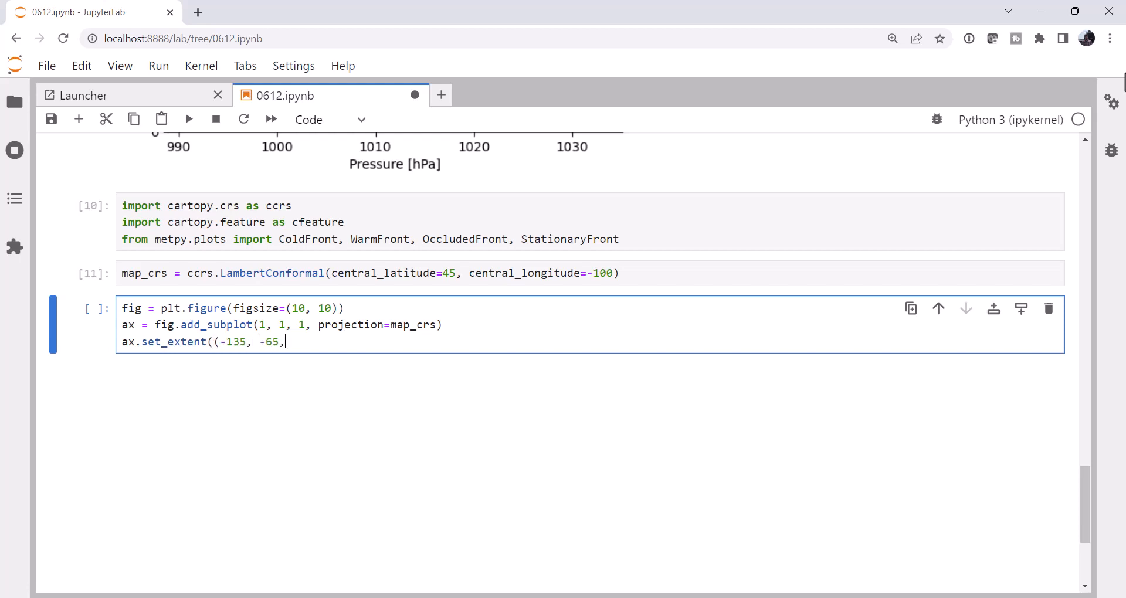
text(10)
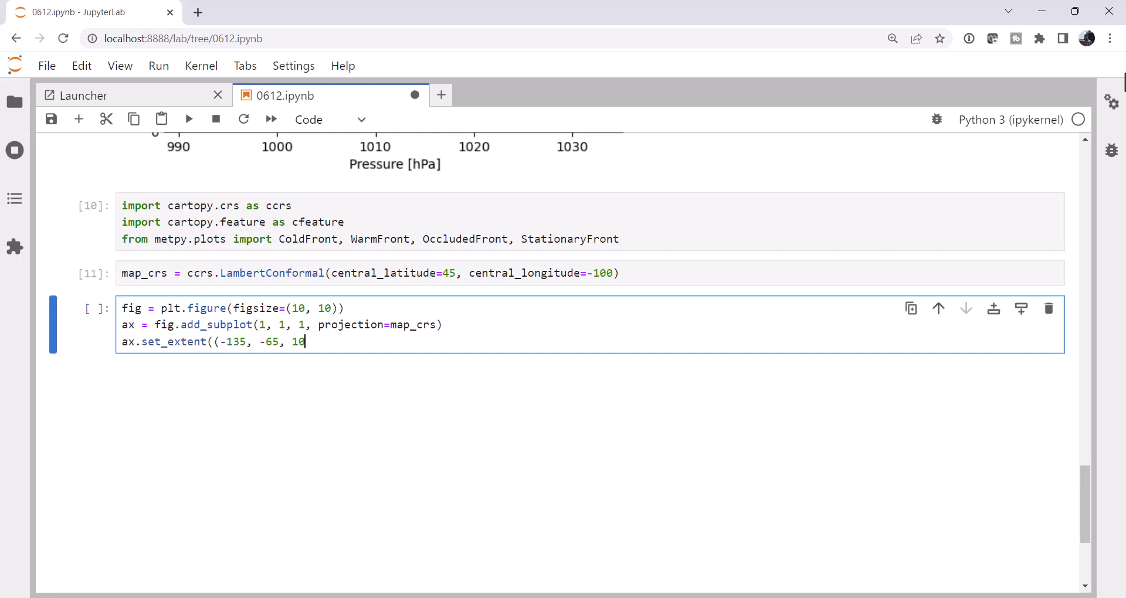
text(, 80)
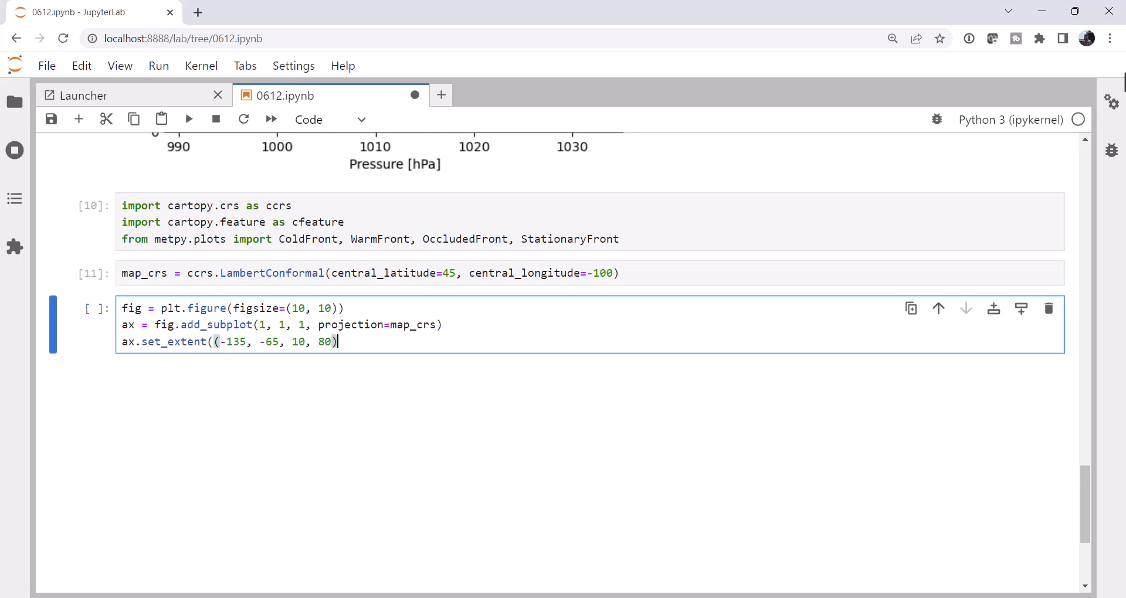
text(, crs=)
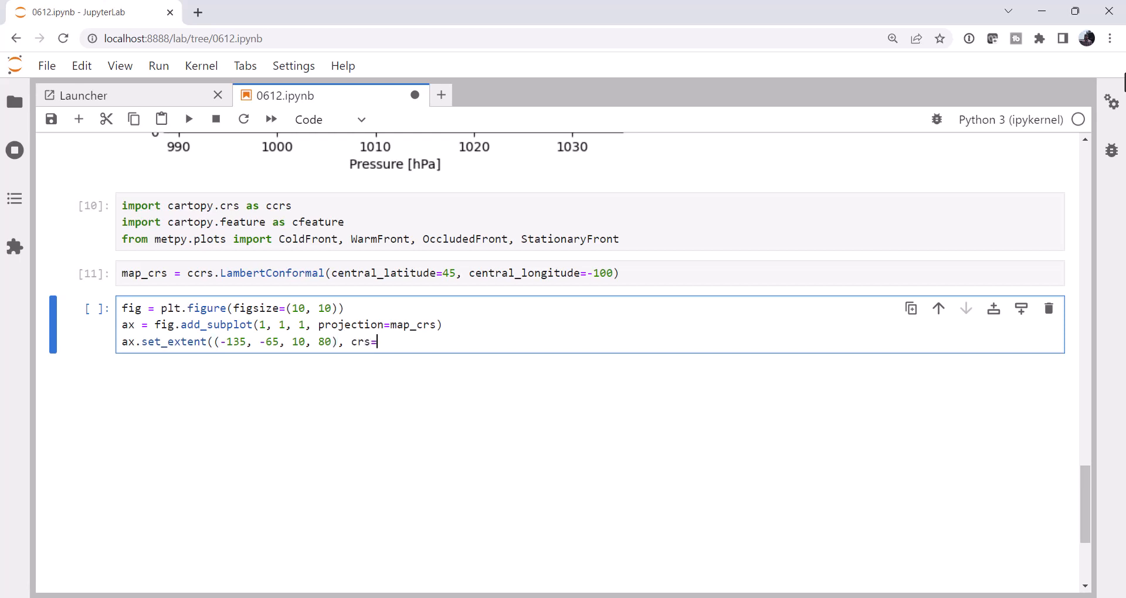
text(ccrs.PlateCarree()
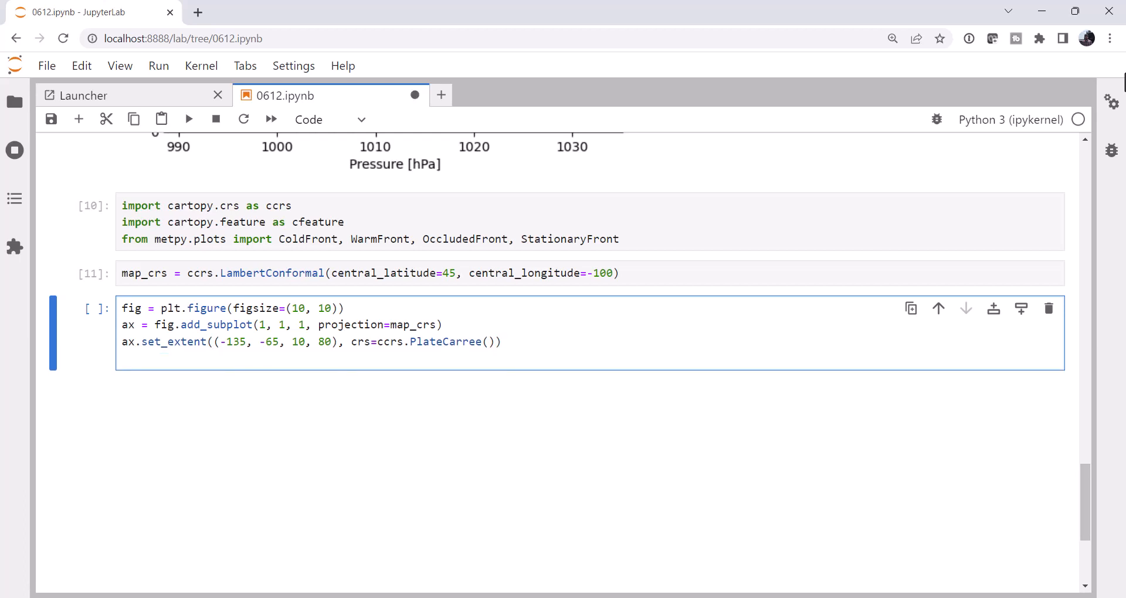
Add the line ax.add_feature(cfeature.COASTLINE) to the map cell.
text(ax.add_)
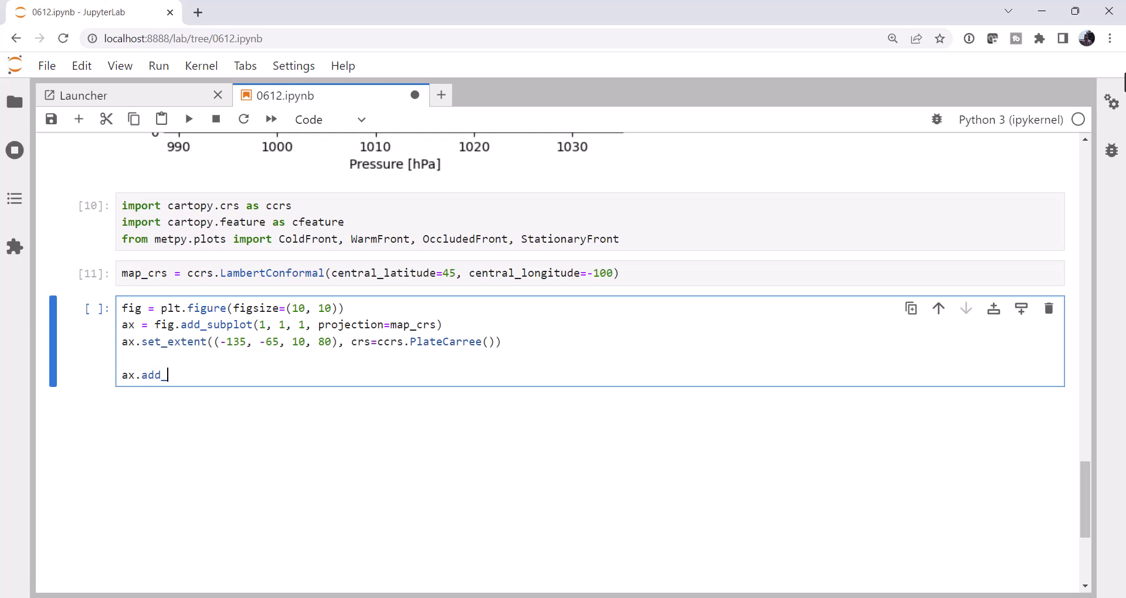
text(feature)
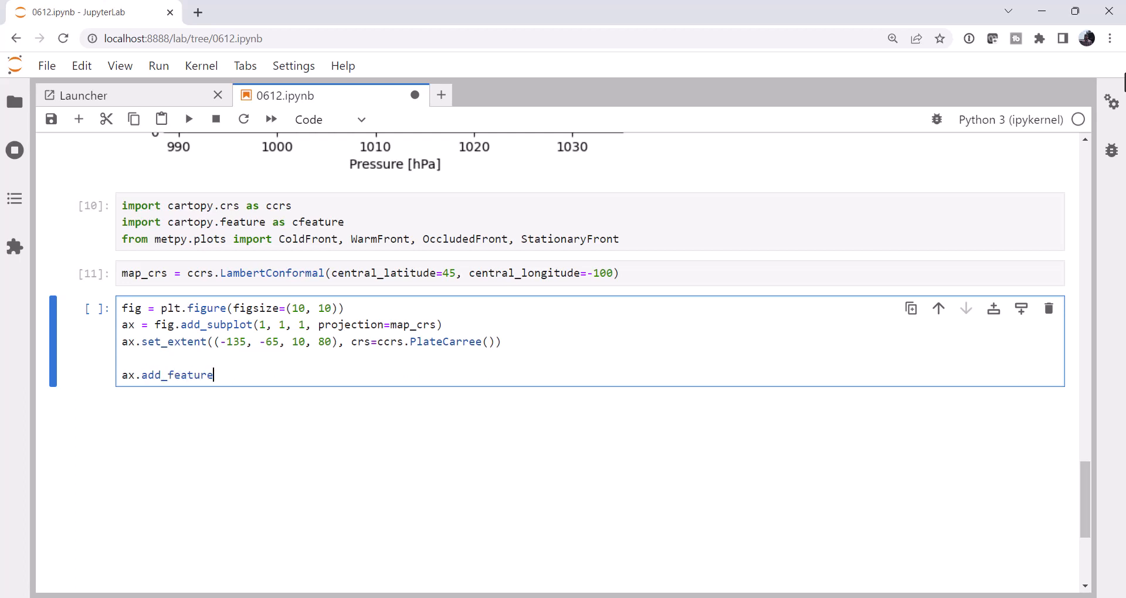
text((cfeau)
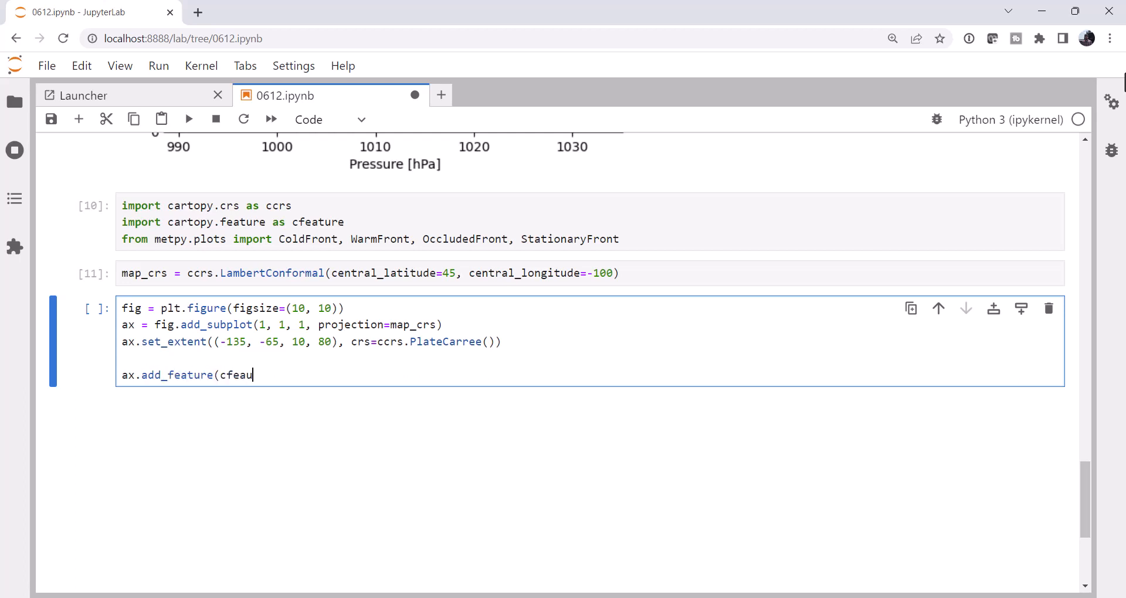
text(ture.)
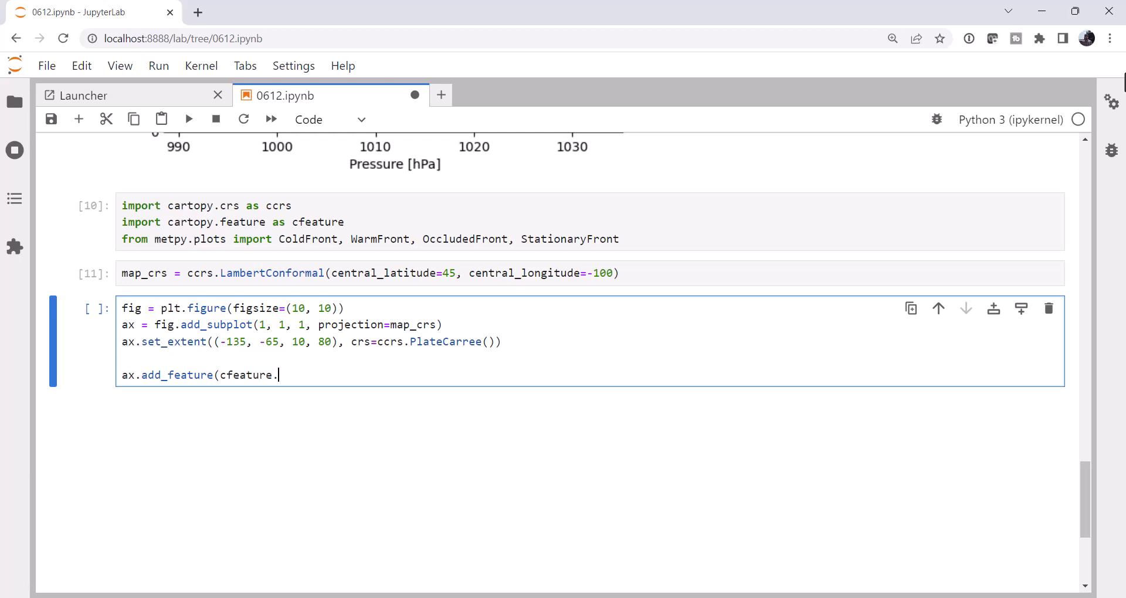
text(COASTLINE))
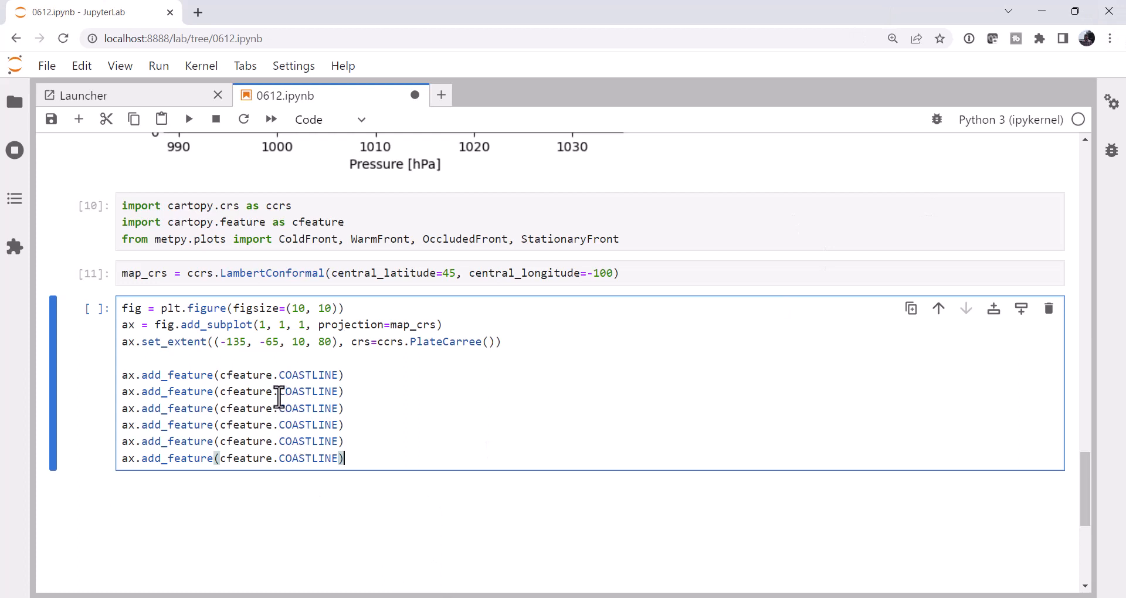
Rename the duplicated feature lines to OCEAN, BORDERS, STATES and LAKES.
double_click(308, 391)
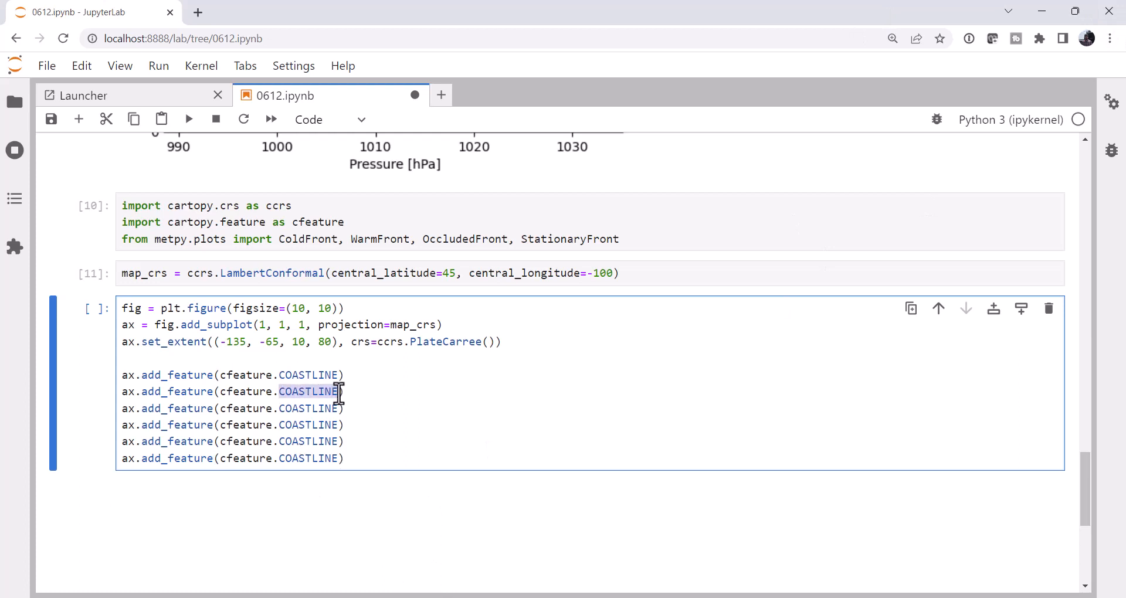
text(OCEAN)
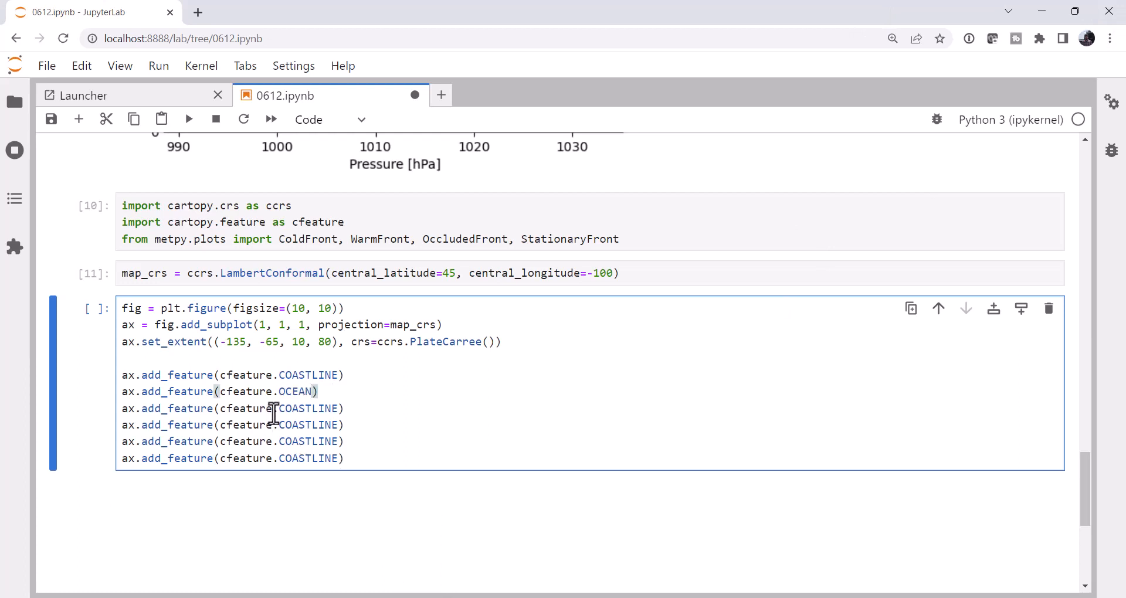
double_click(307, 409)
text(LAND)
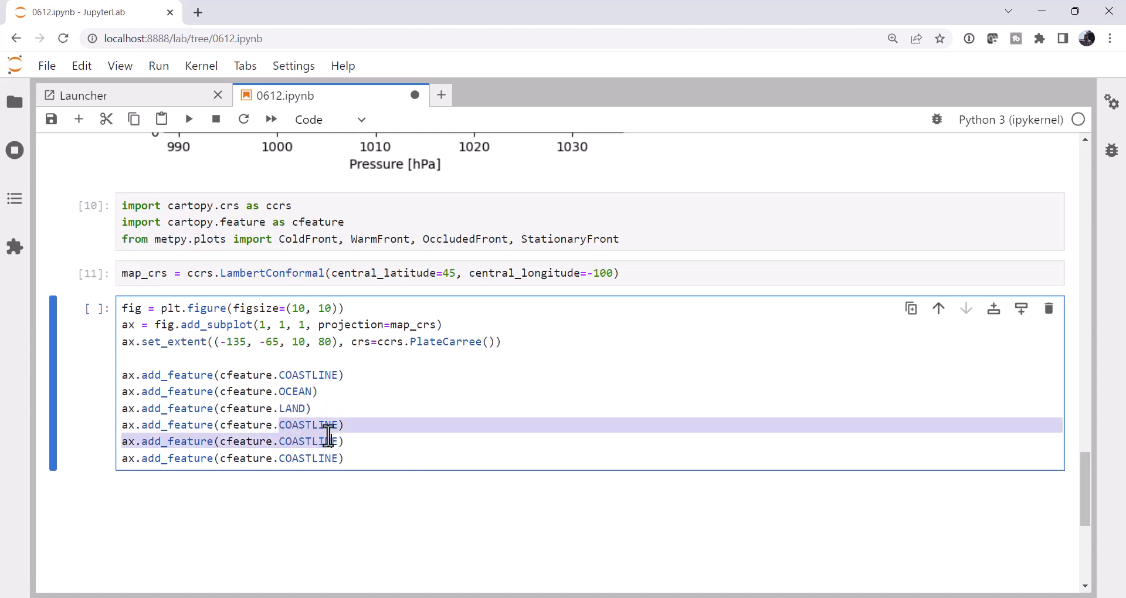
text(BORDERS)
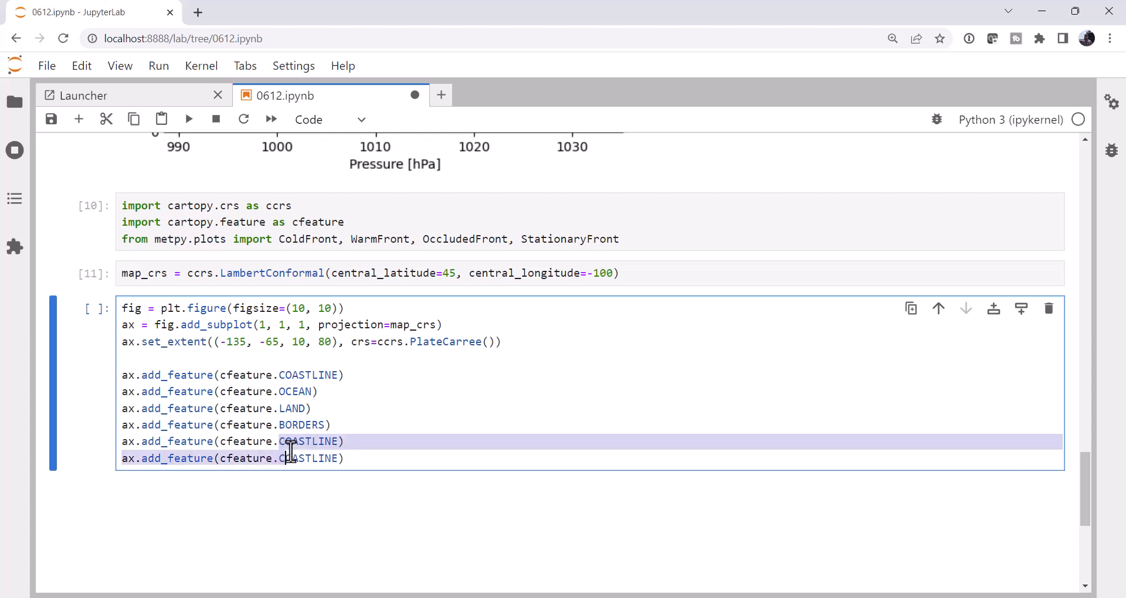
text(STATES)
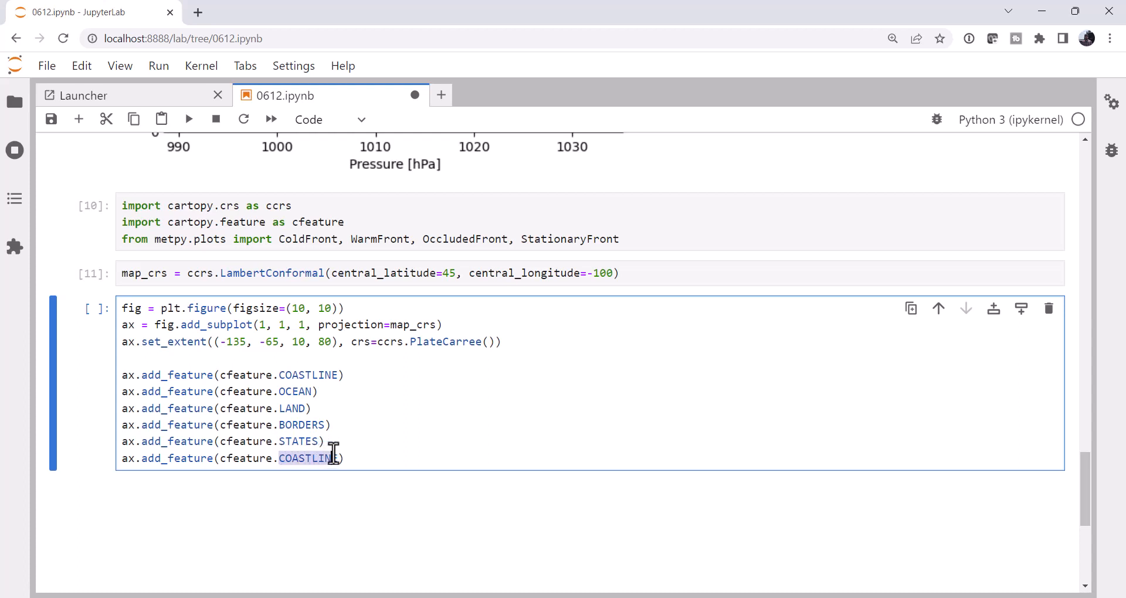
text(LAKES)
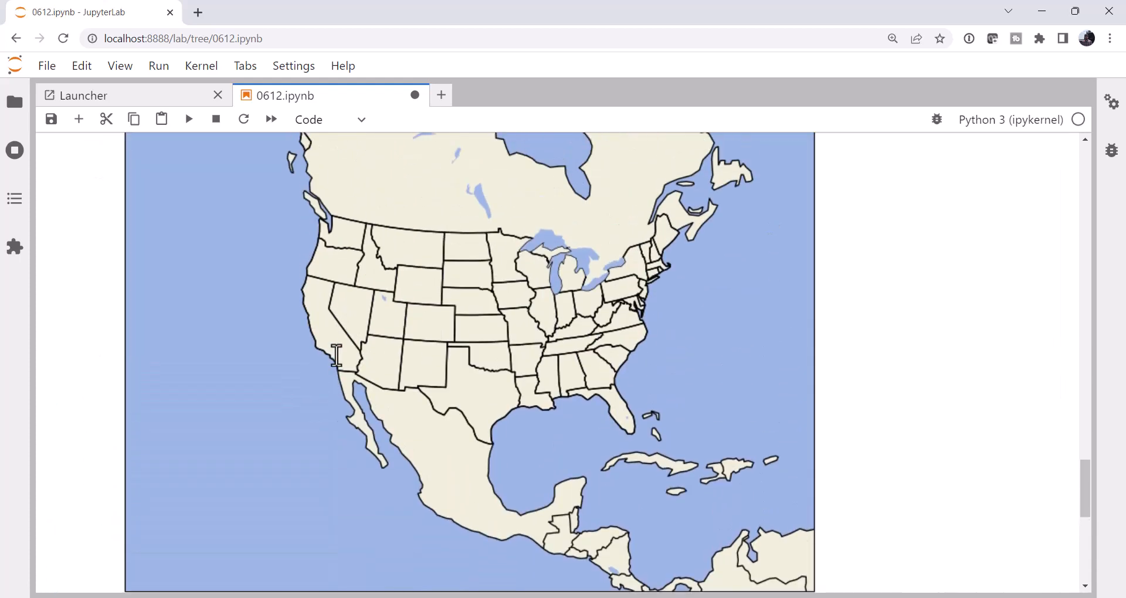
Scroll up through the rendered North America base map output.
scroll(up, 3)
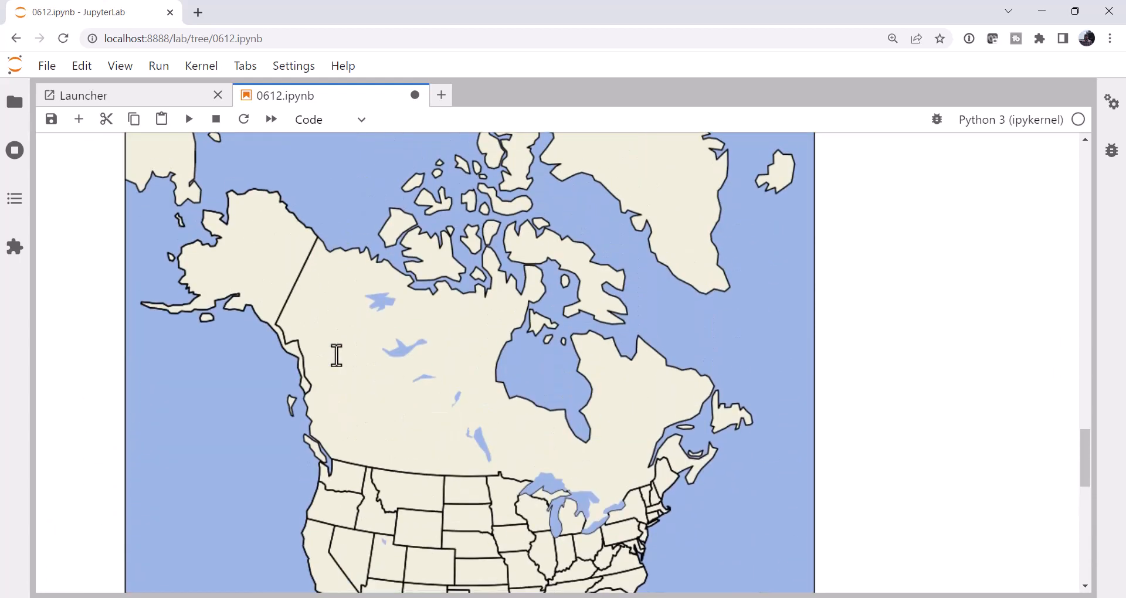
scroll(up, 3)
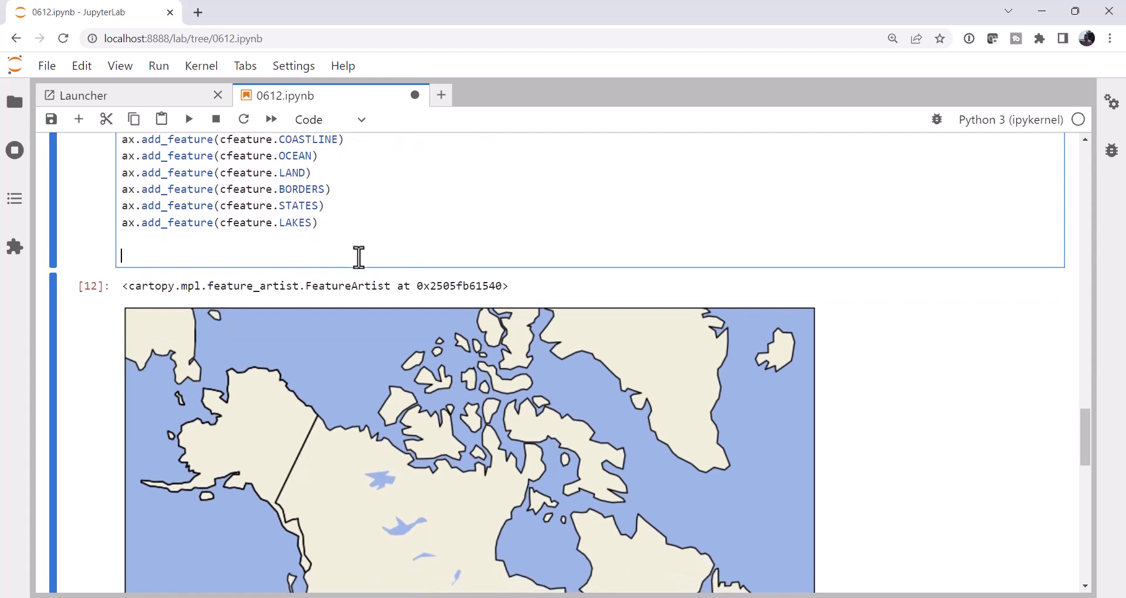
Write a loop over df rows where feature == 'LOW', reading each row's geometry.
text(lows =)
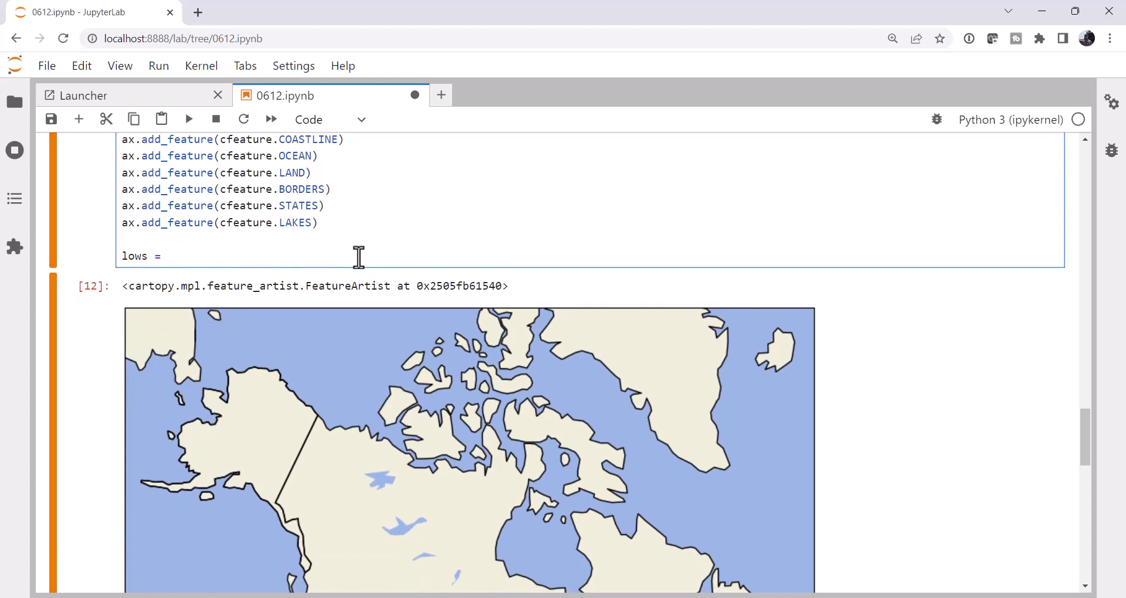
click(165, 255)
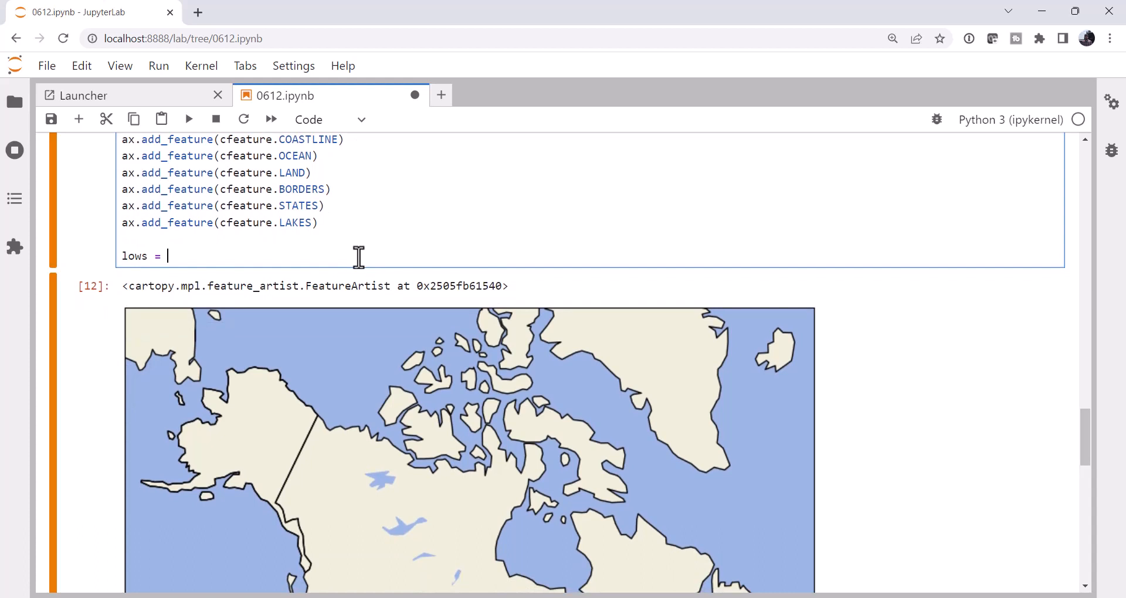
text(df)
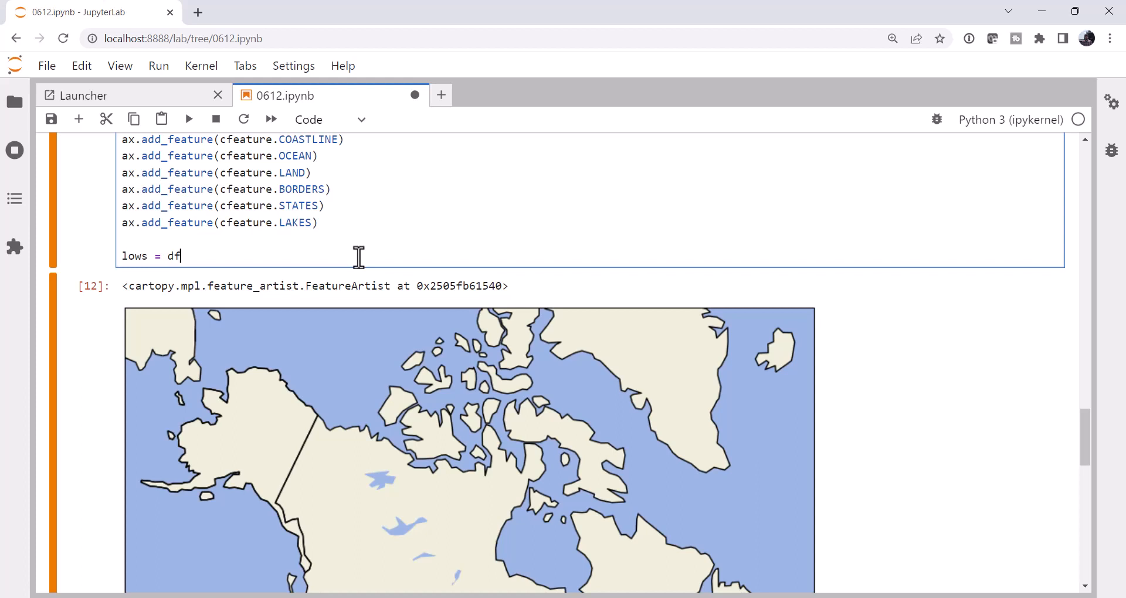
key(ctrl+z)
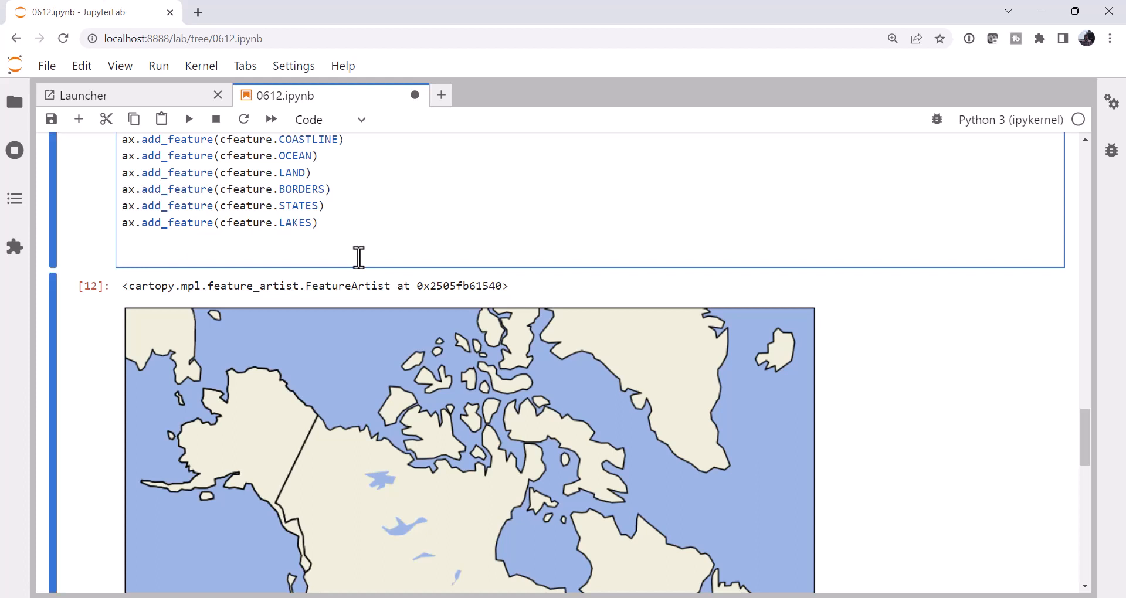
text(feature)
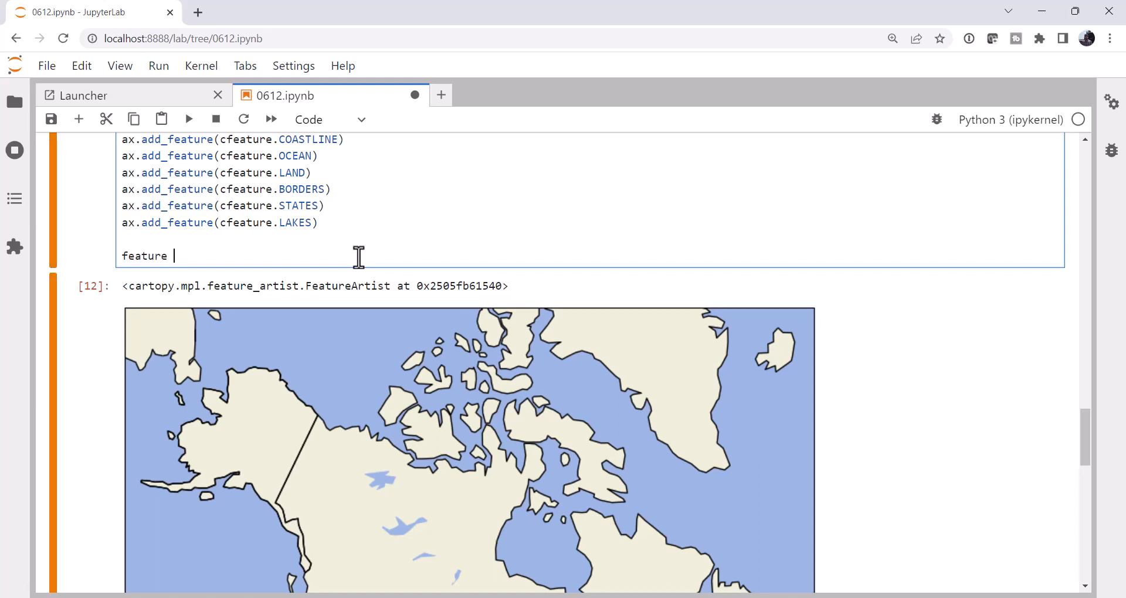
text(s = df)
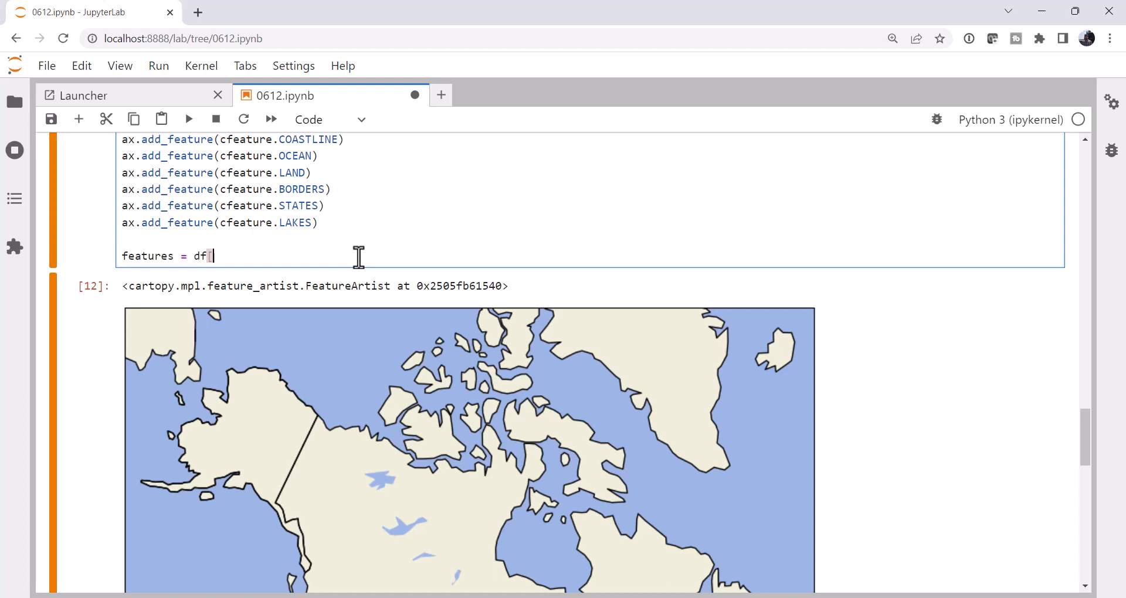
text([df[')
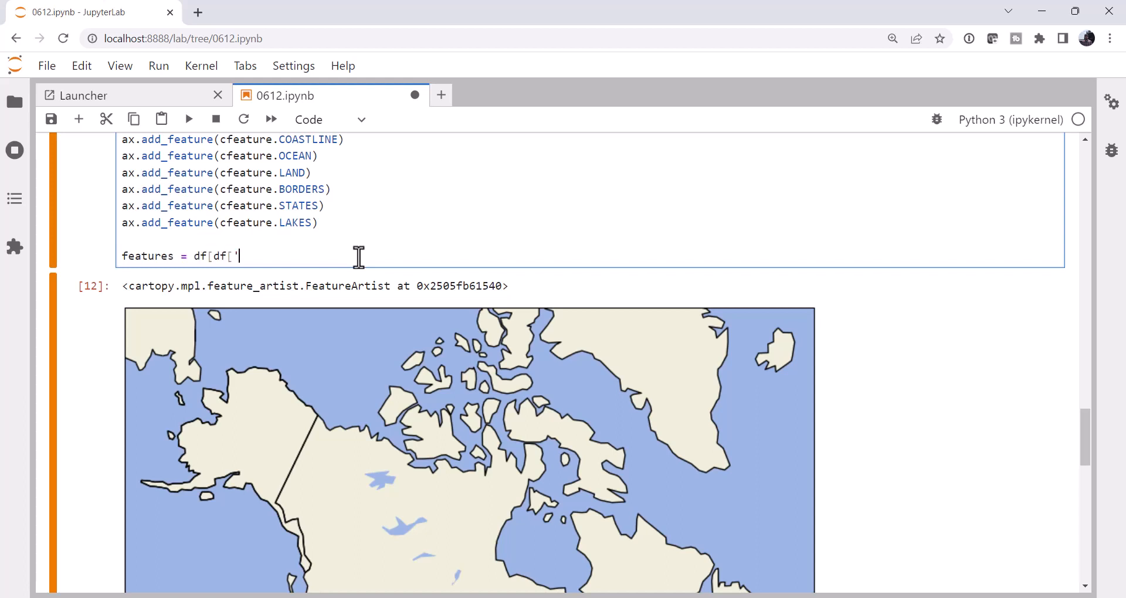
text(feature'])
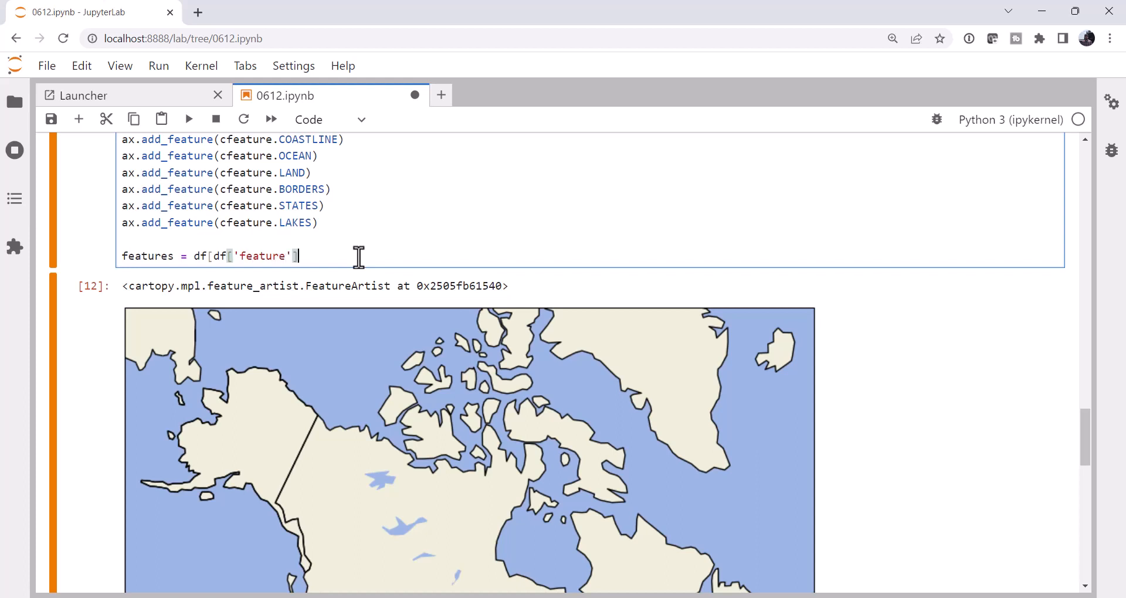
text(=='';1)
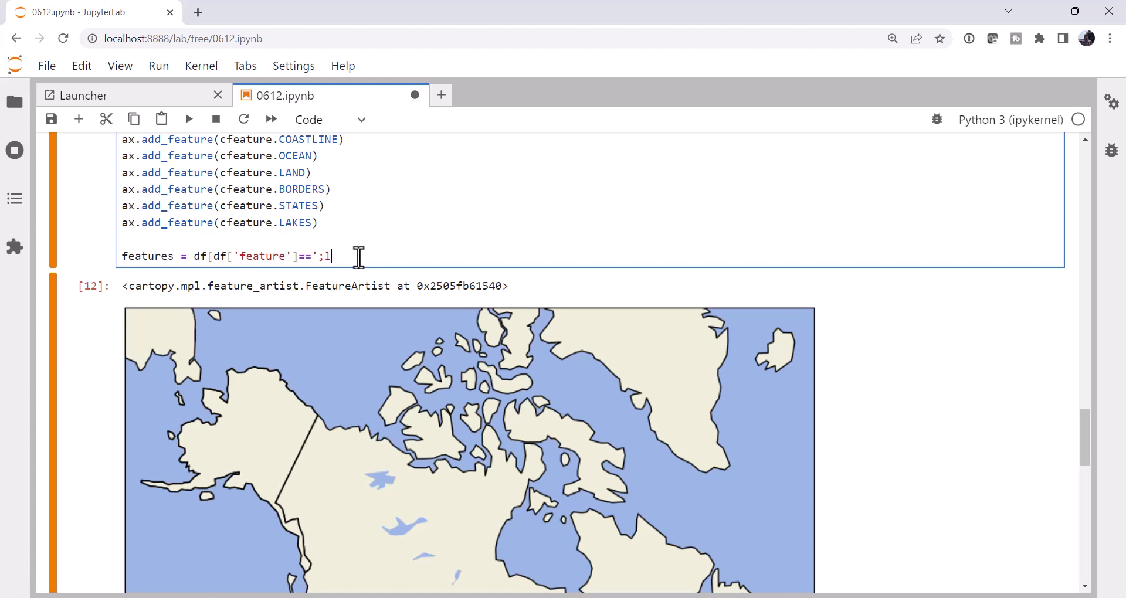
text(LOW')
text(for f)
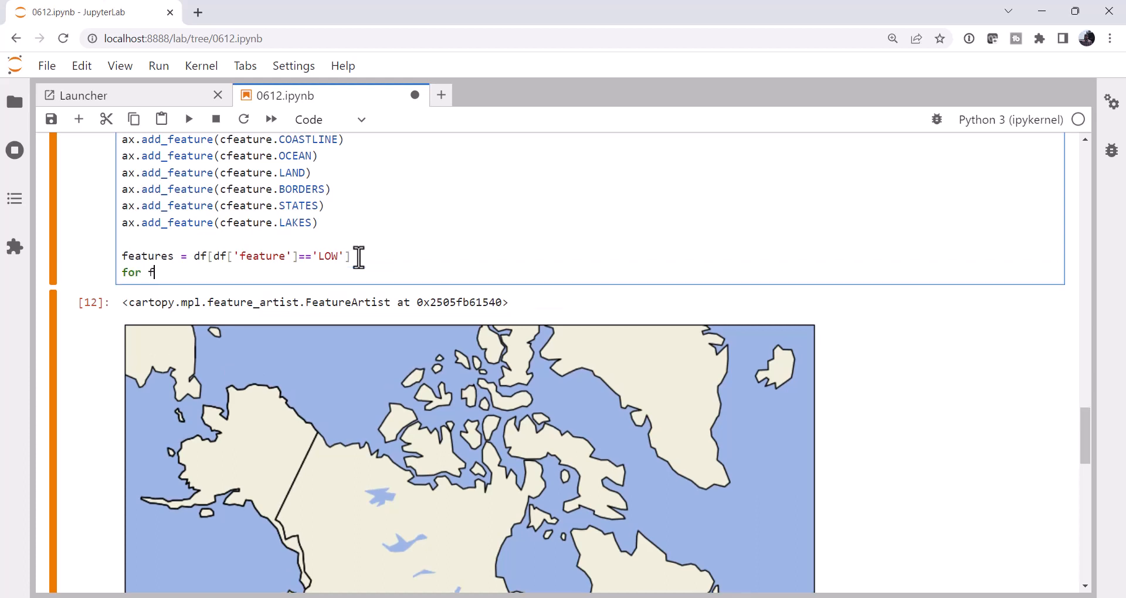
text(in features)
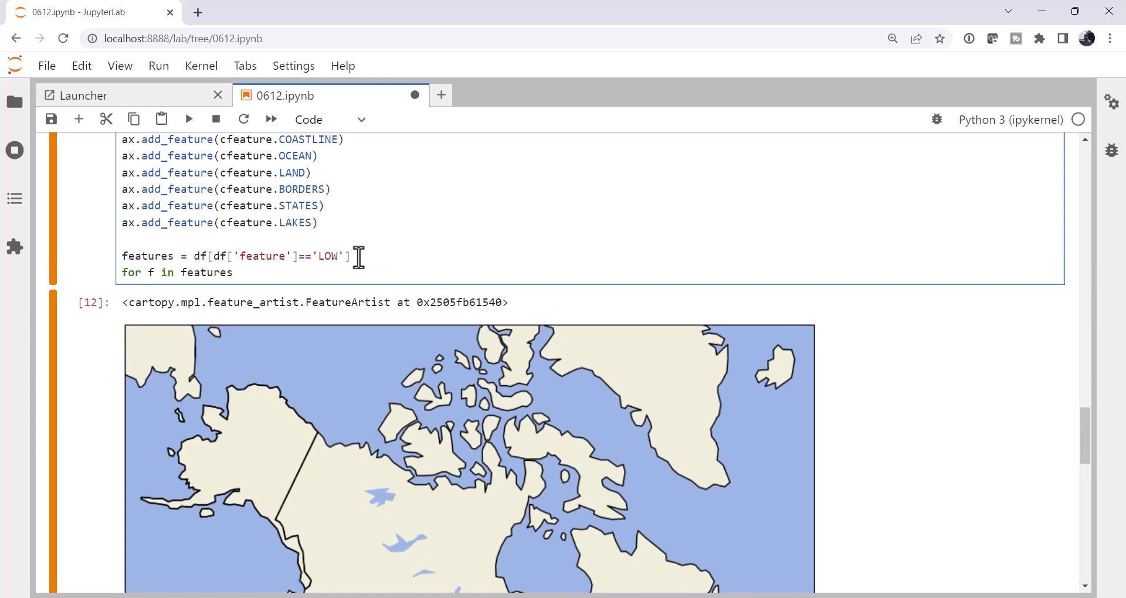
click(236, 272)
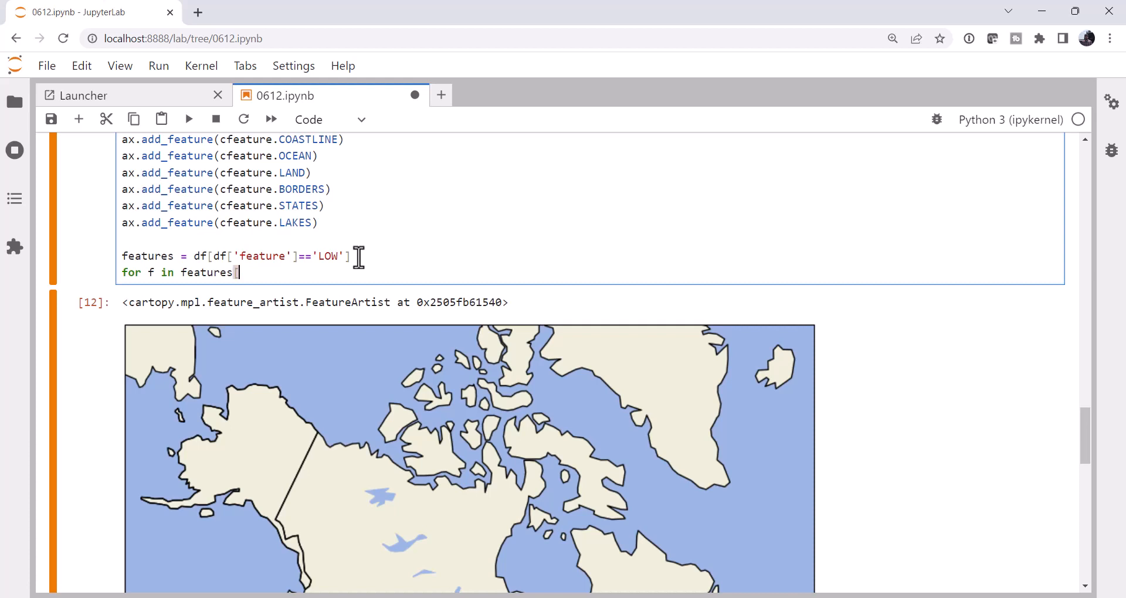
text(['geome)
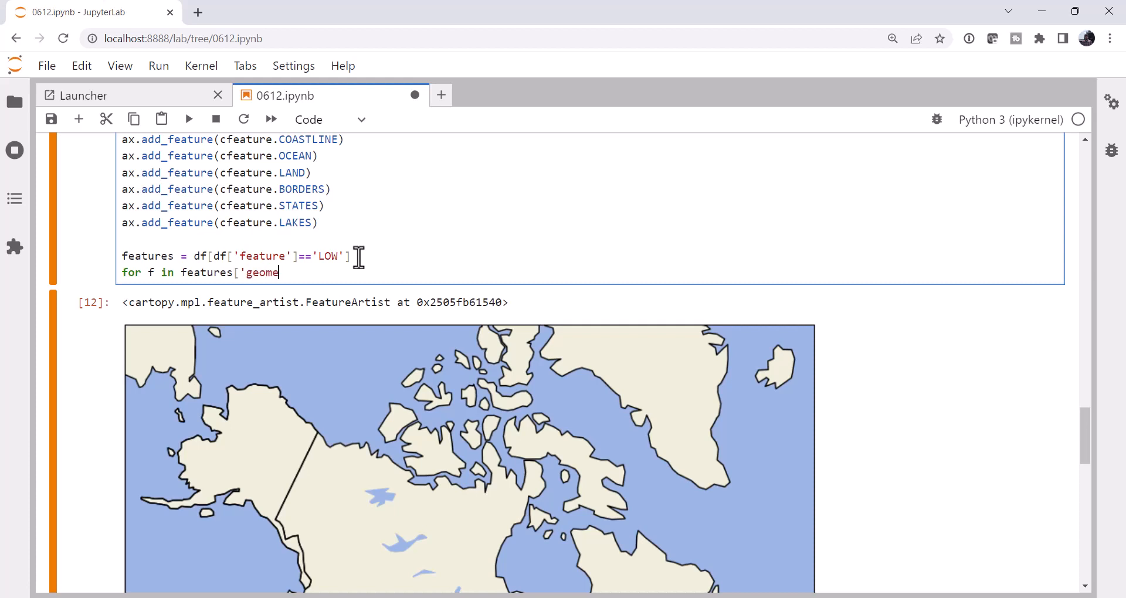
text(try']:)
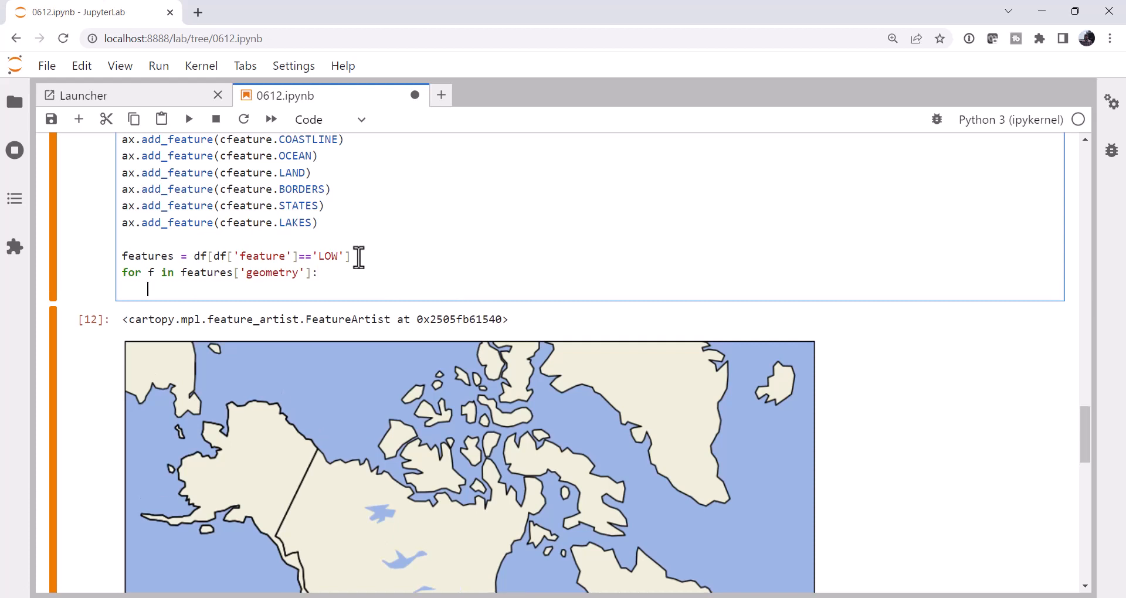
Draw each low as a red 'L' at fontsize 16 using a PlateCarree transform.
text(ax)
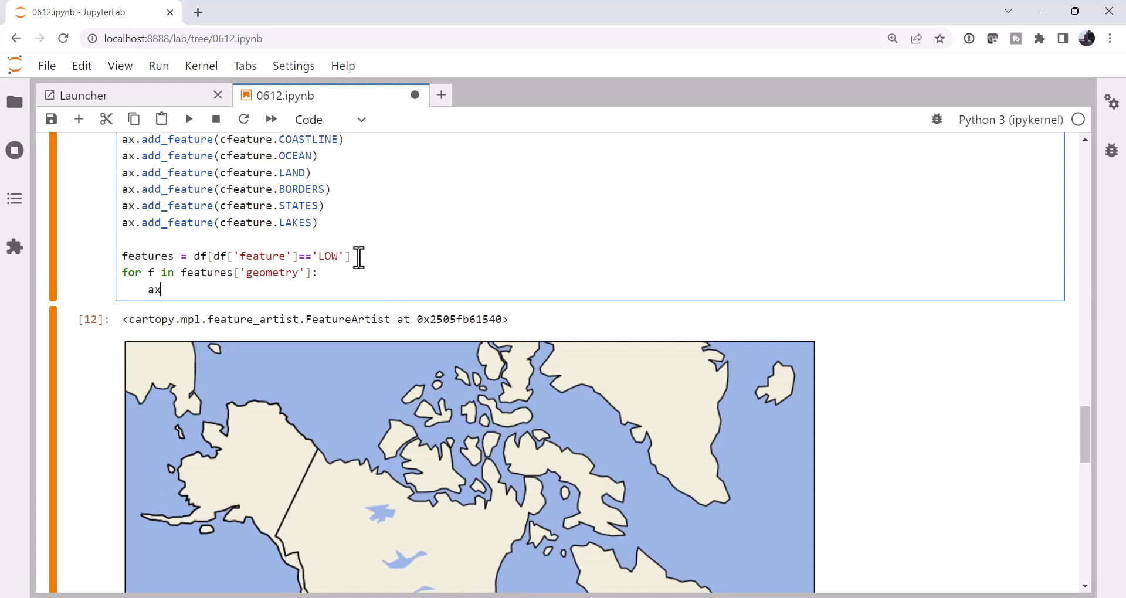
text(.text(l)
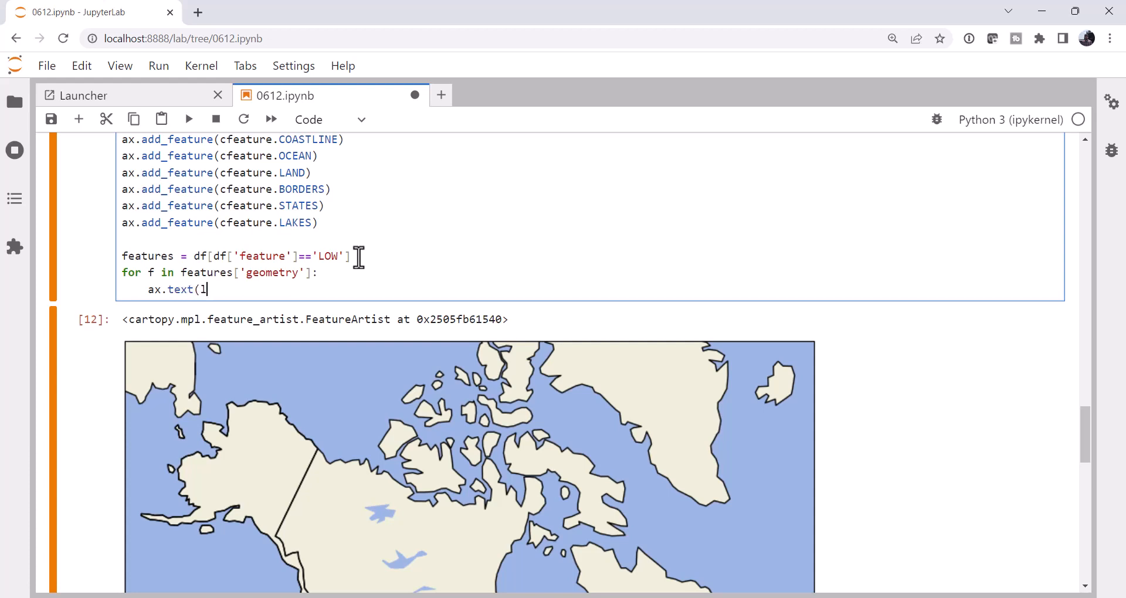
text(f.x,)
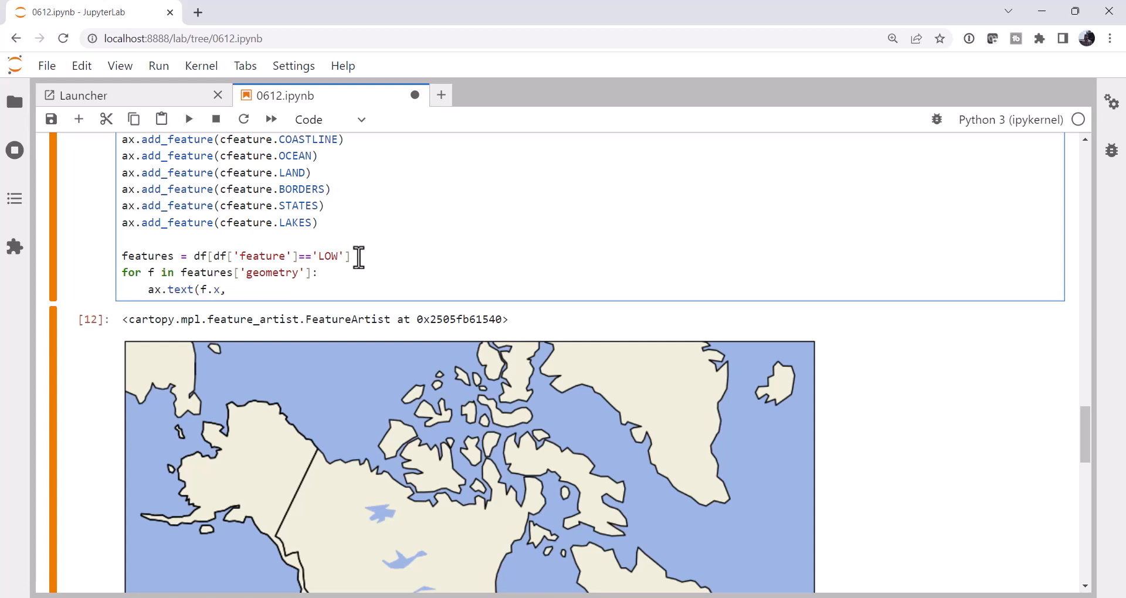
text(f.y)
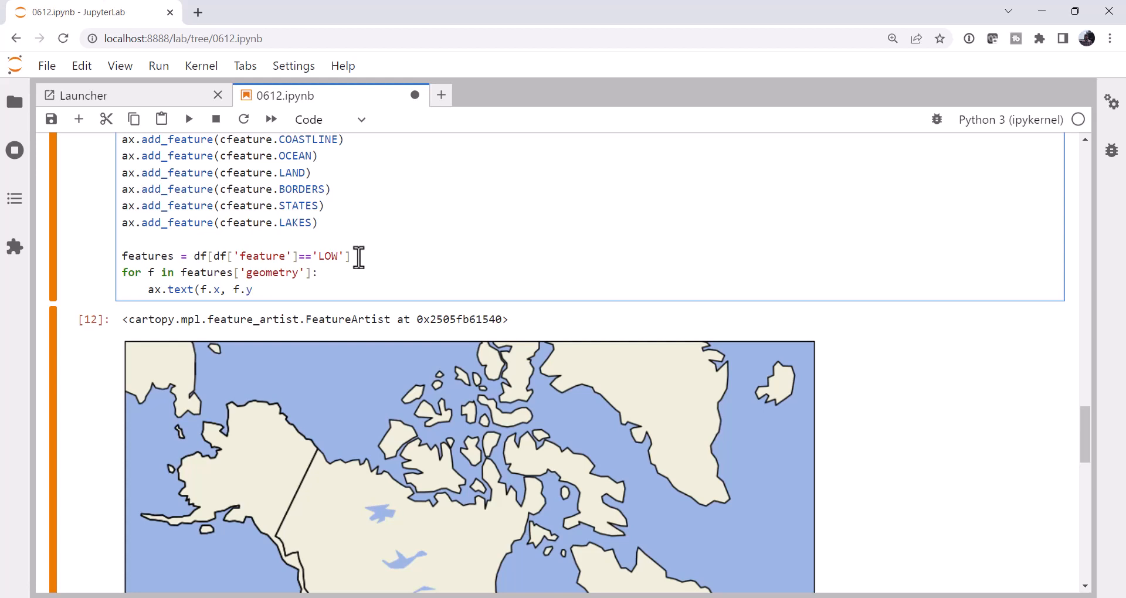
text(, ')
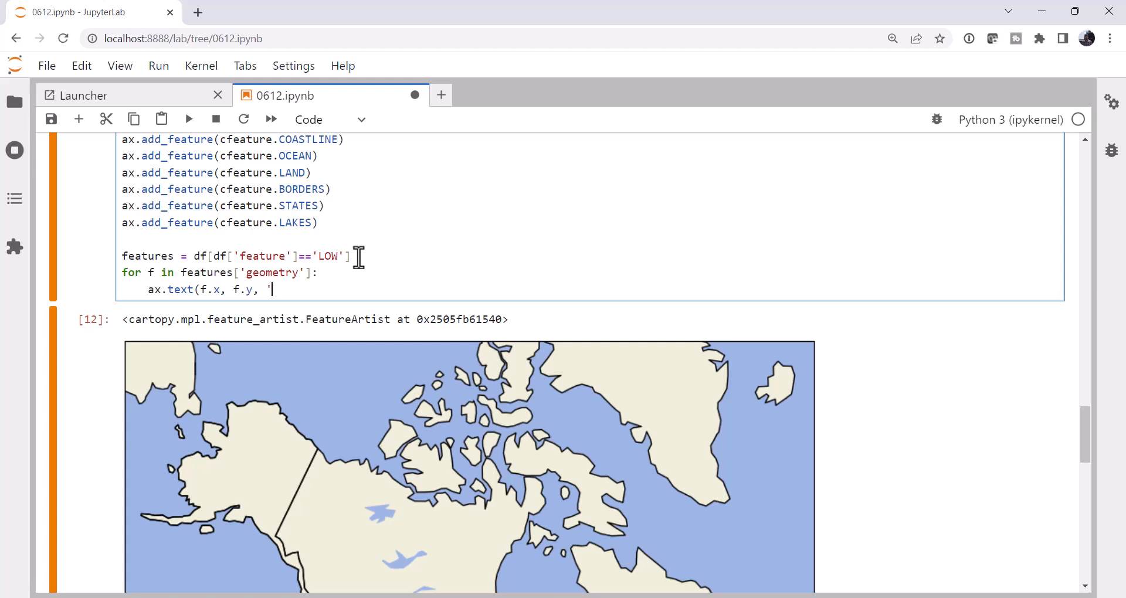
text(L)
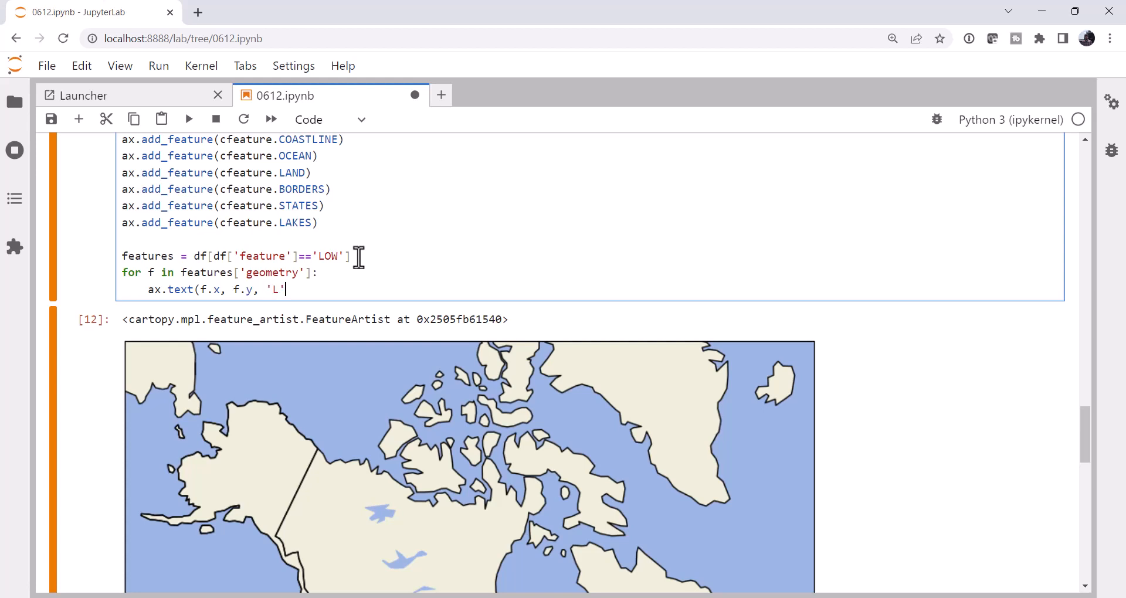
text(, tran)
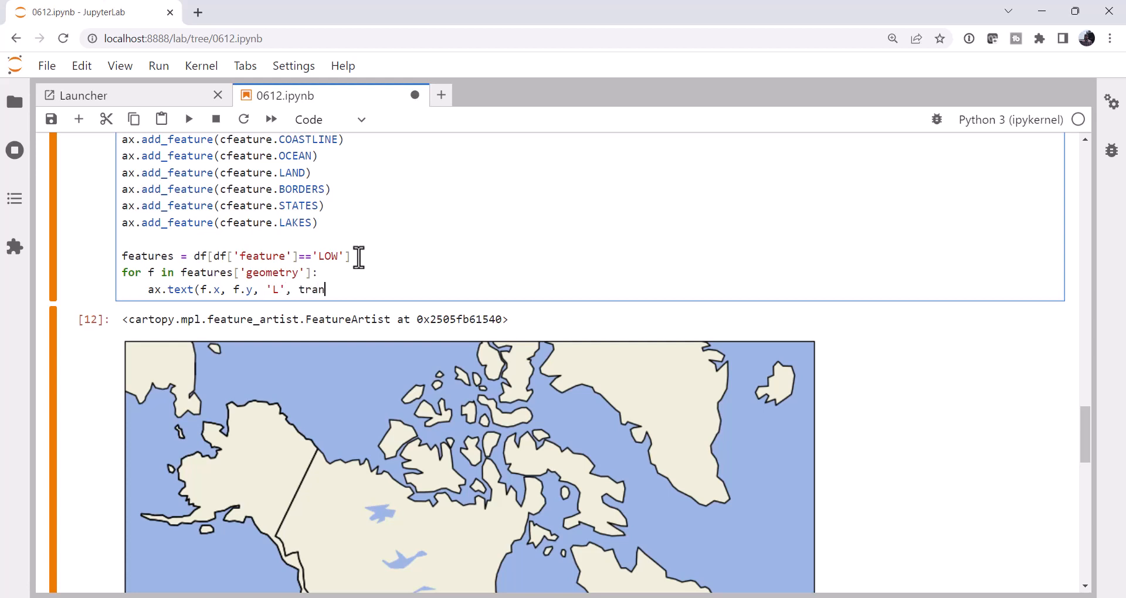
text(sform=)
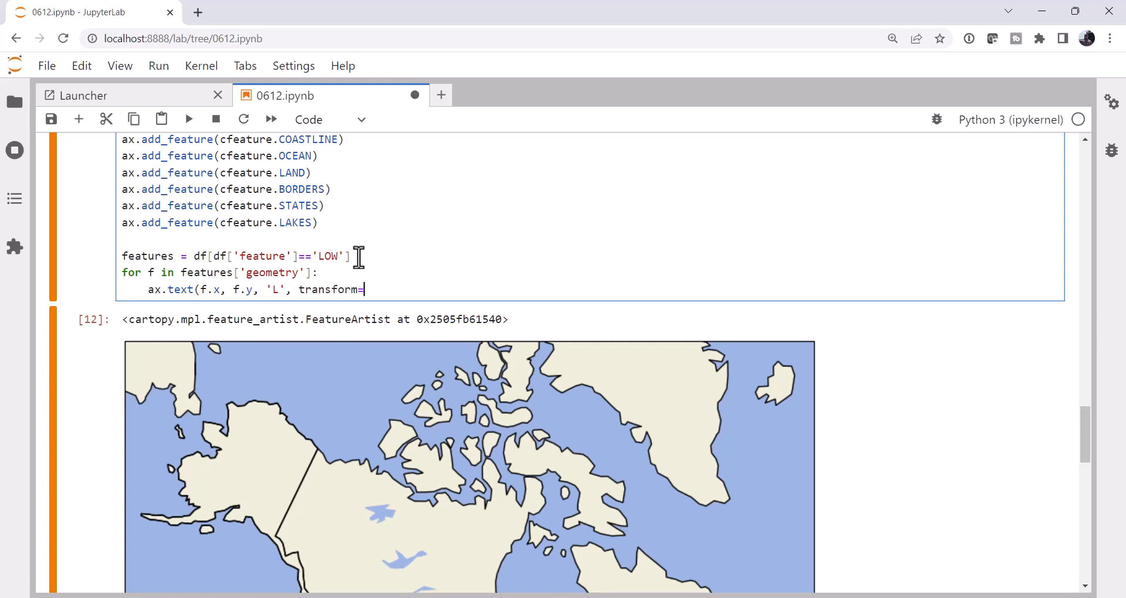
text(ccrs.PlateCarree()
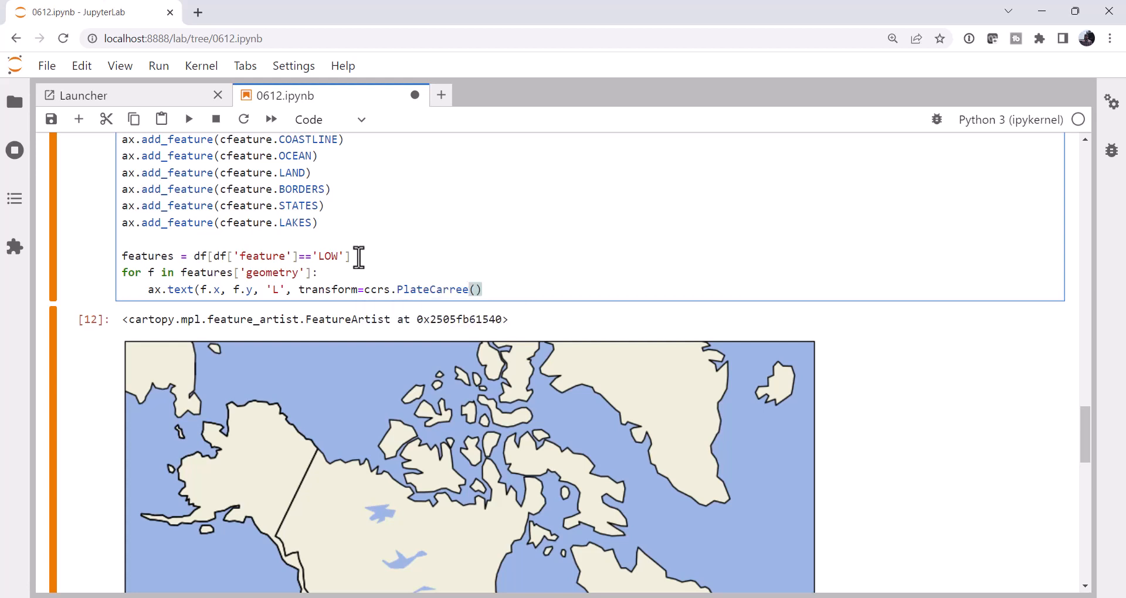
text(, color=')
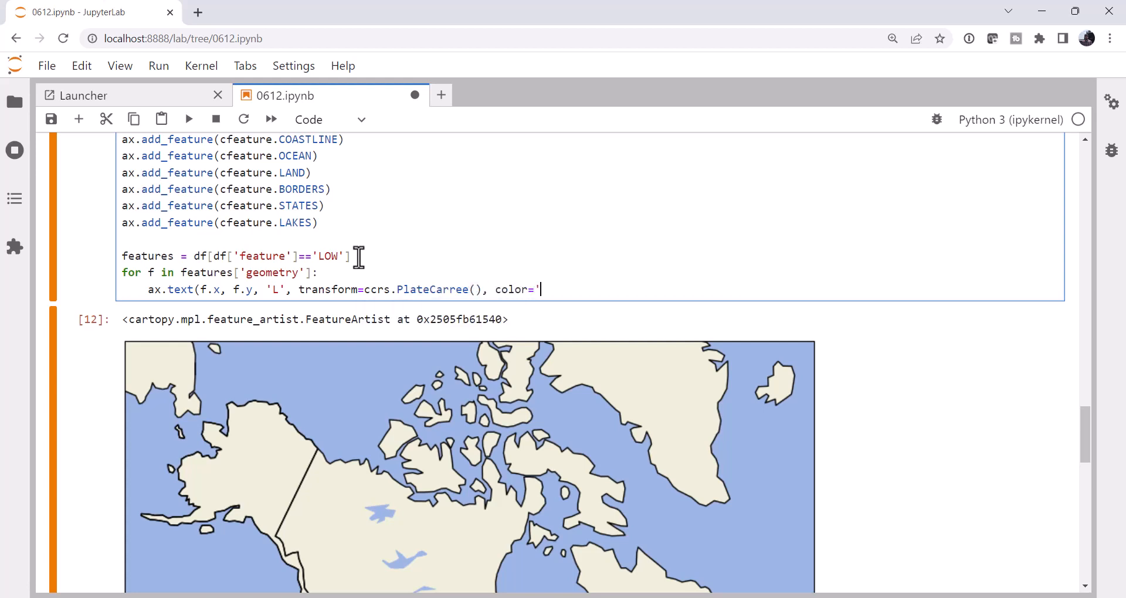
text(red', fonts)
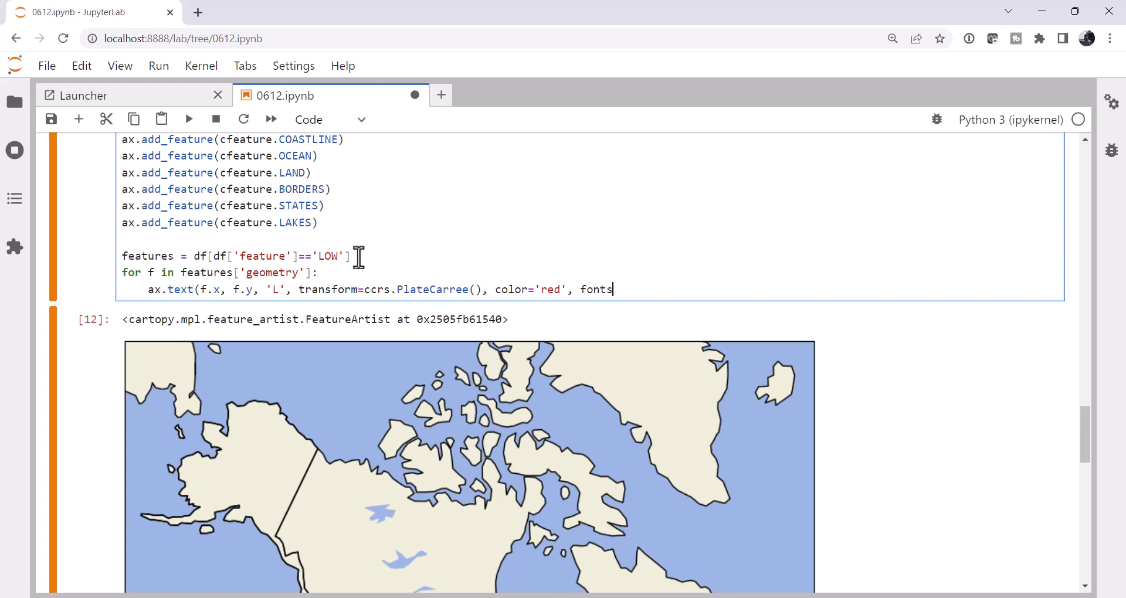
text(ize=16))
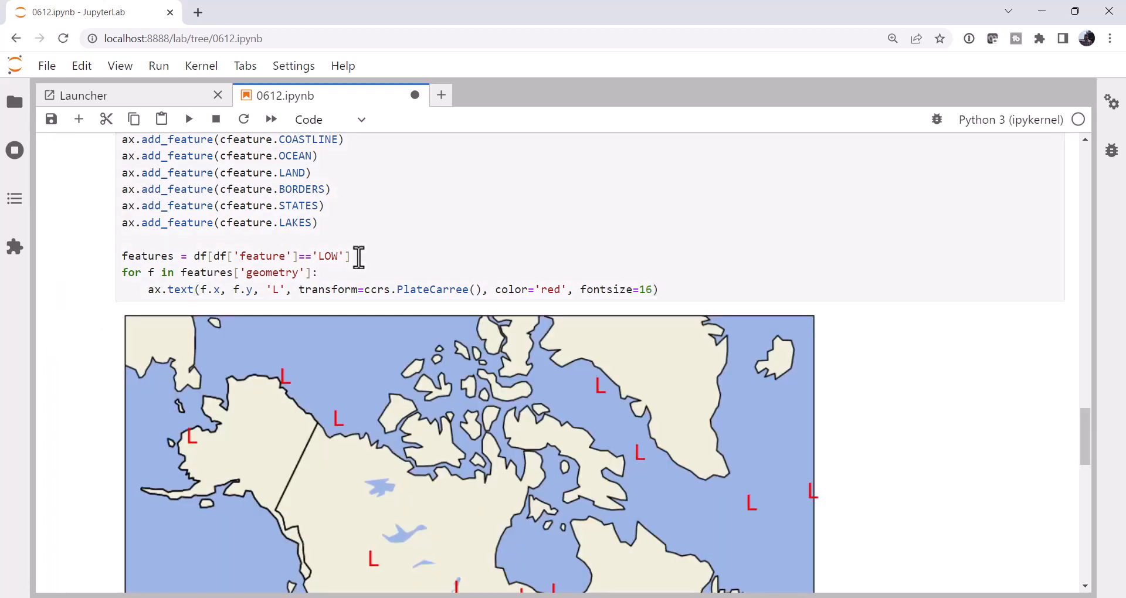
scroll(down, 3)
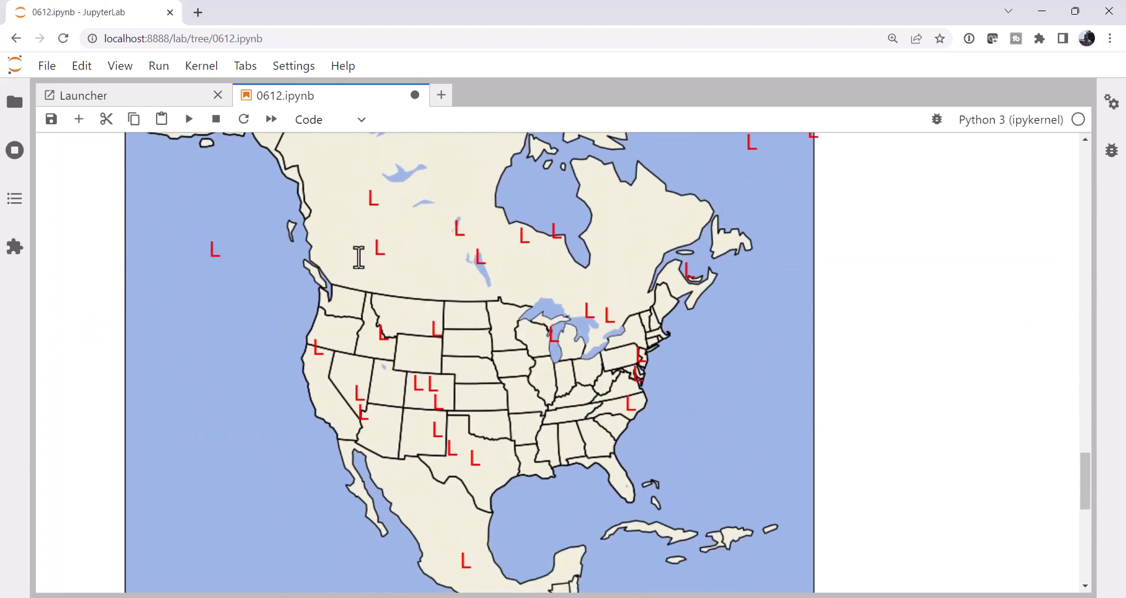
scroll(down, 3)
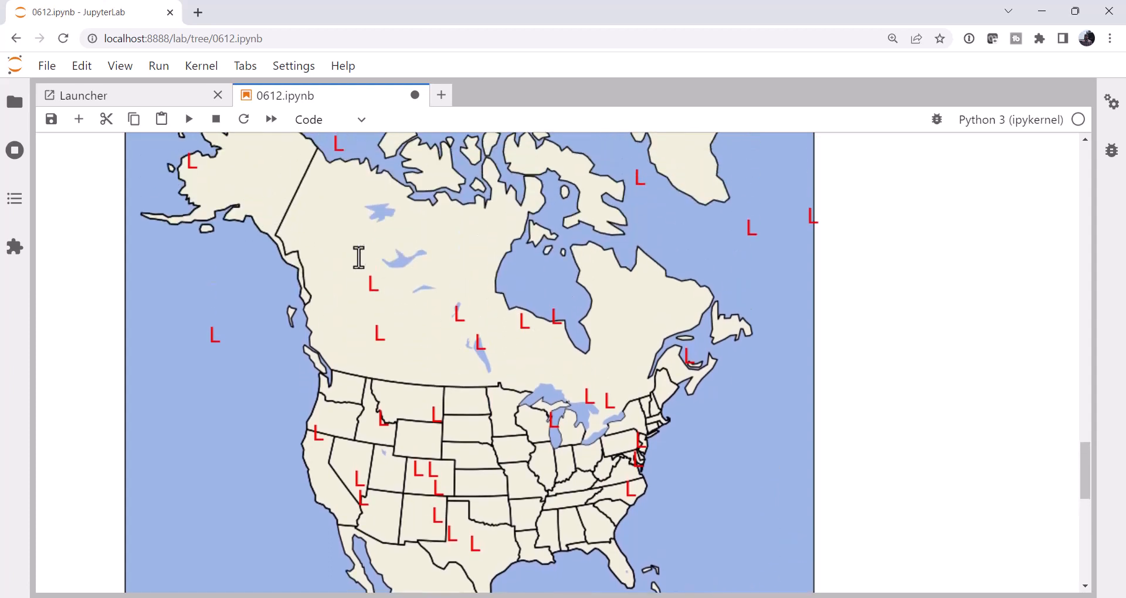
scroll(up, 3)
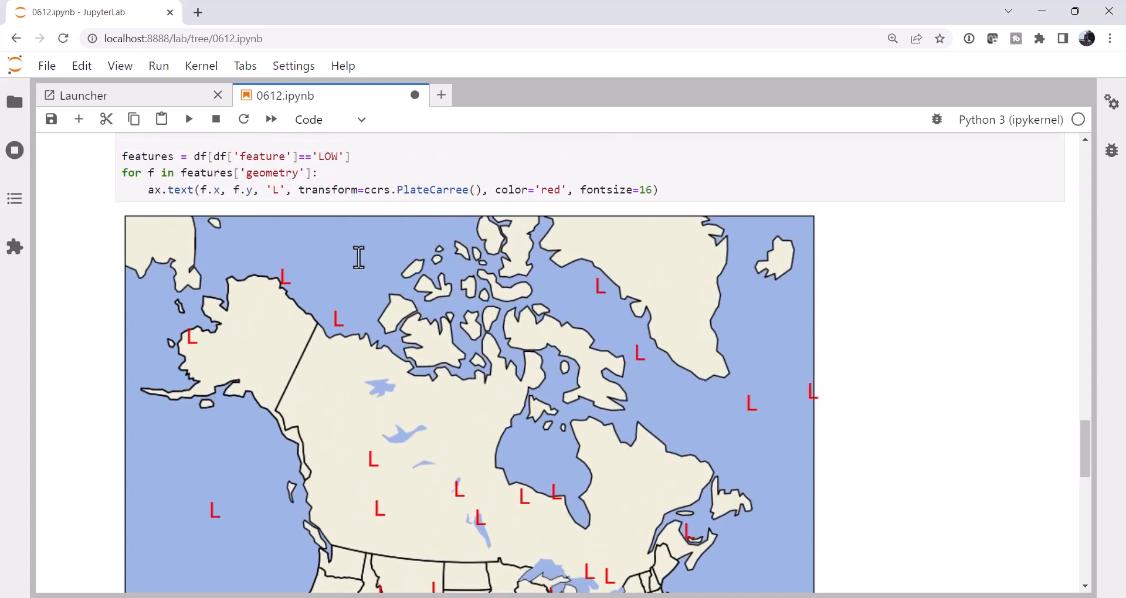
scroll(up, 3)
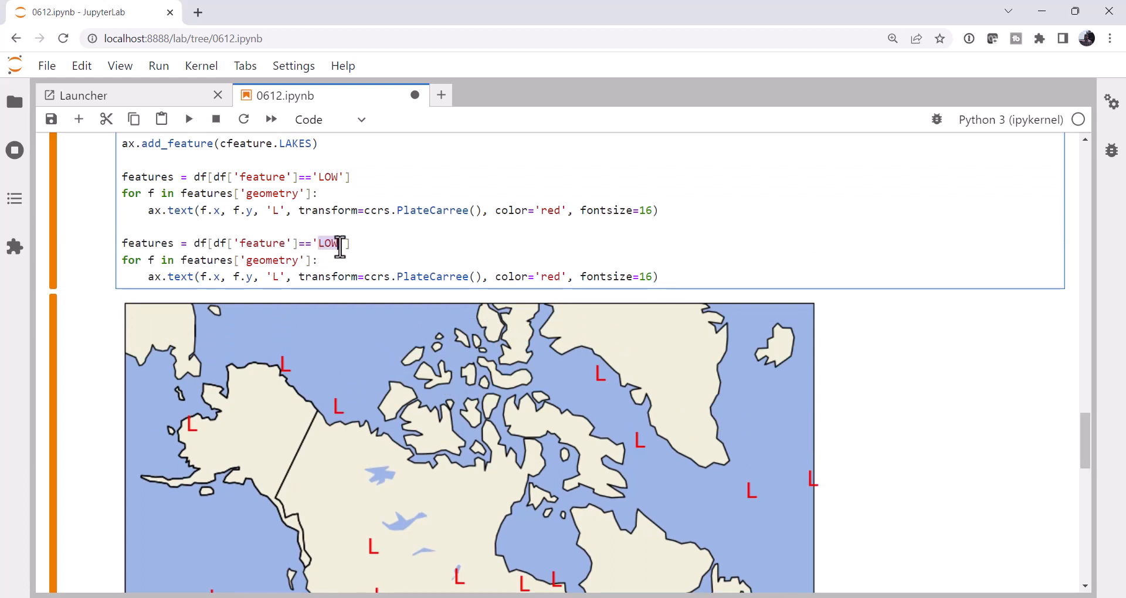
Switch the duplicated loop to 'HIGH' features drawn as blue 'H' and rerun.
text(HIGH)
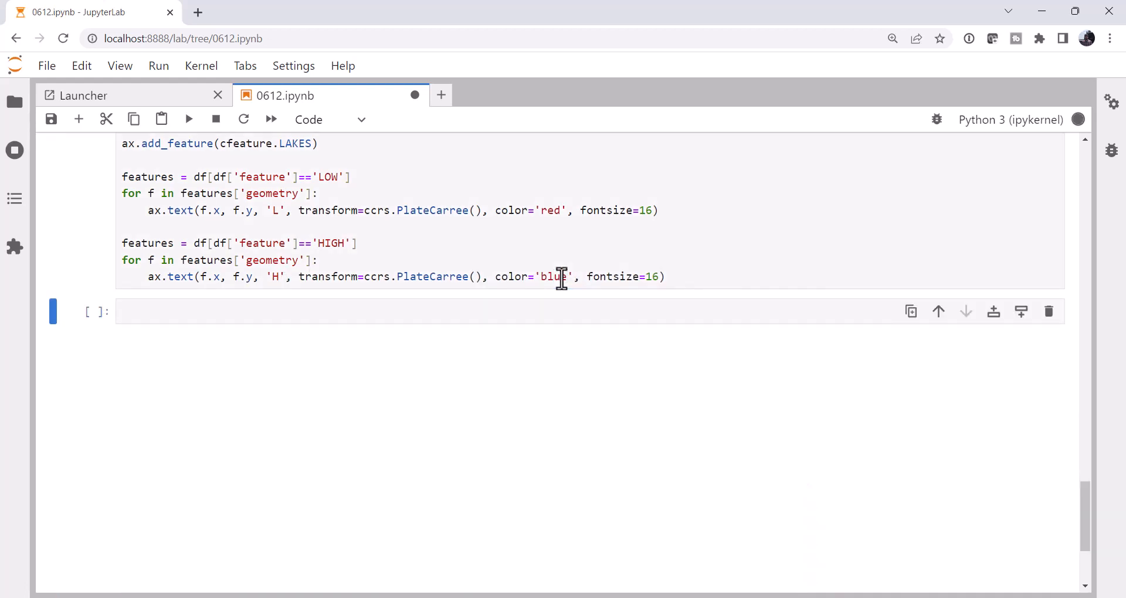
click(189, 119)
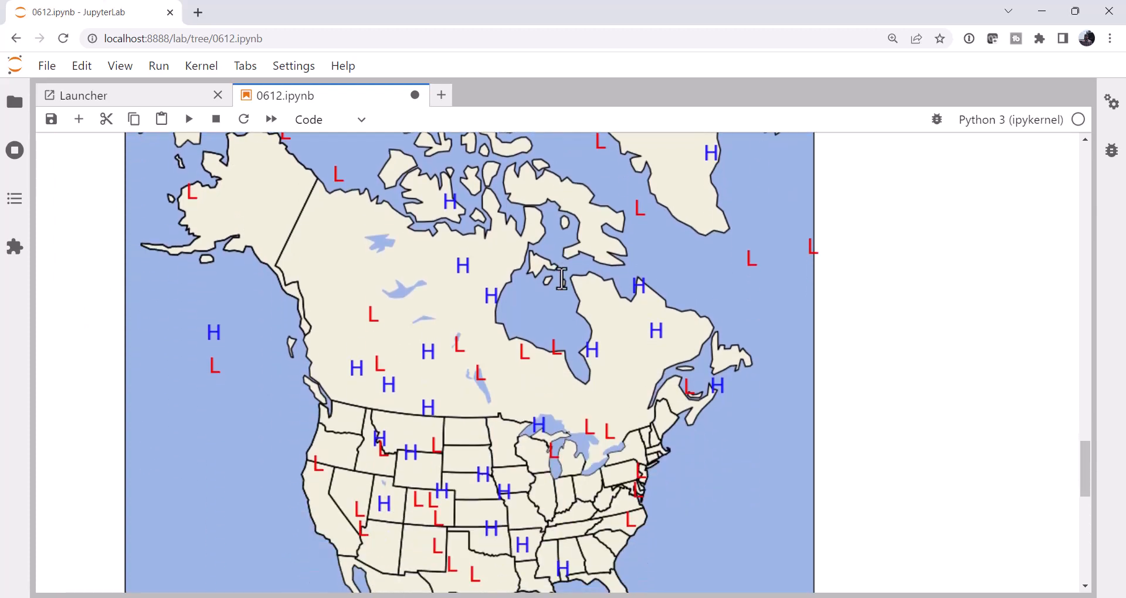
scroll(down, 3)
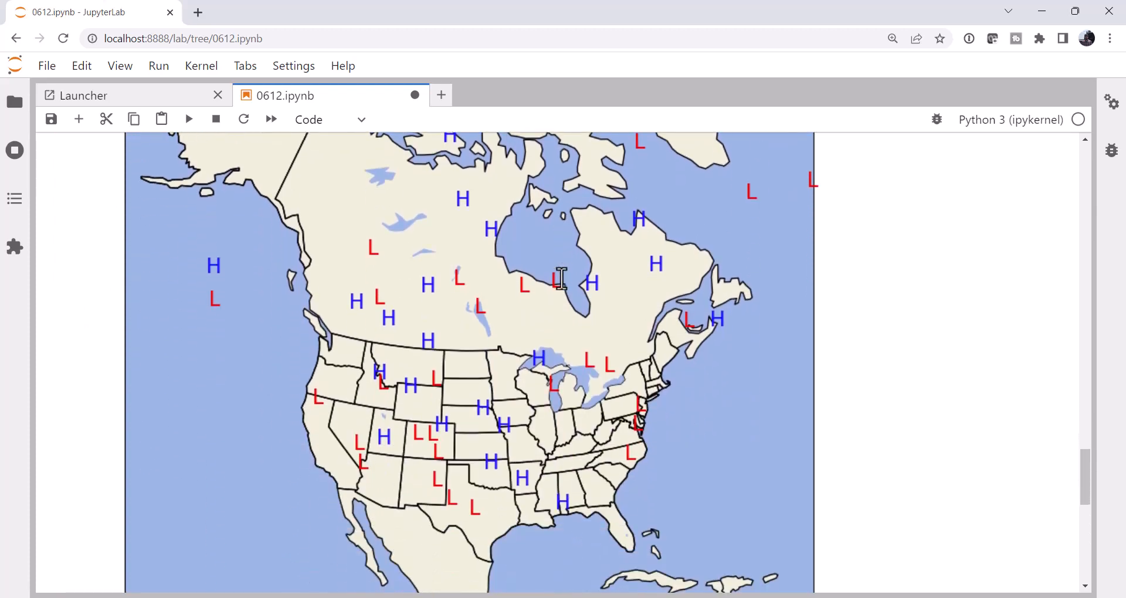
scroll(up, 3)
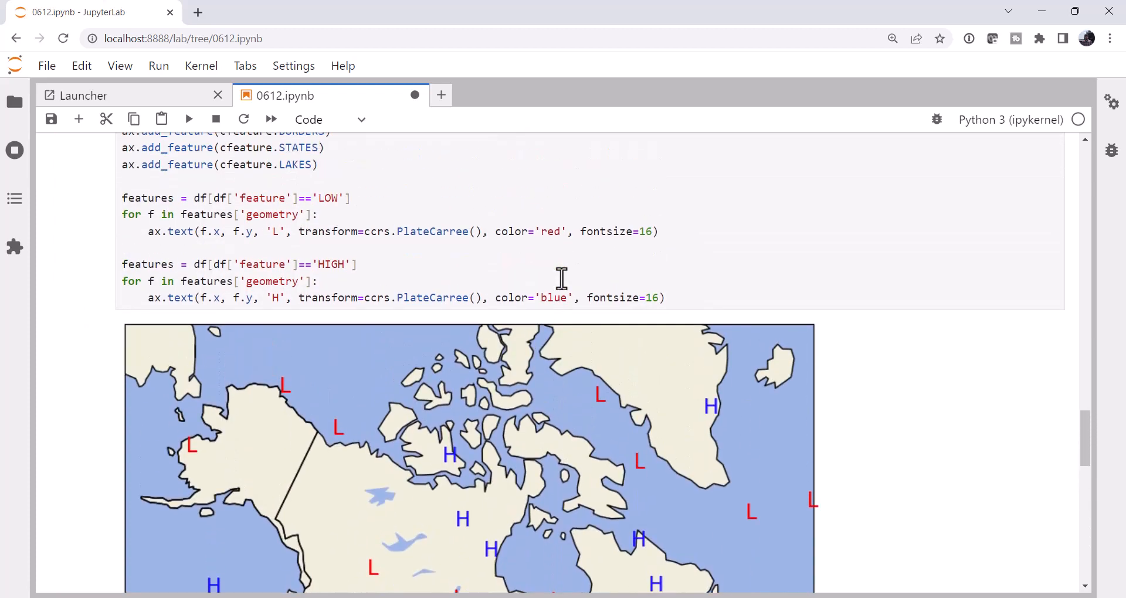
mouse_move(681, 298)
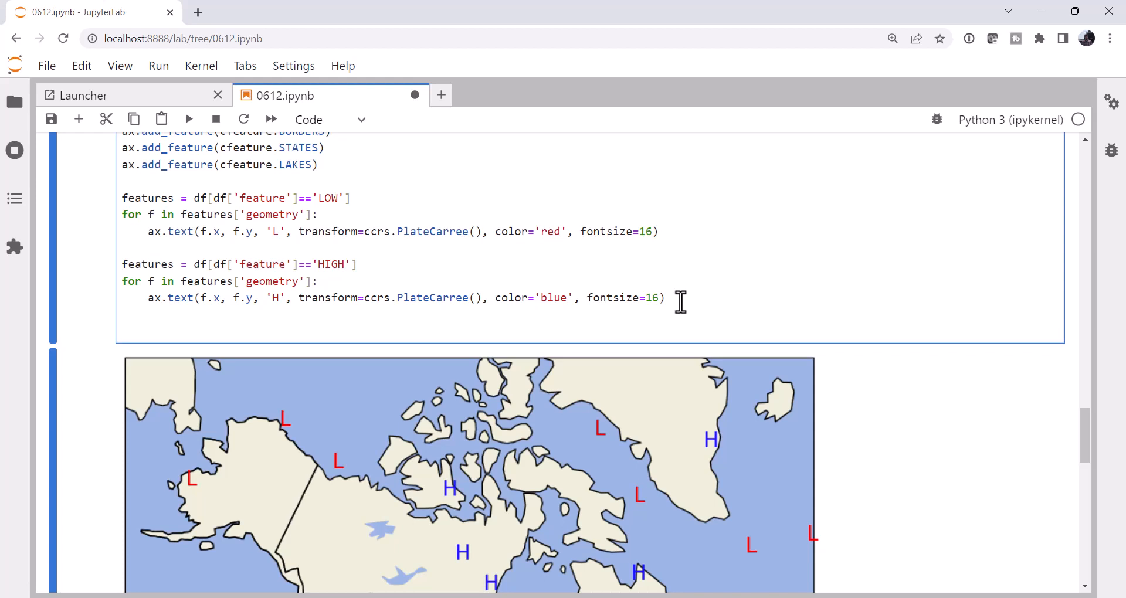
Define feature_names = ['WARM', 'COLD', 'STNRY', 'OCFNT', 'TROF'] below the HIGH loop.
text(feature_names)
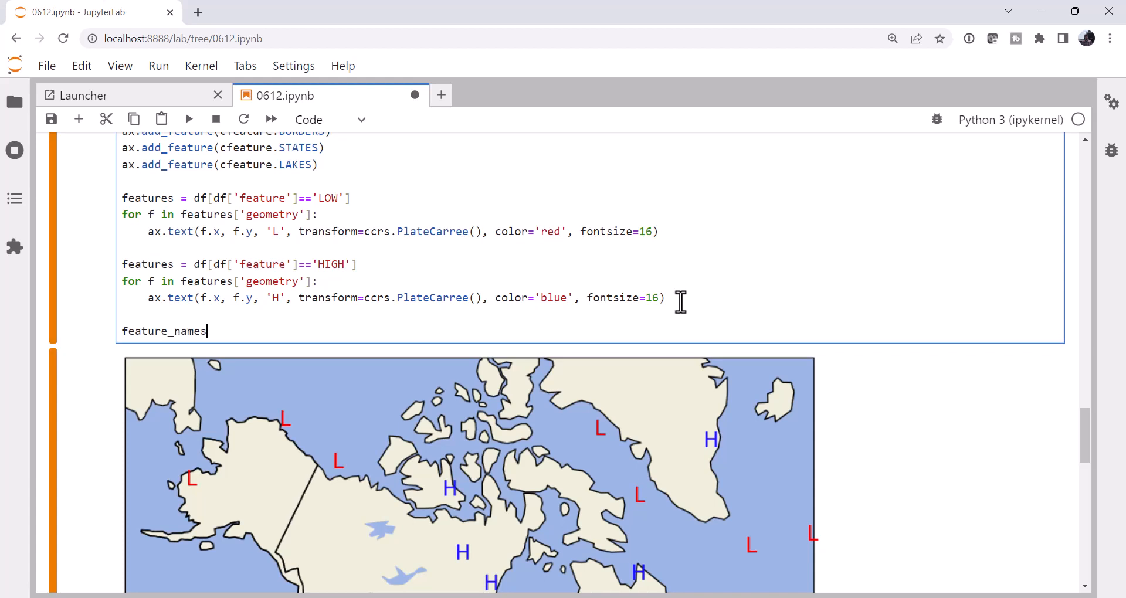
text(= ['WAR<)
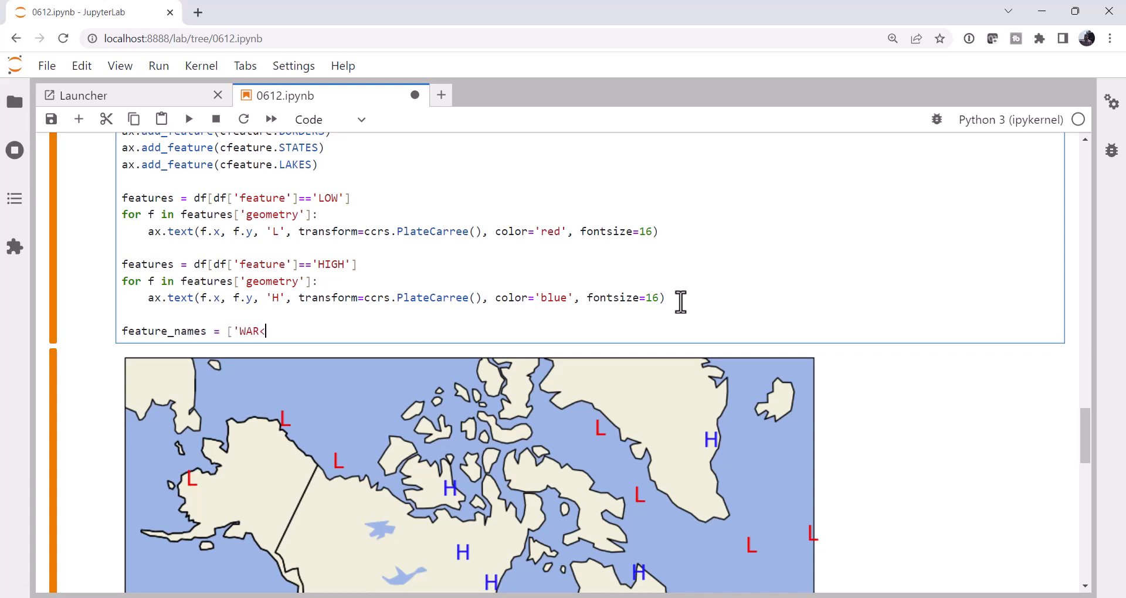
text(M', 'C)
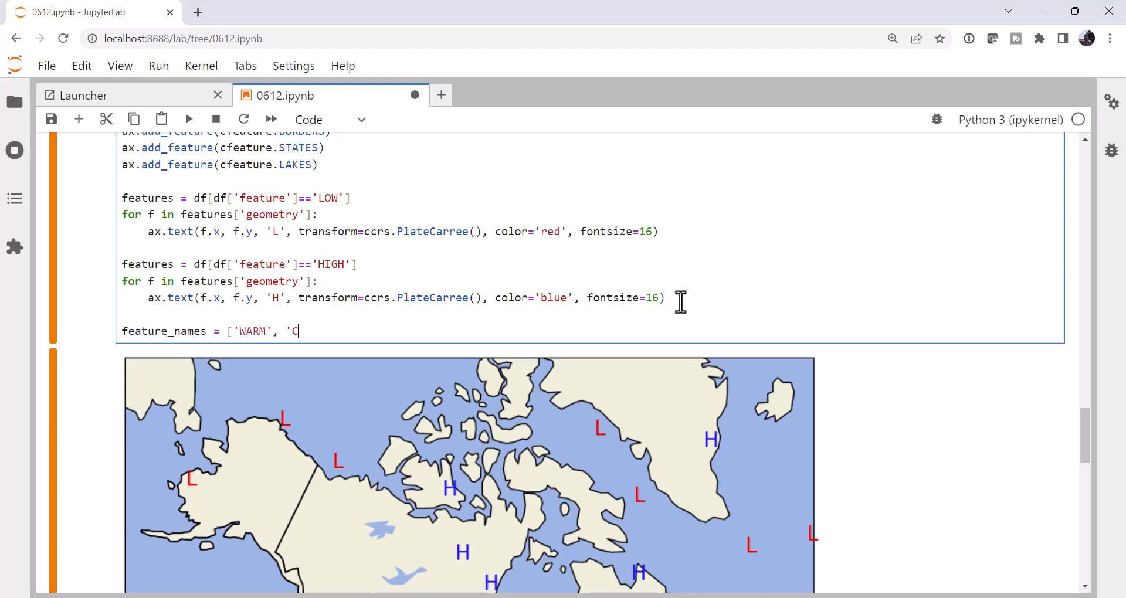
text(OLD', 'S)
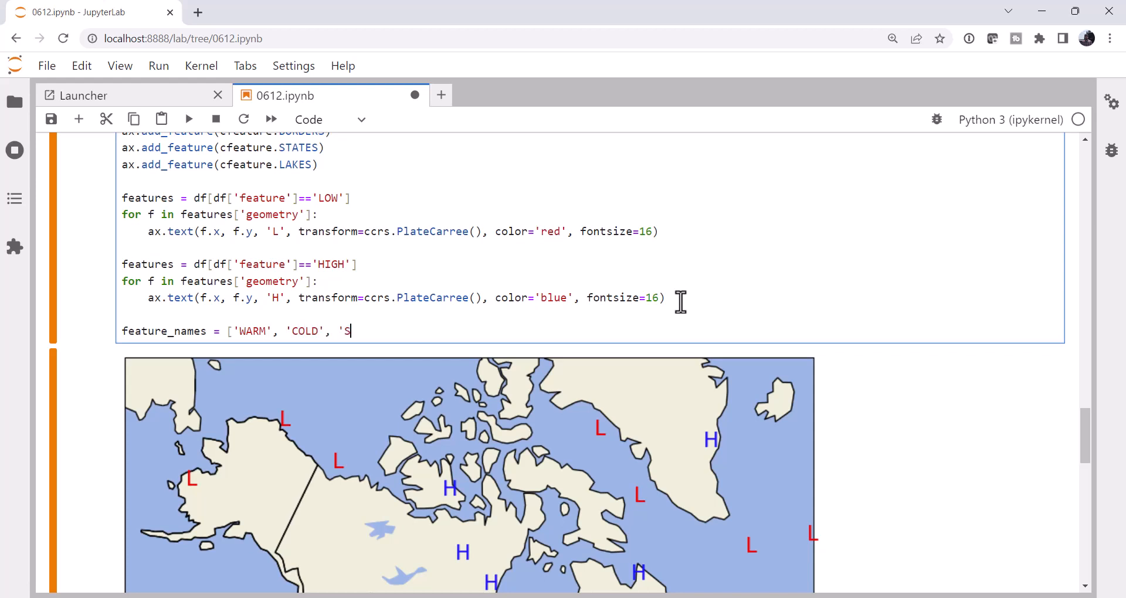
text(TNRY')
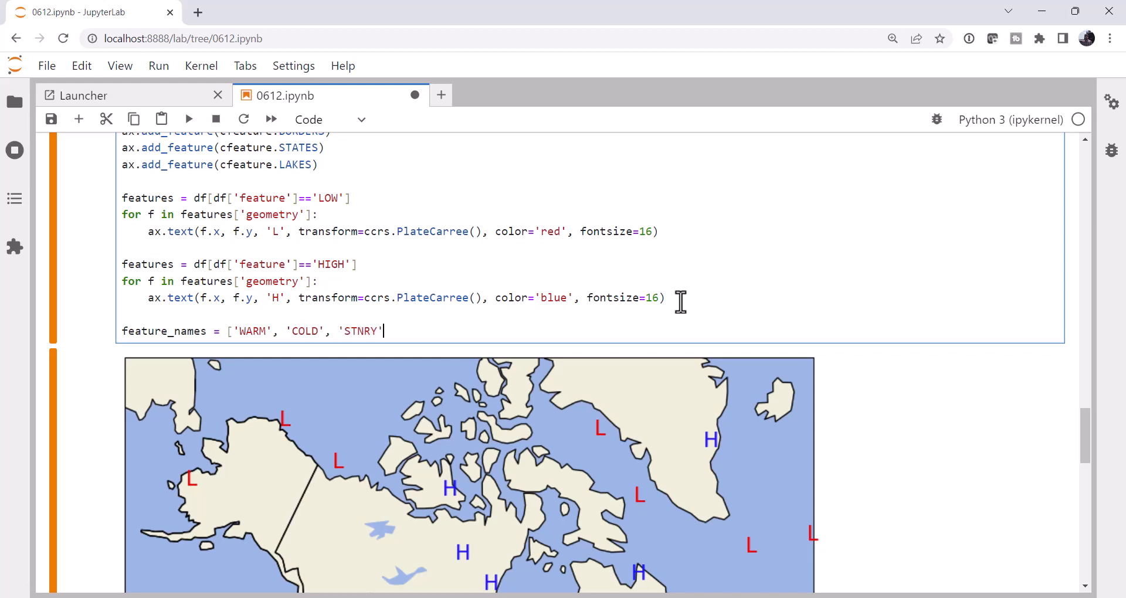
text(, 'OC)
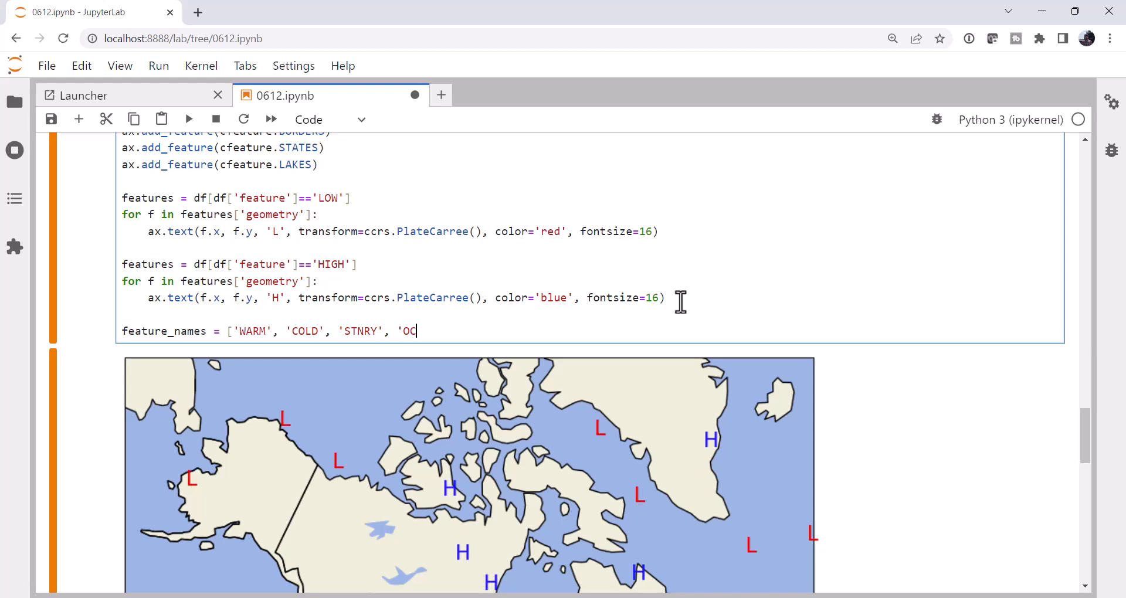
text(FNT', 'TROF)
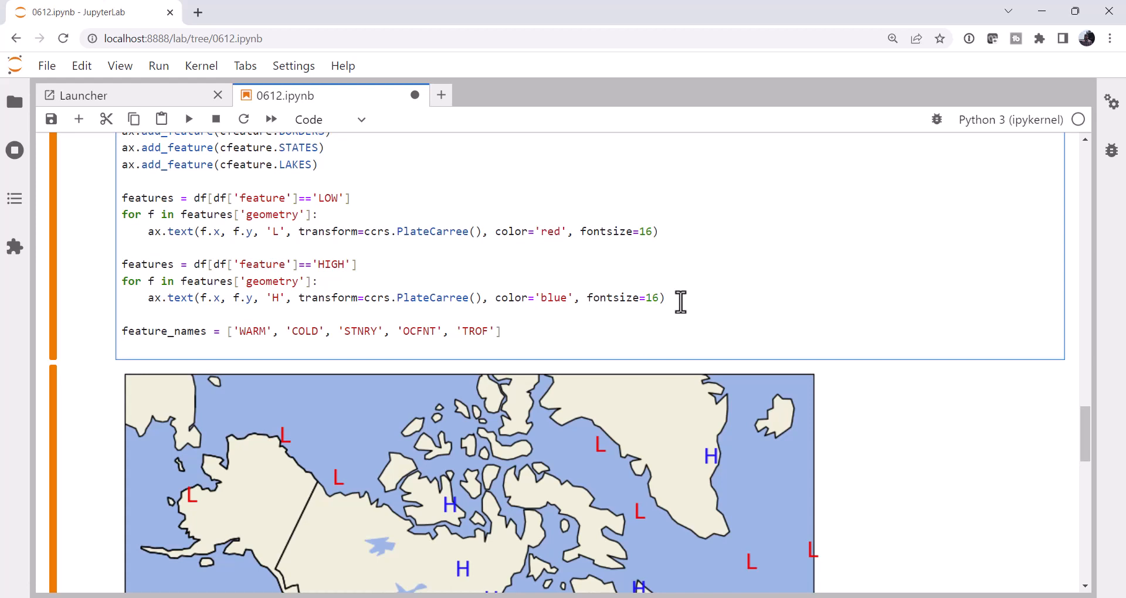
text(feature_styles = [)
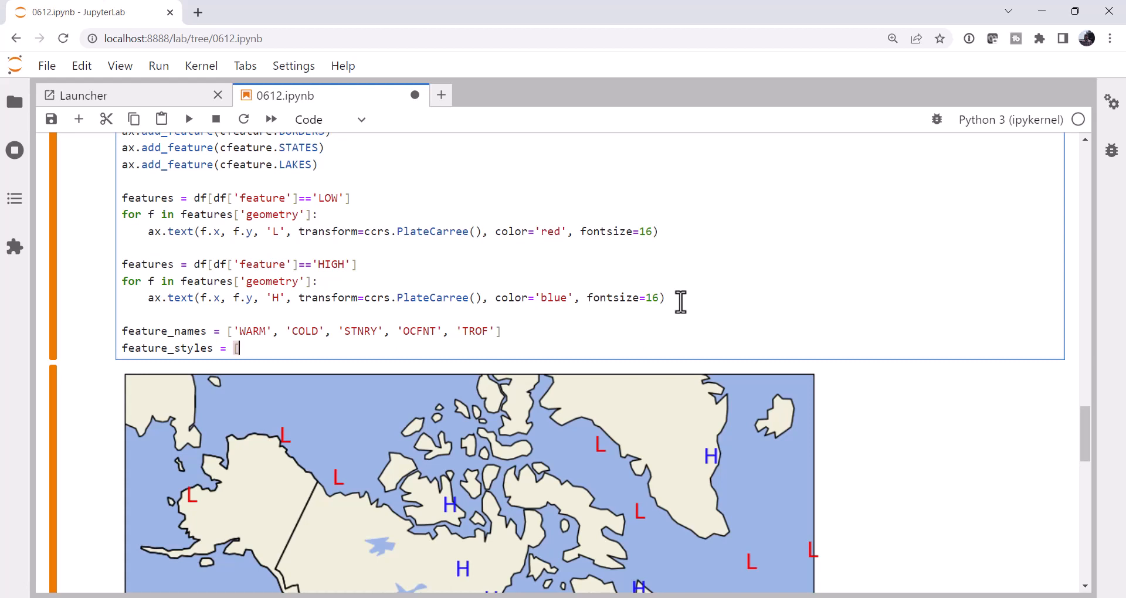
Begin the first feature style dictionary with linewidth 1.
text({1)
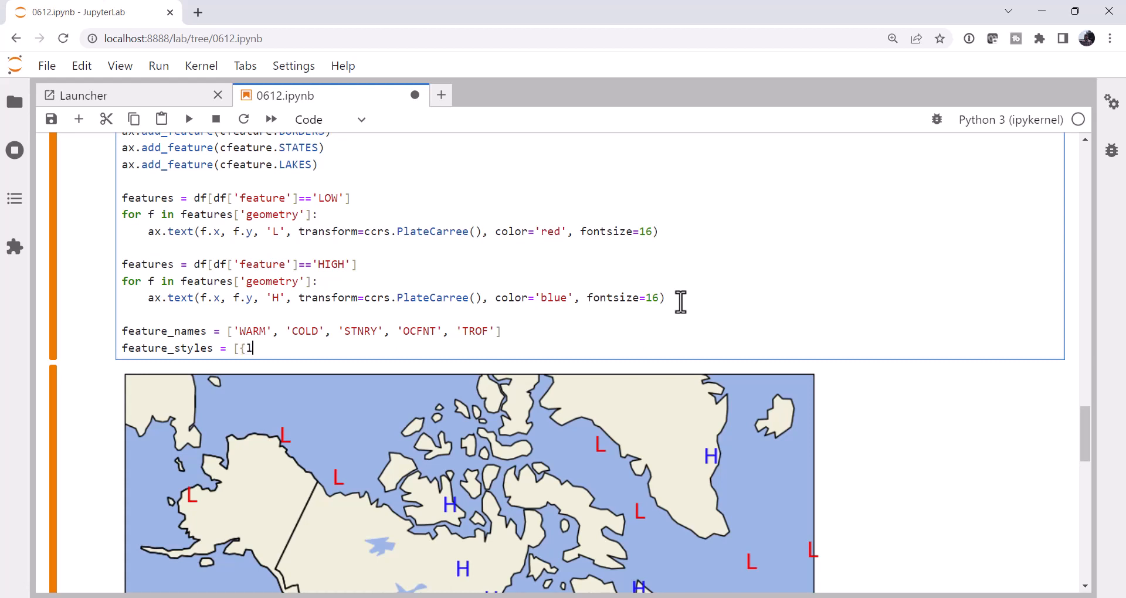
text(ine)
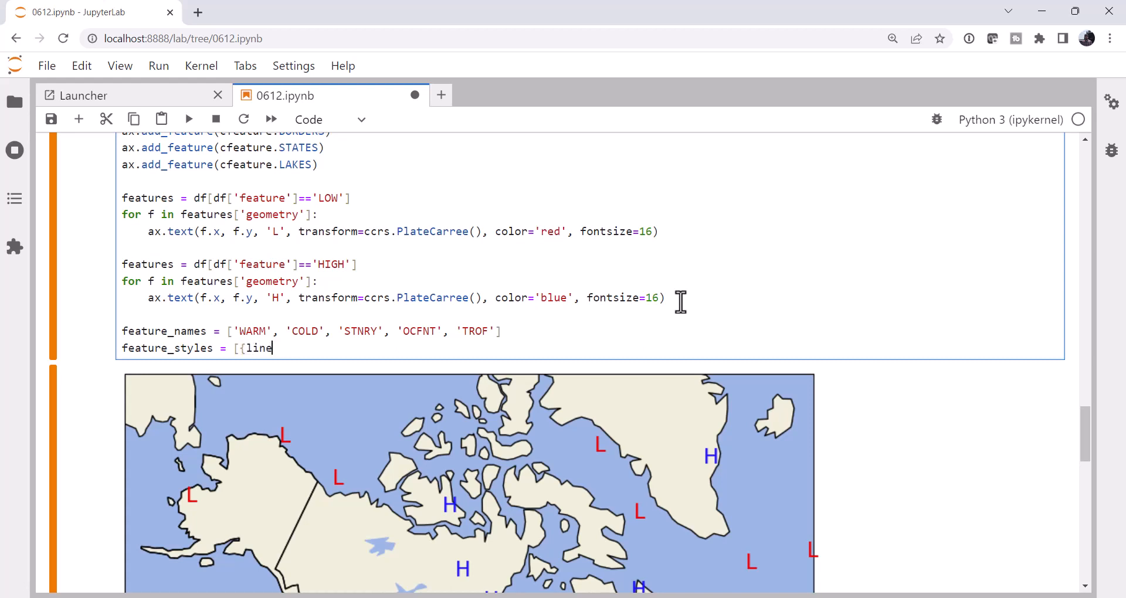
text(w)
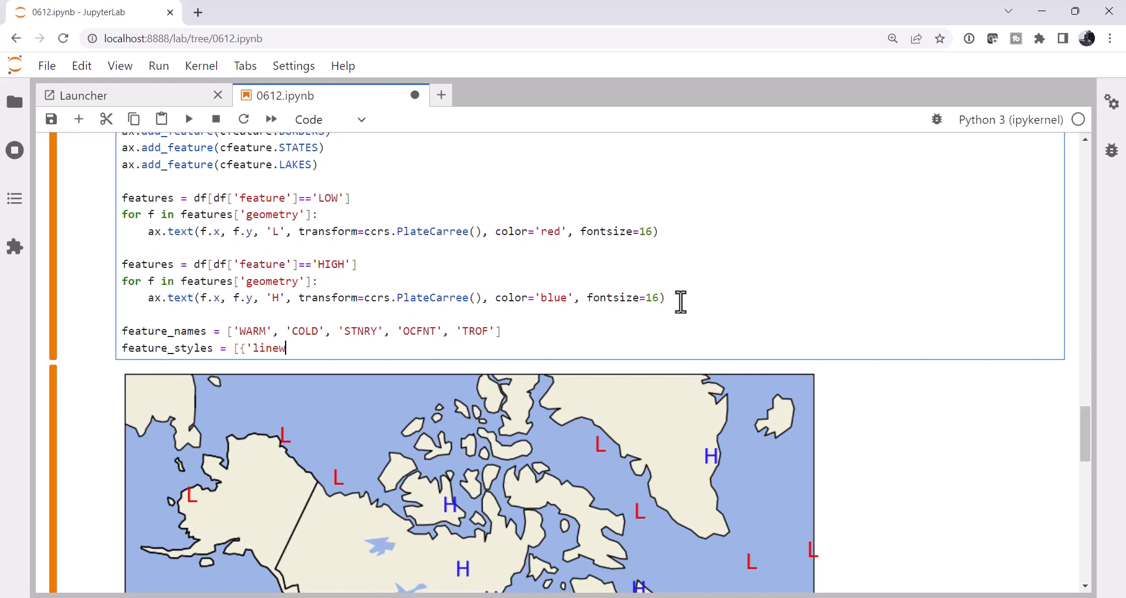
text(idth:)
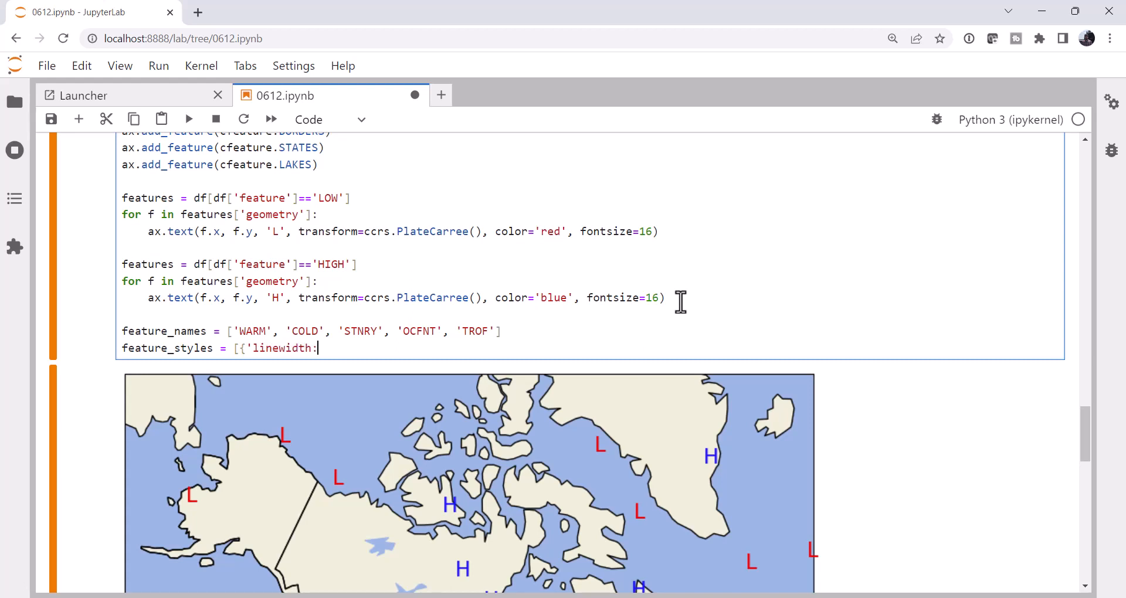
text(1)
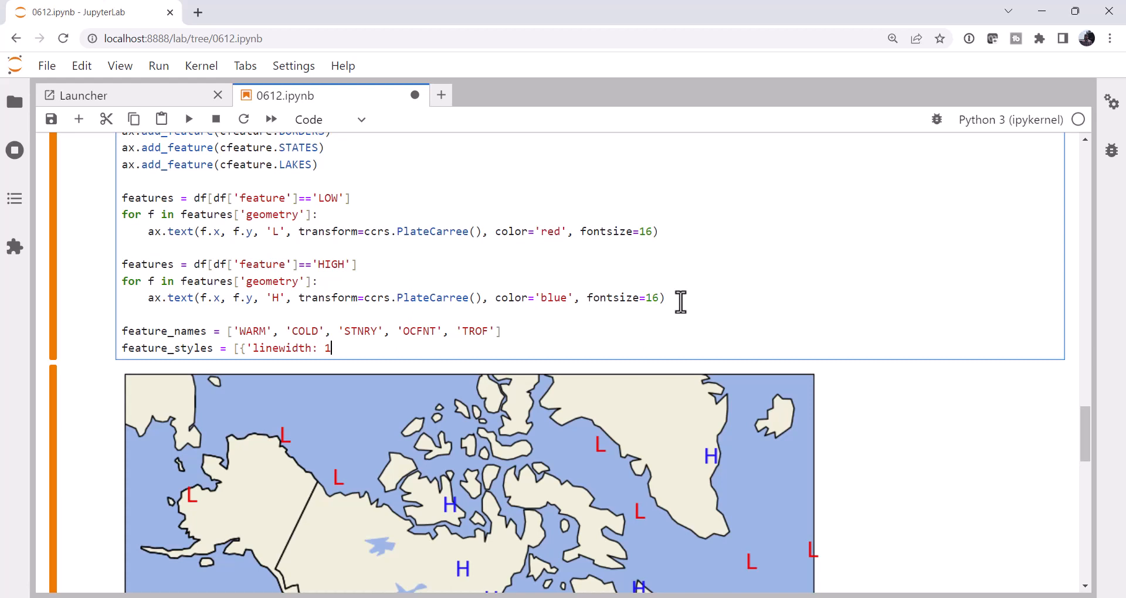
key(Backspace)
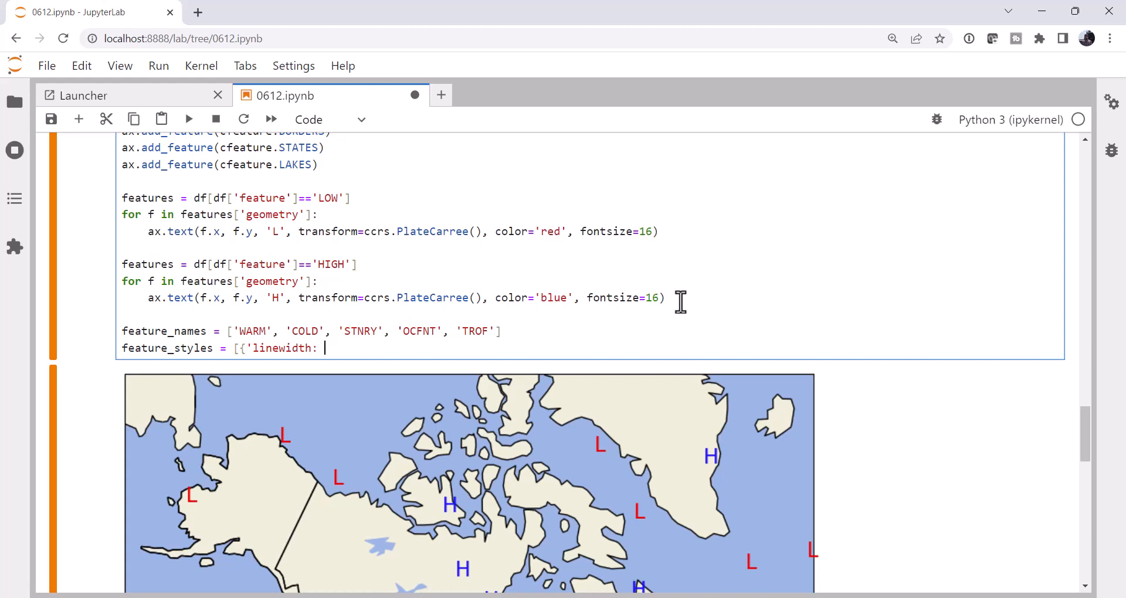
text(1)
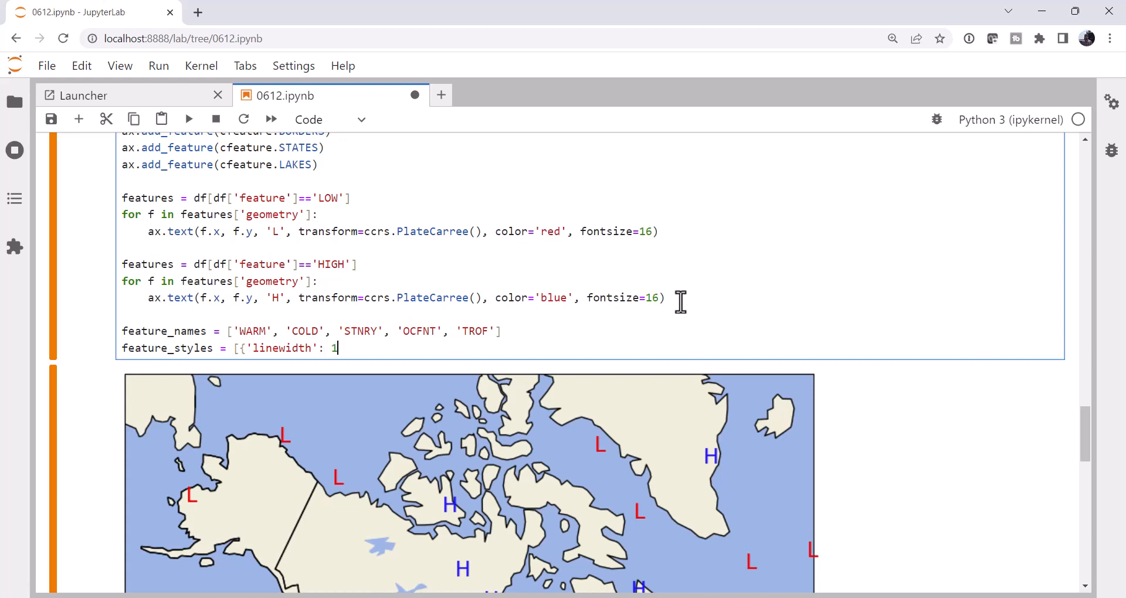
text(,)
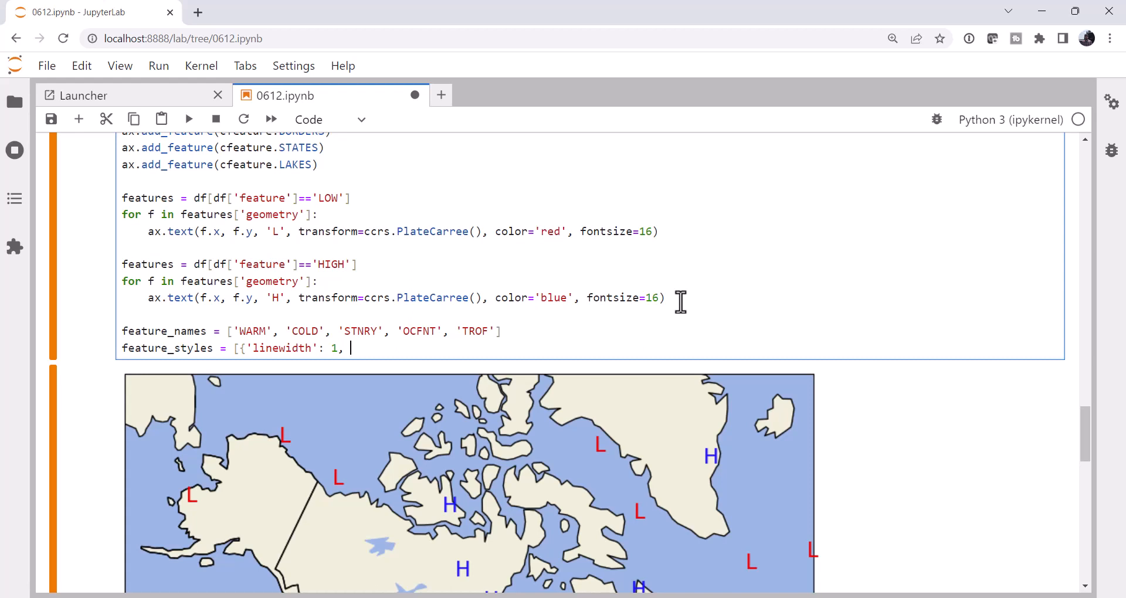
Add a WarmFront(size=s) path effect and define s = 2 above feature_names.
text('path_E)
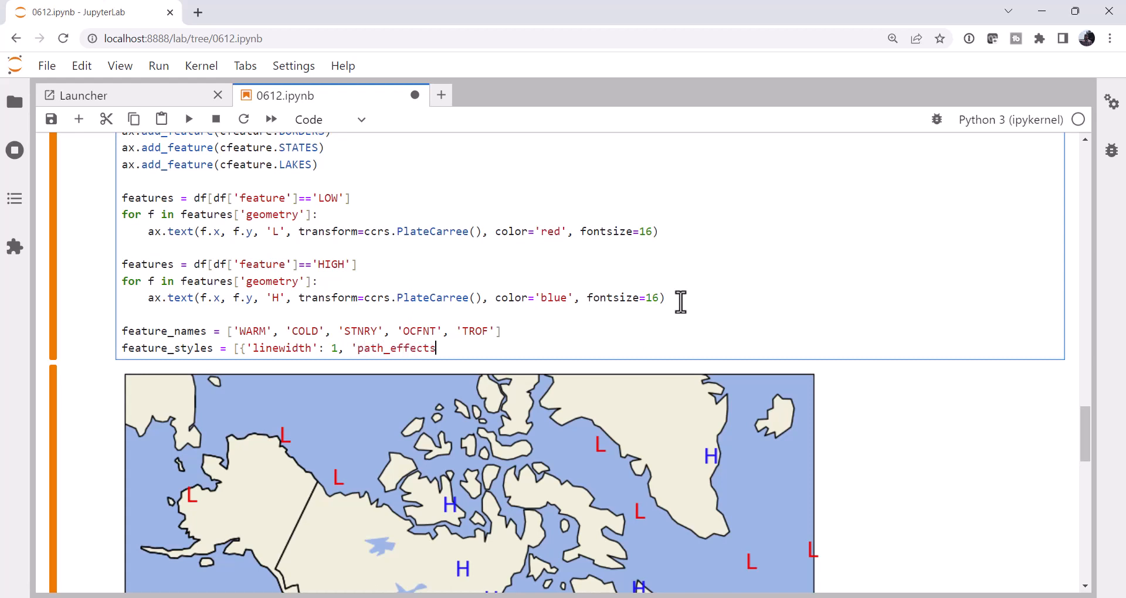
text(': [)
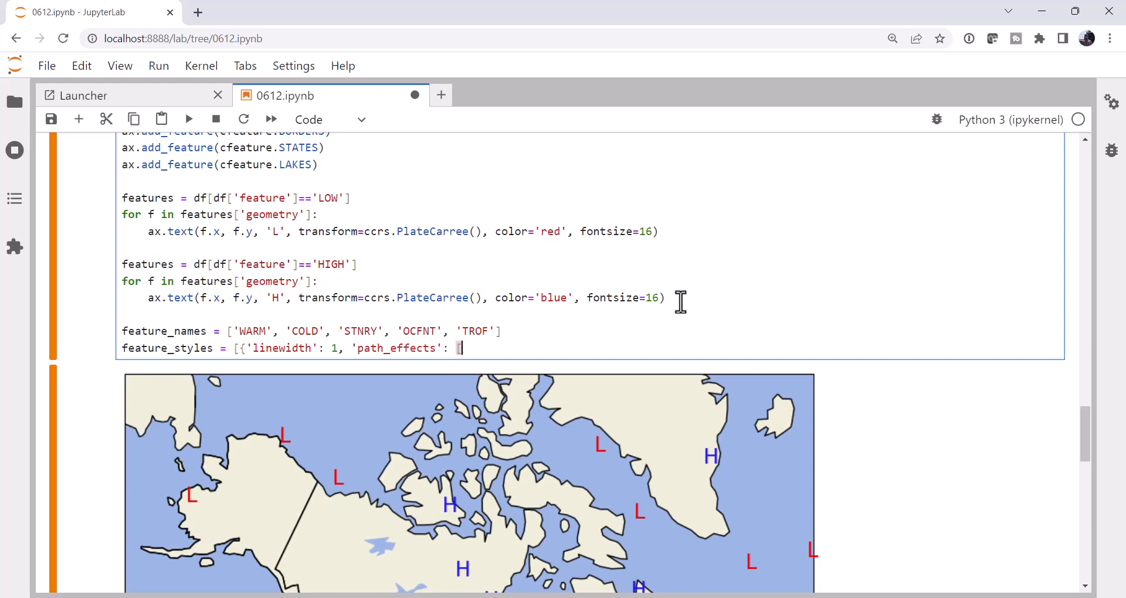
text([WarmF)
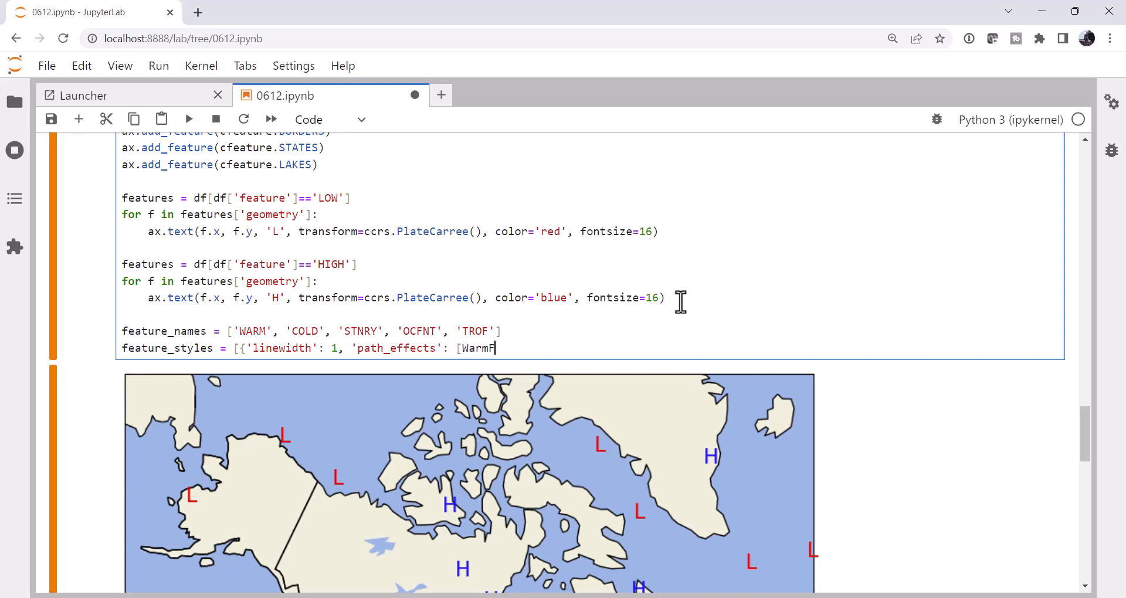
text(ront()
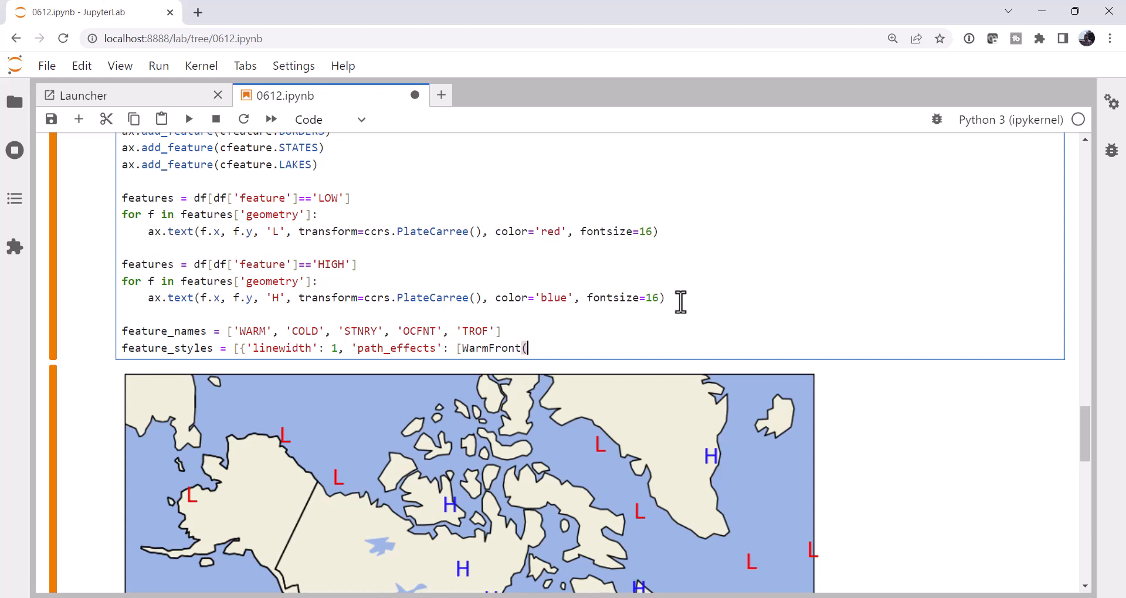
text(size=s))
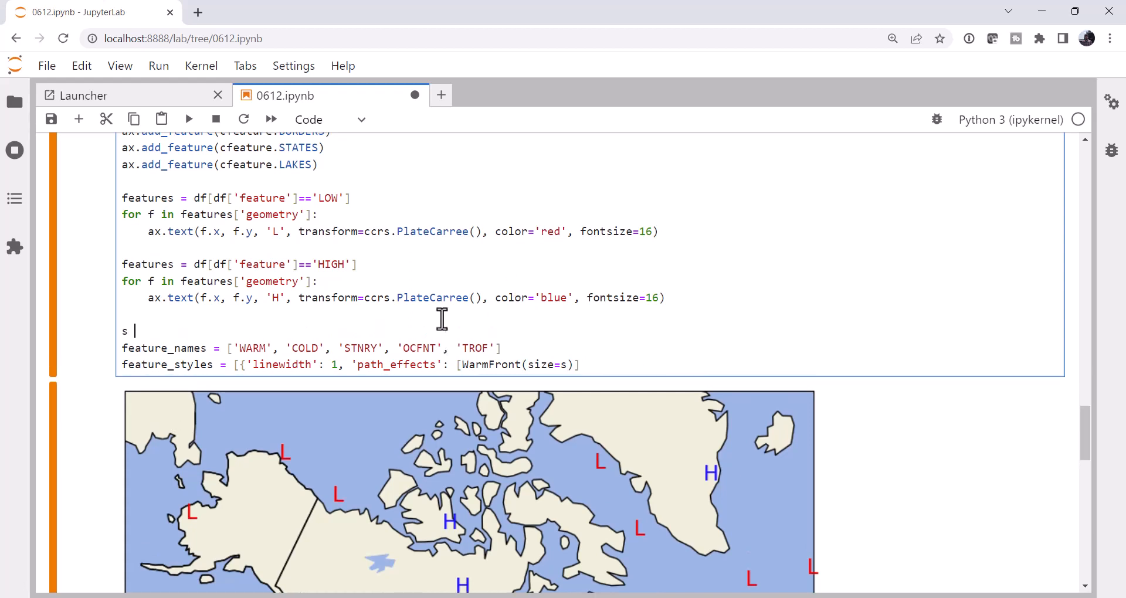
text(= 2)
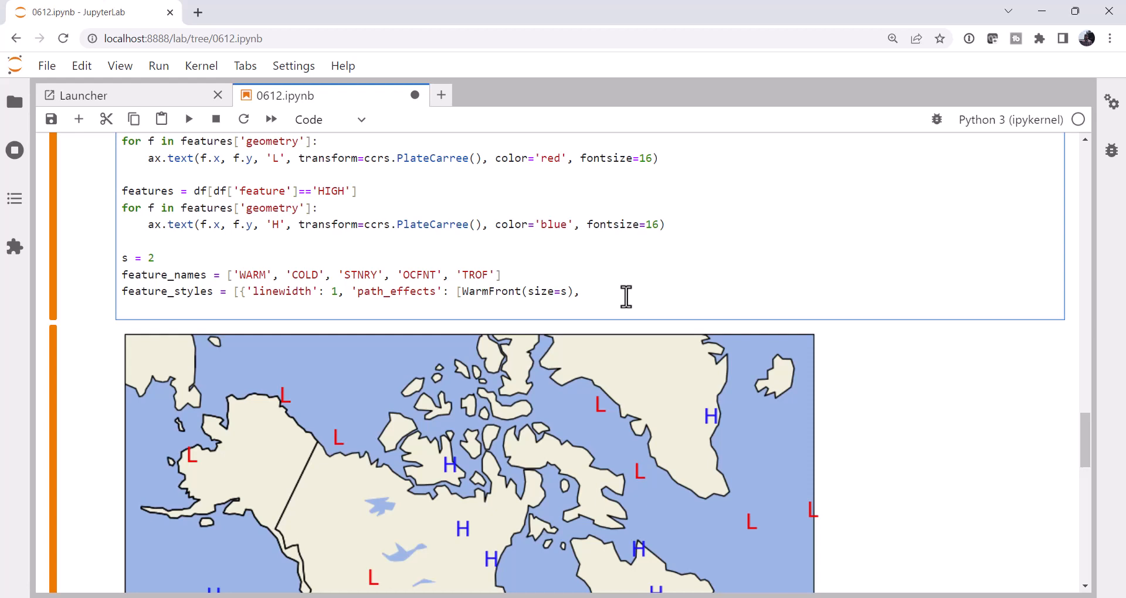
click(575, 291)
text(]})
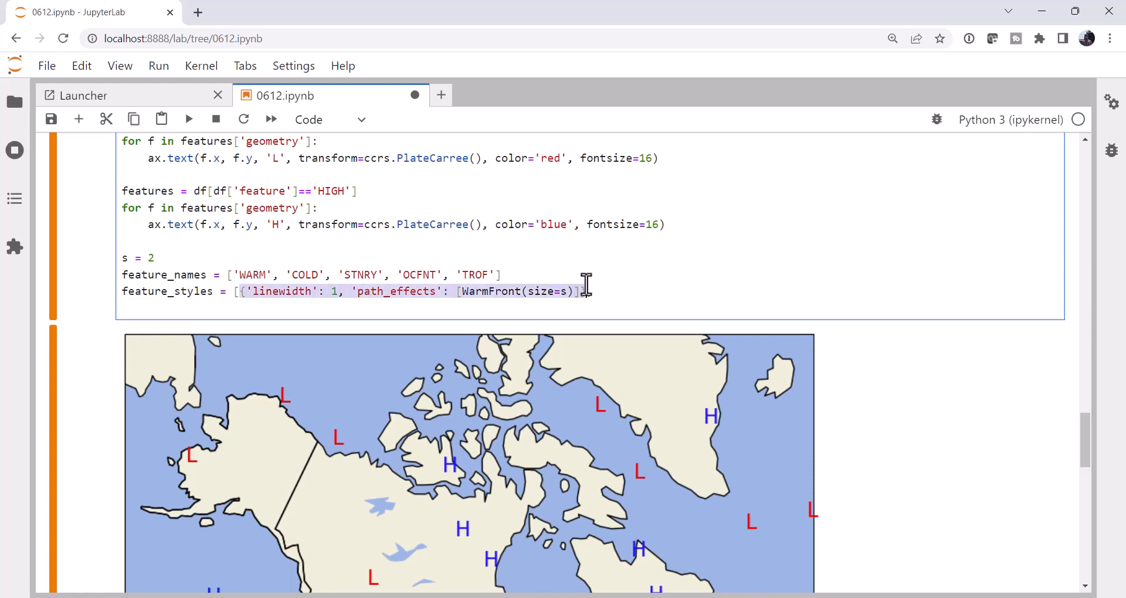
Add the cold, stationary and occluded front entries and start a width-2 trough style.
text(,)
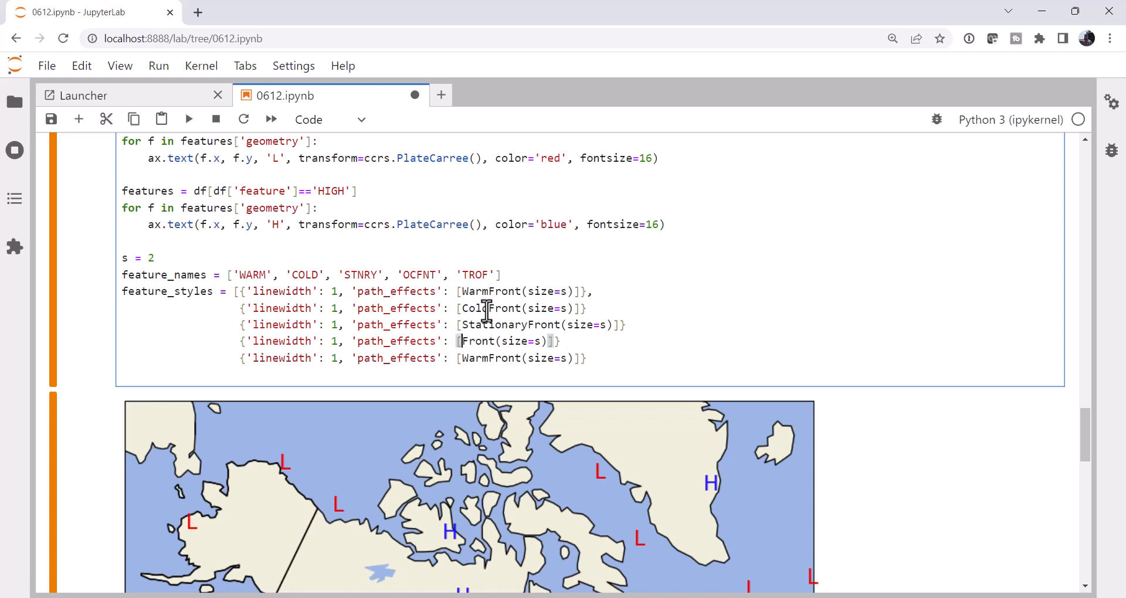
text(Occluded)
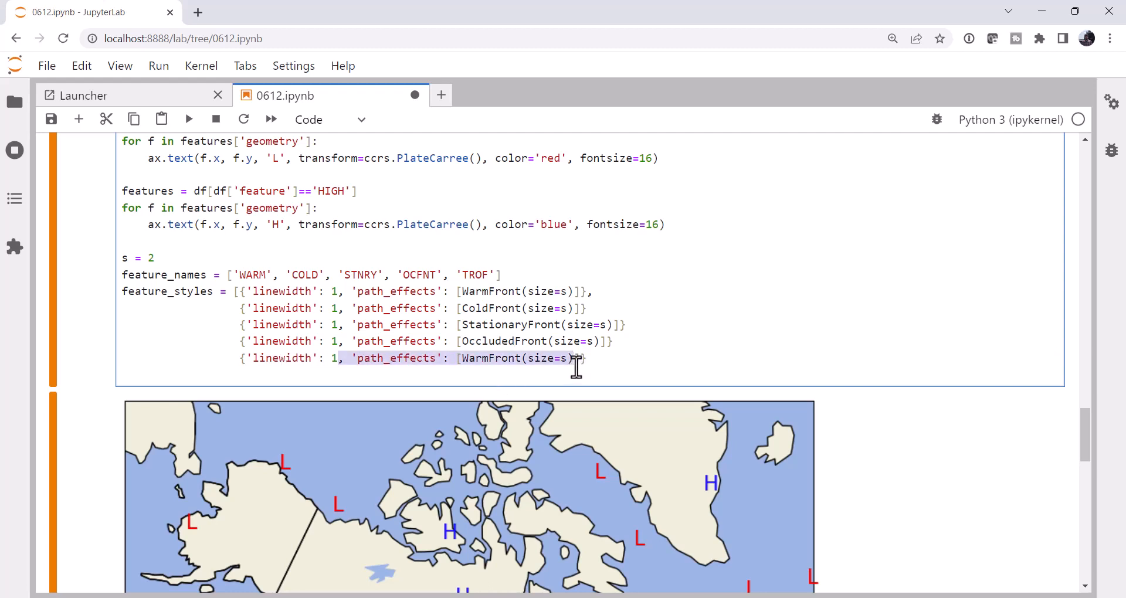
text(2})
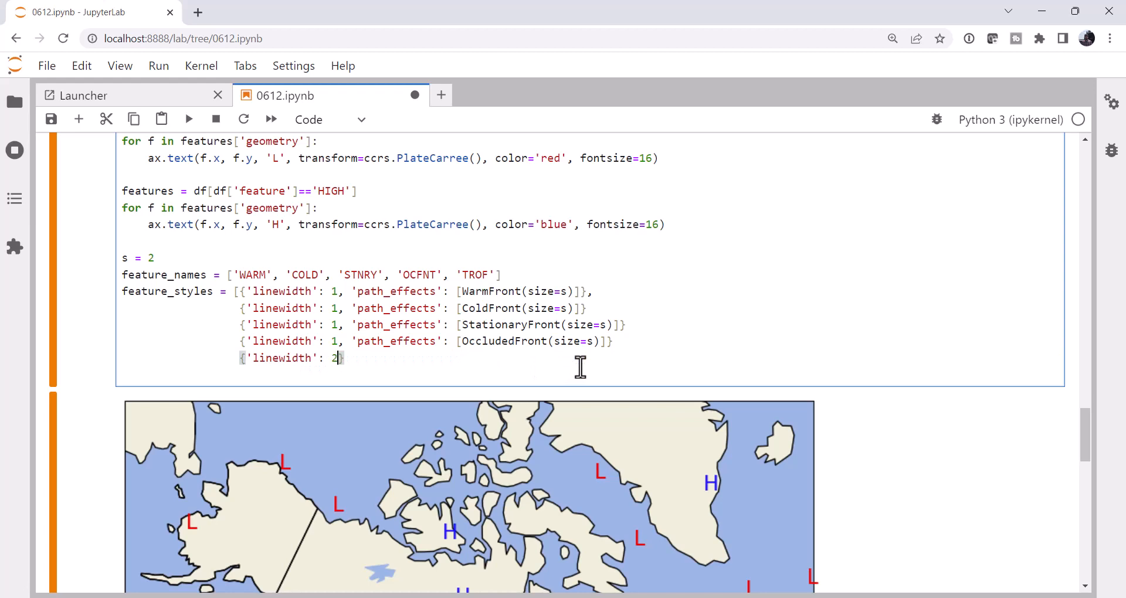
text(, lines)
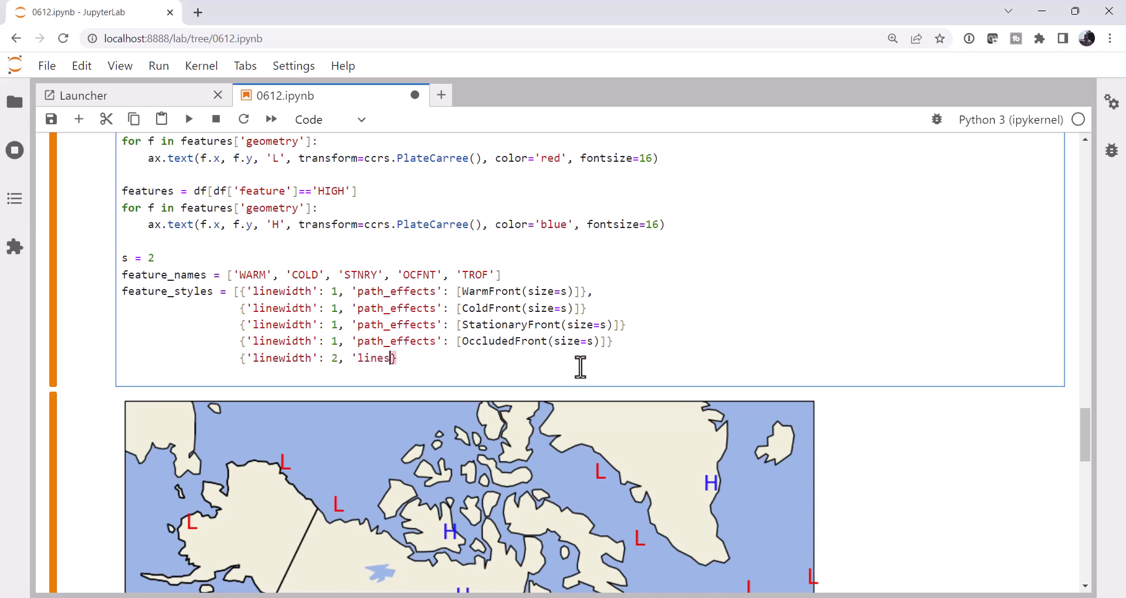
Make the trough style dashed with a darkorange edgecolor.
text(tyle':)
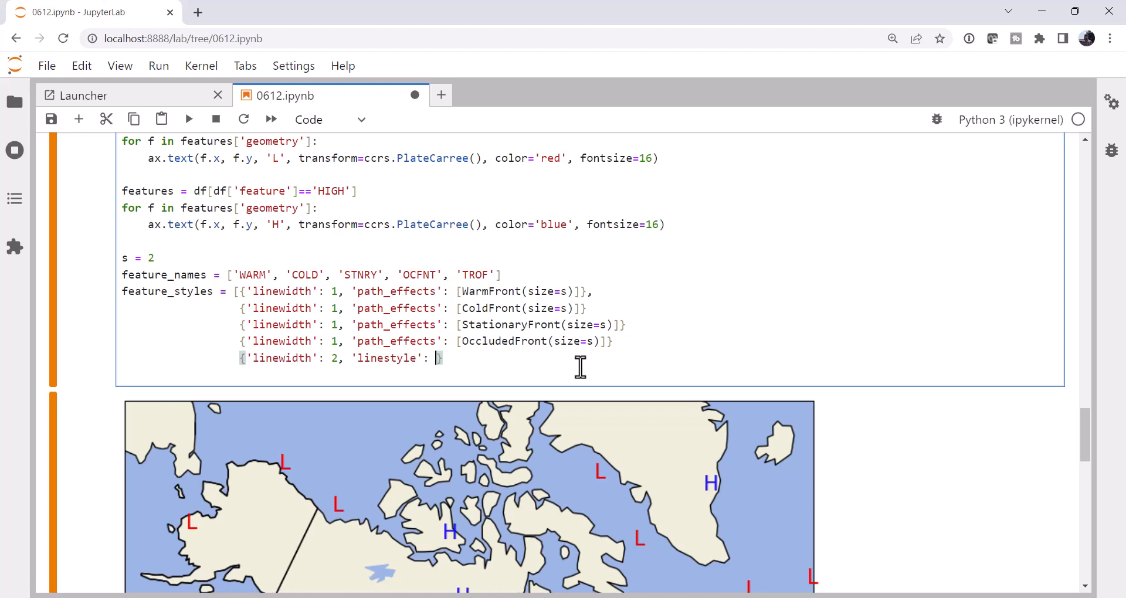
text(dashed')
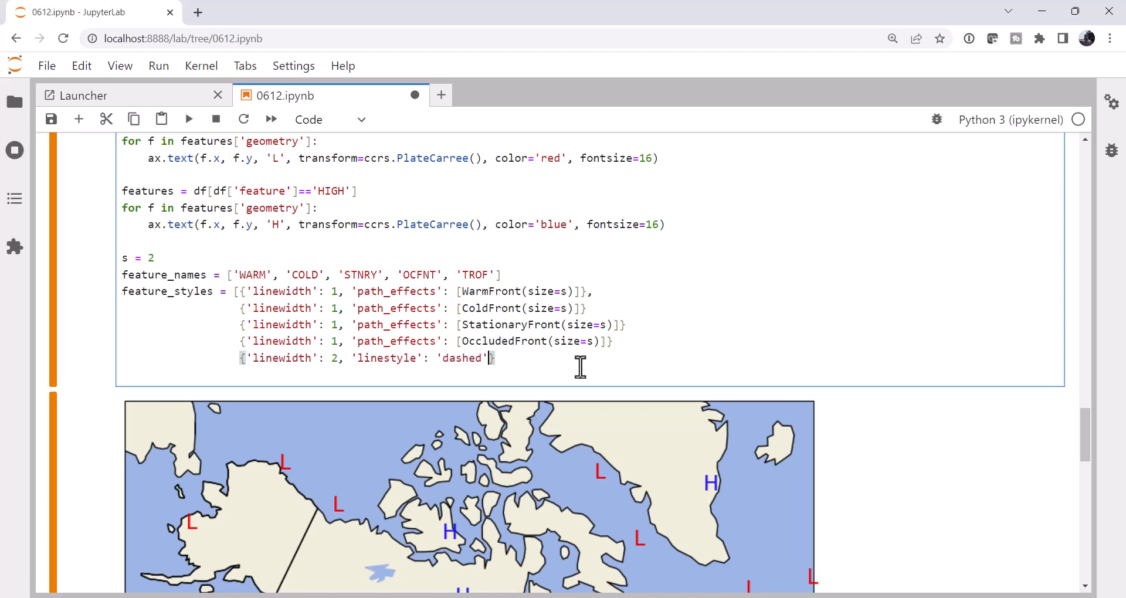
text(, e)
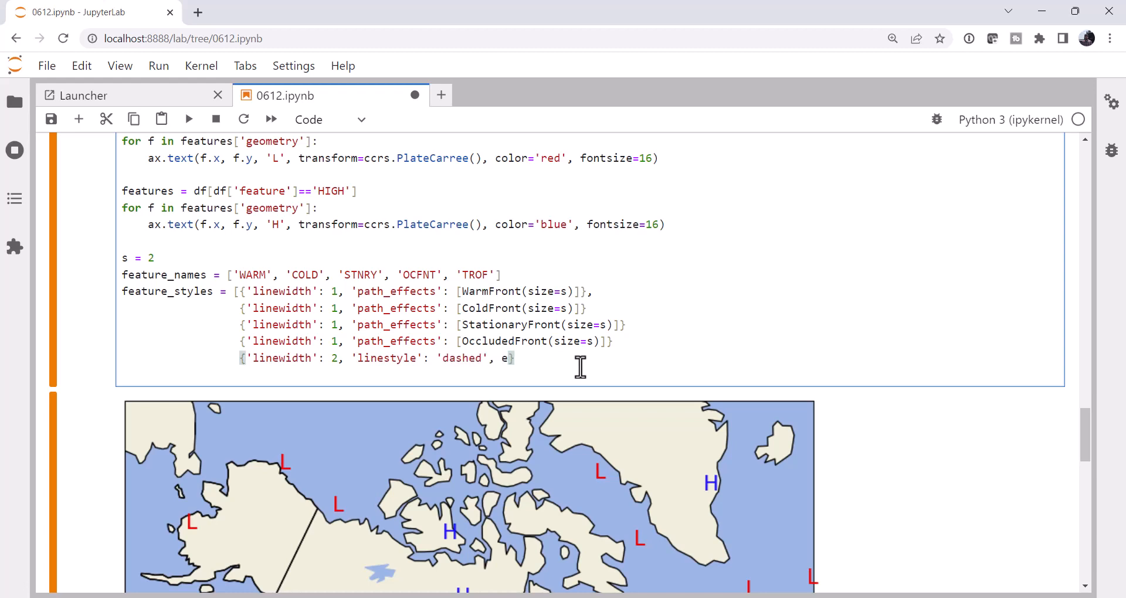
text(dgecolor)
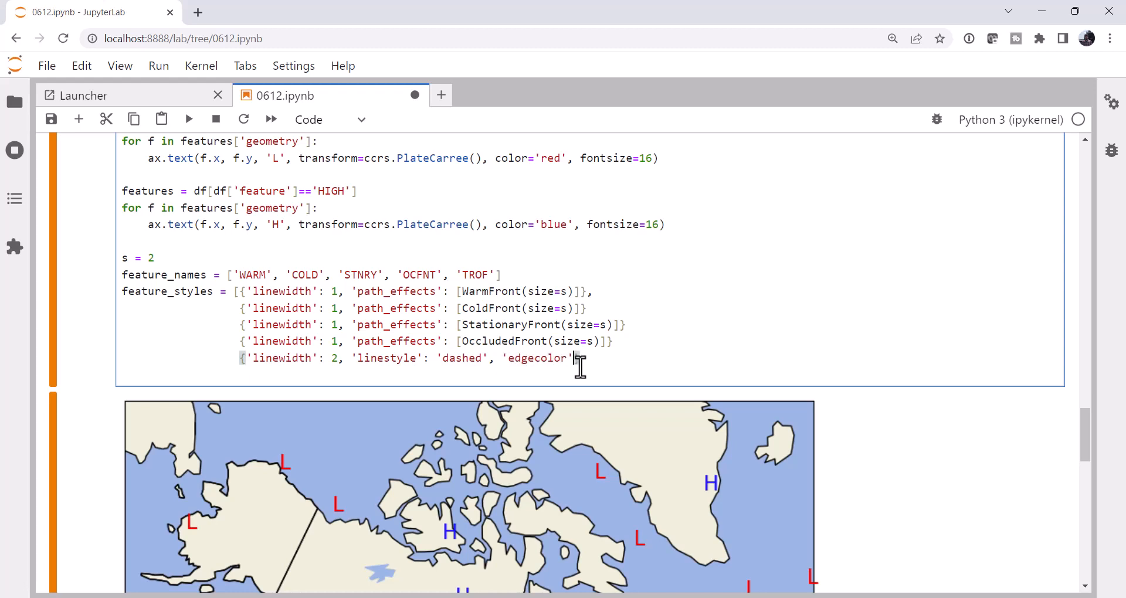
text('darkora)
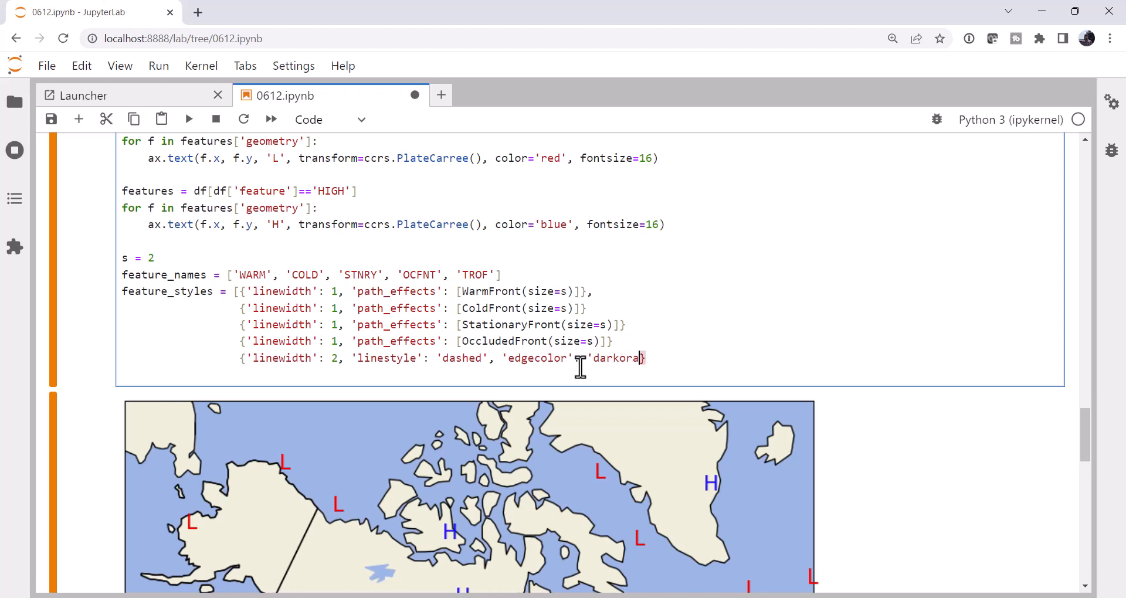
text(nge')
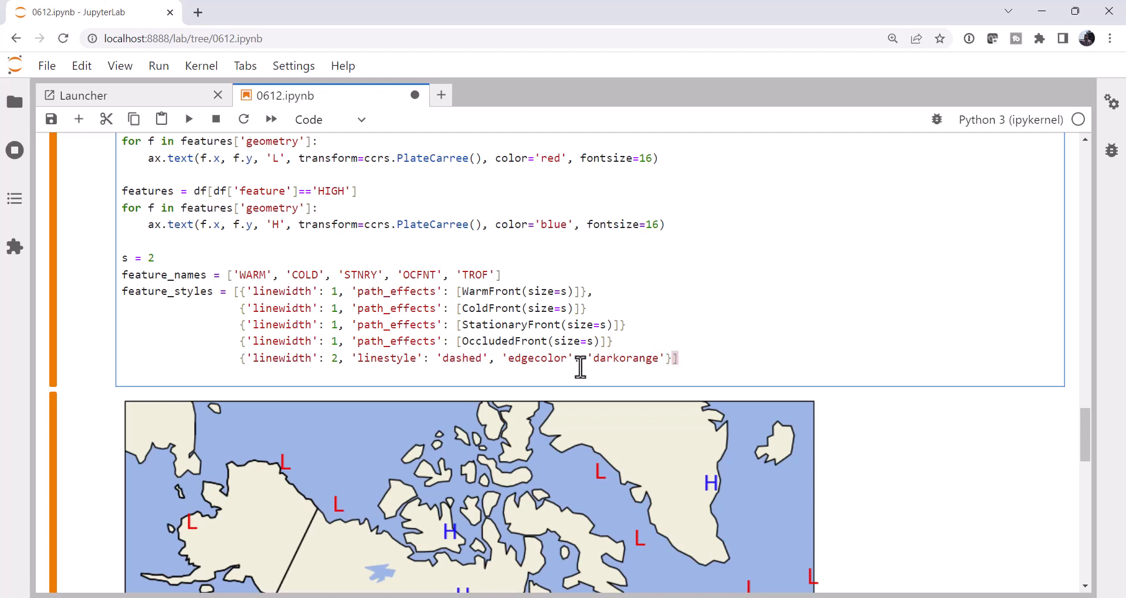
scroll(down, 3)
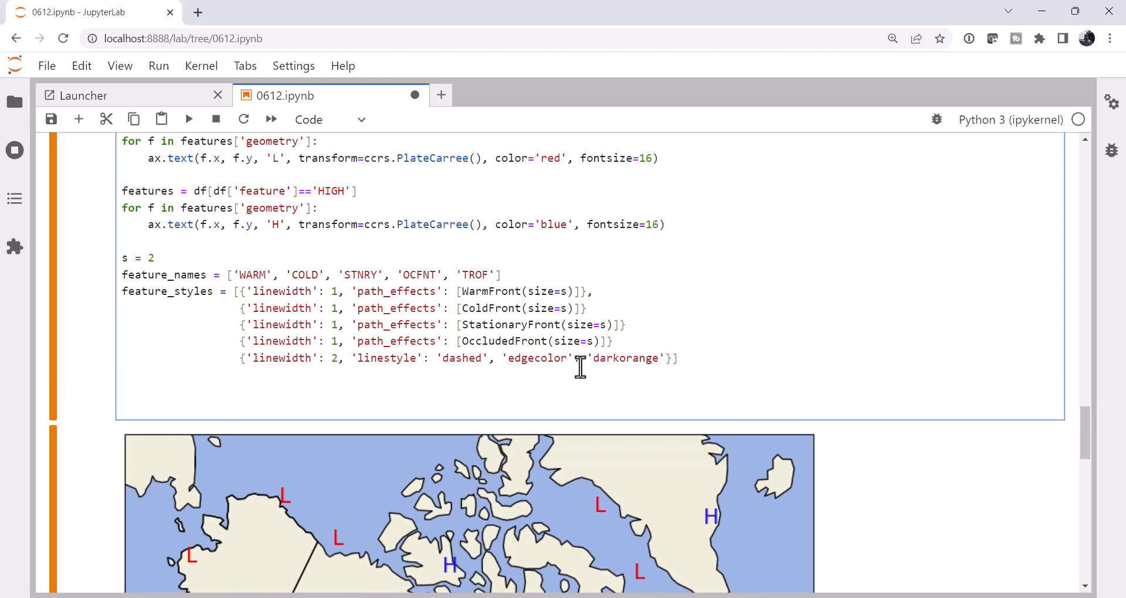
Loop over zip(feature_names, feature_styles), selecting each feature's rows from df.
click(144, 391)
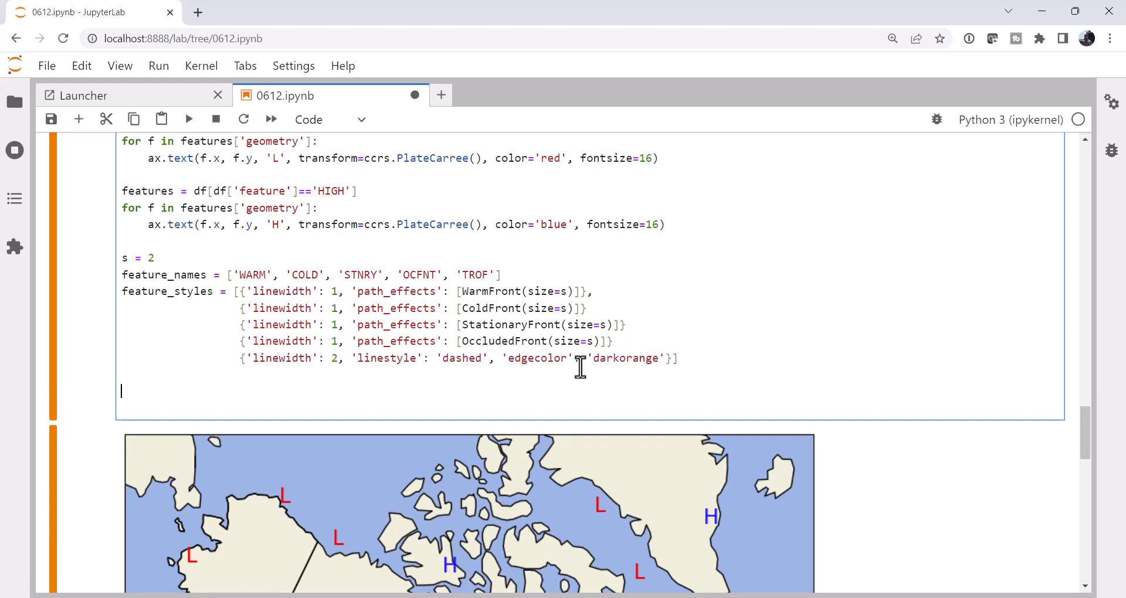
text(for name)
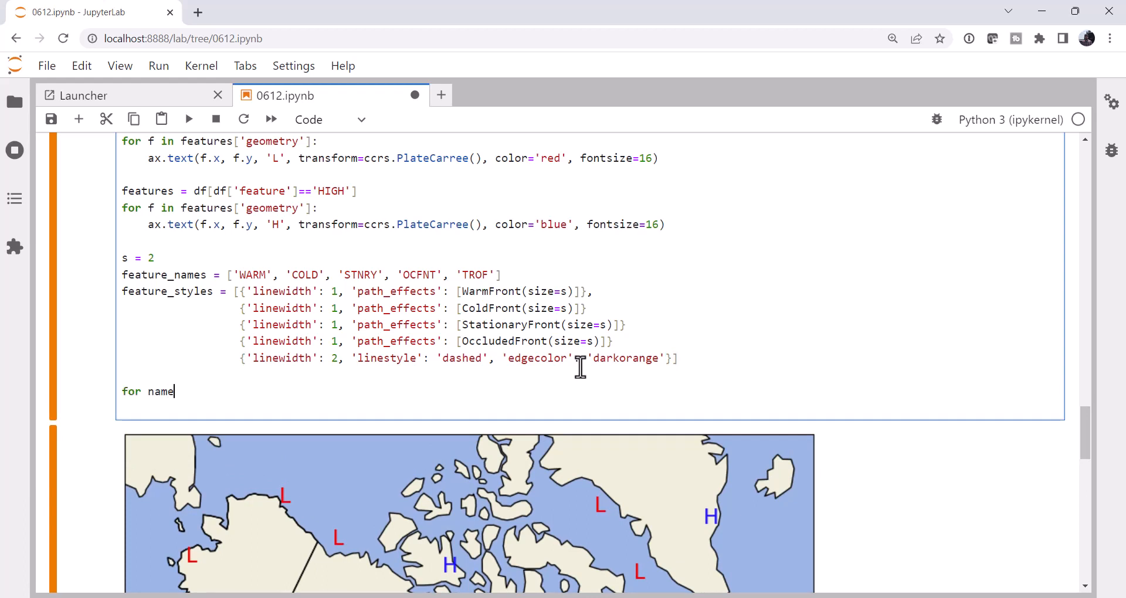
text(, style in zip(feature_names, fe)
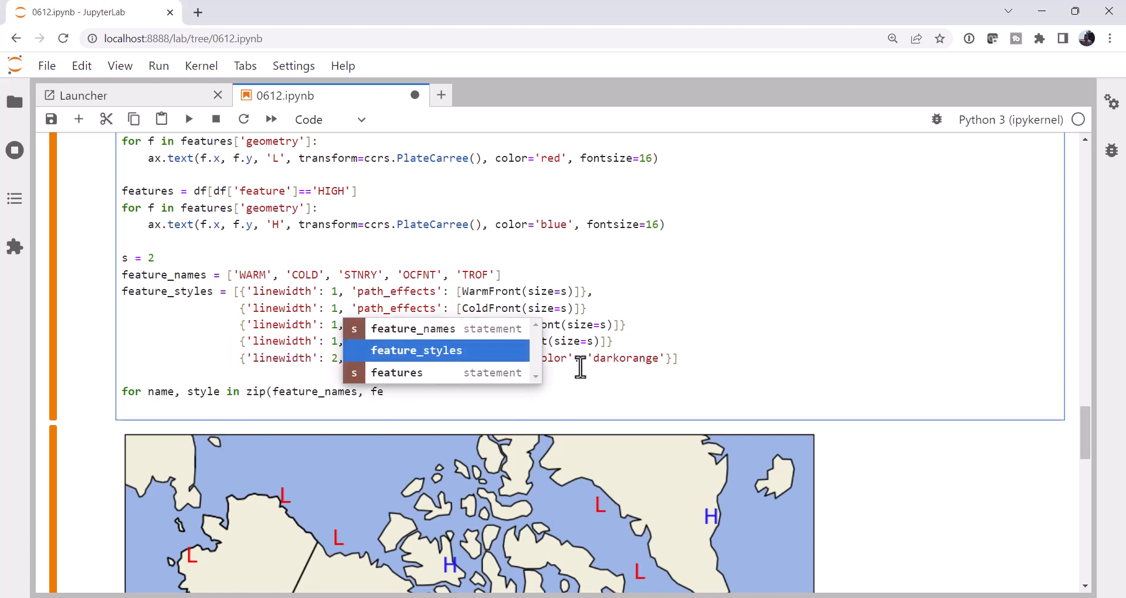
click(416, 351)
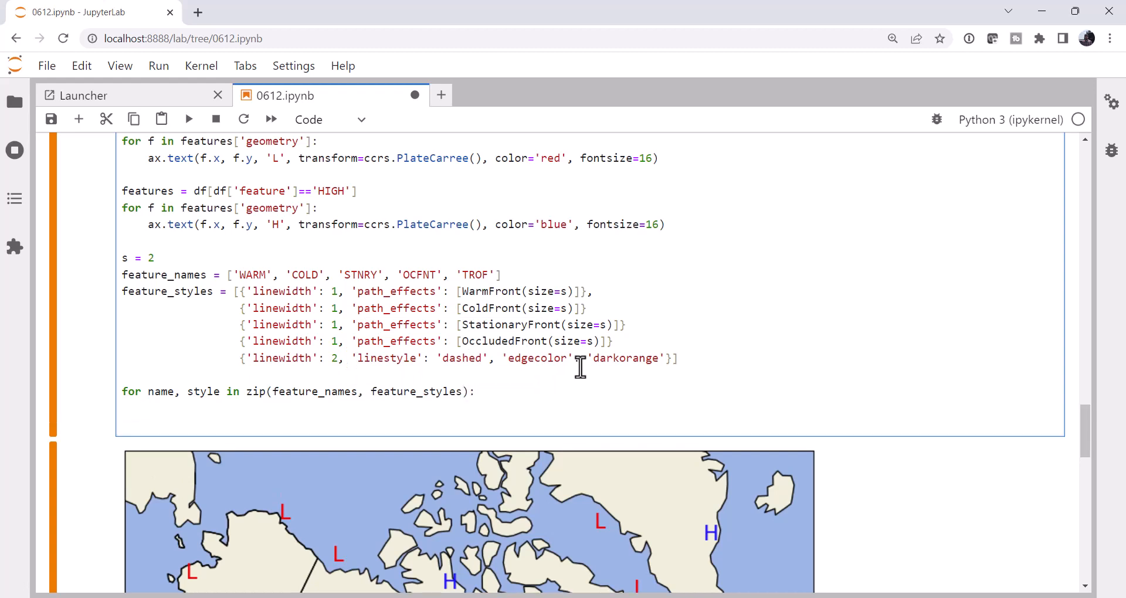
text(f =)
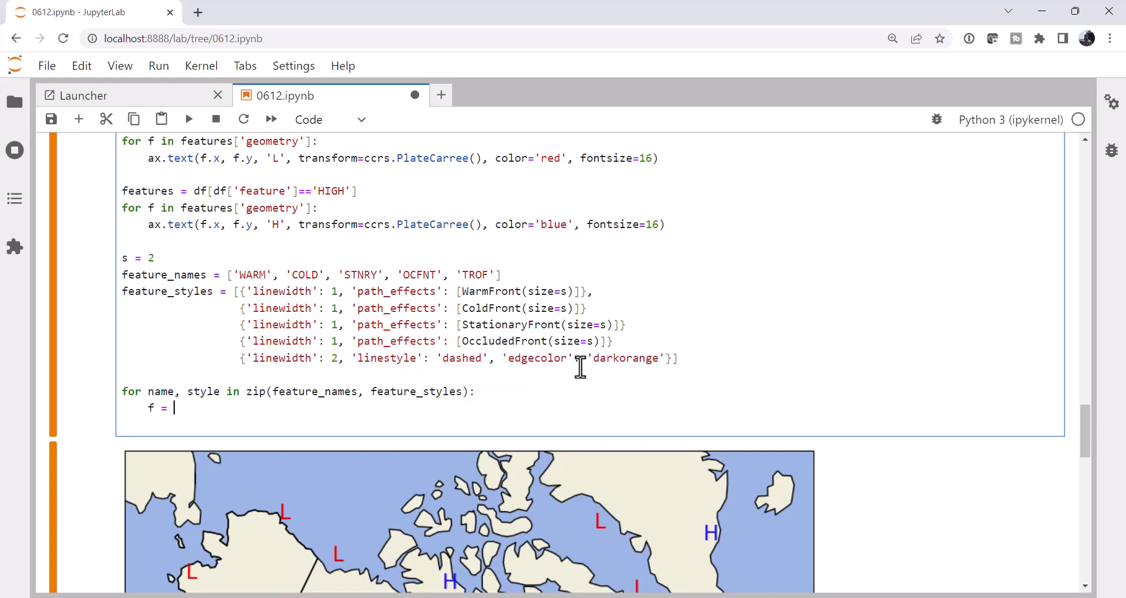
text(df)
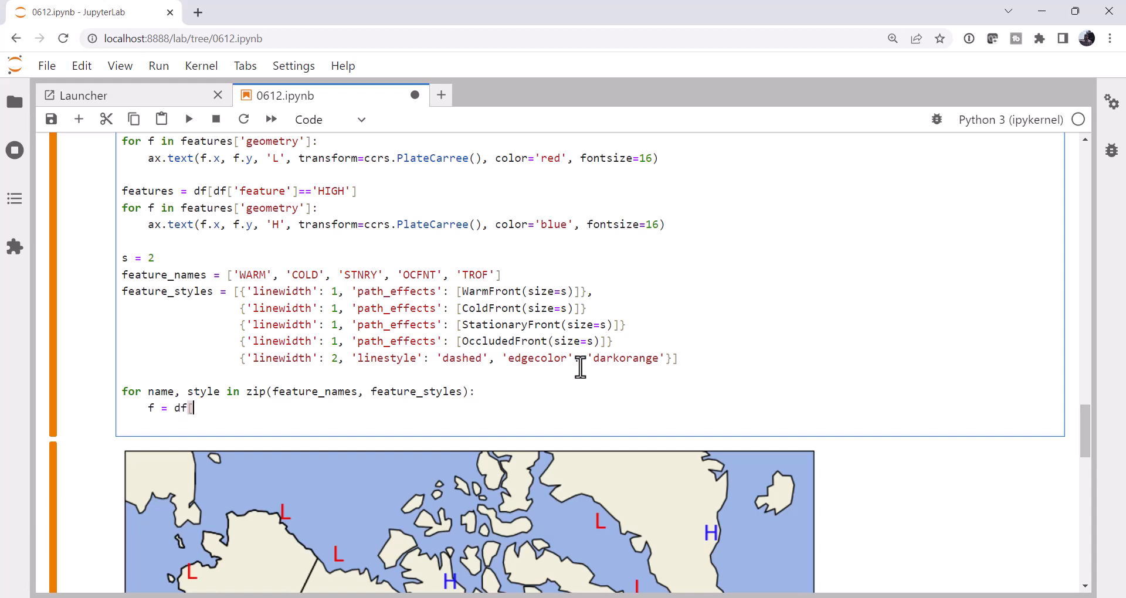
text([df)
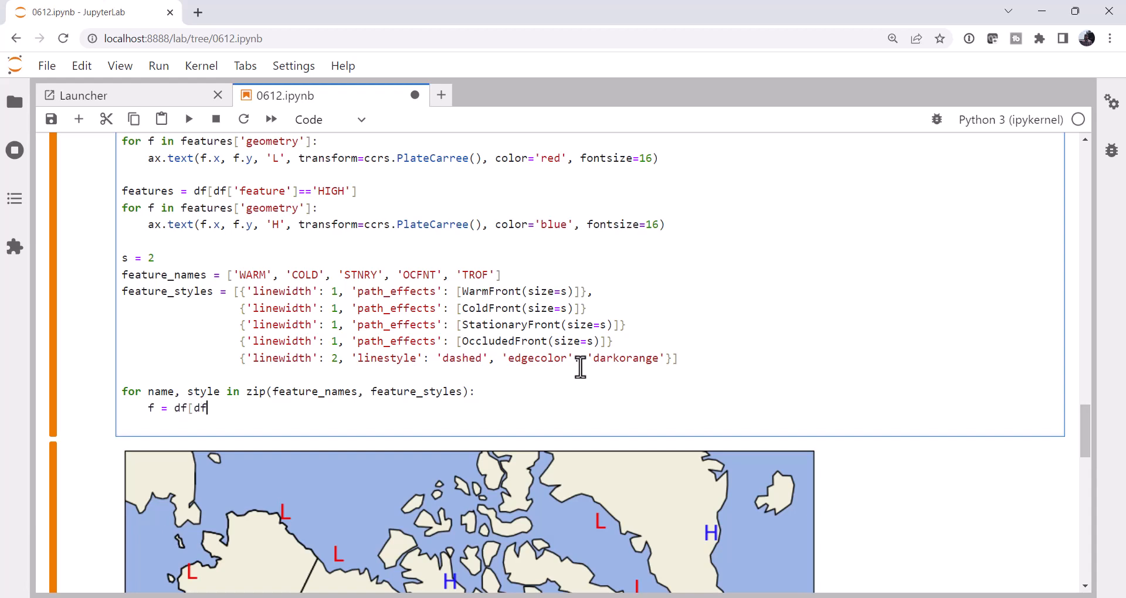
text(['feature'] == name)
text(ax.a)
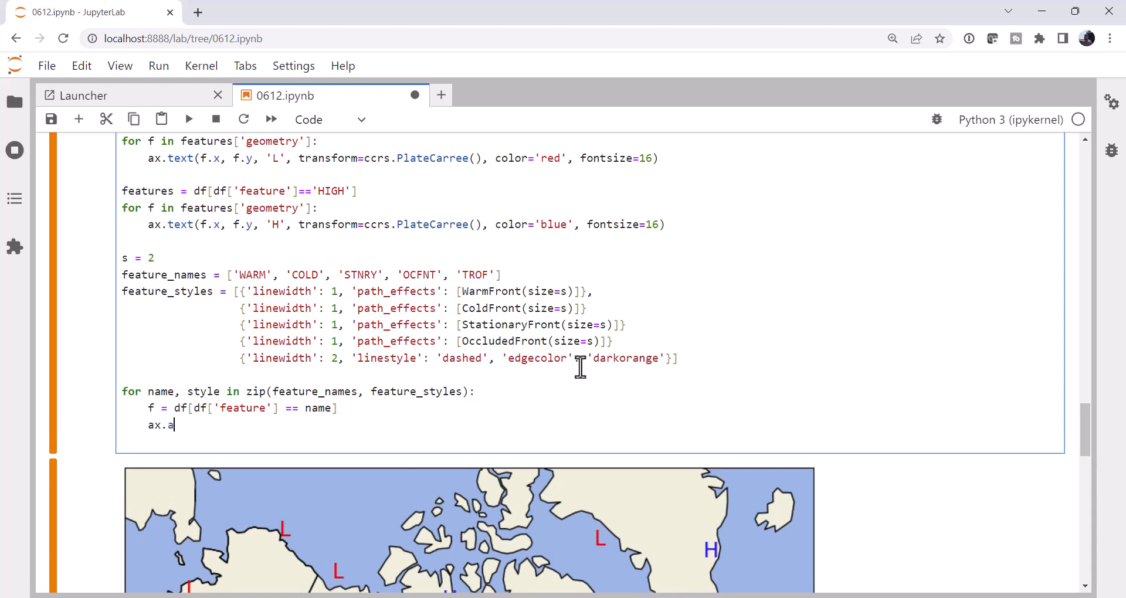
Draw each selection with ax.add_geometries using crs=ccrs.PlateCarree() and **style.
text(dd_geome)
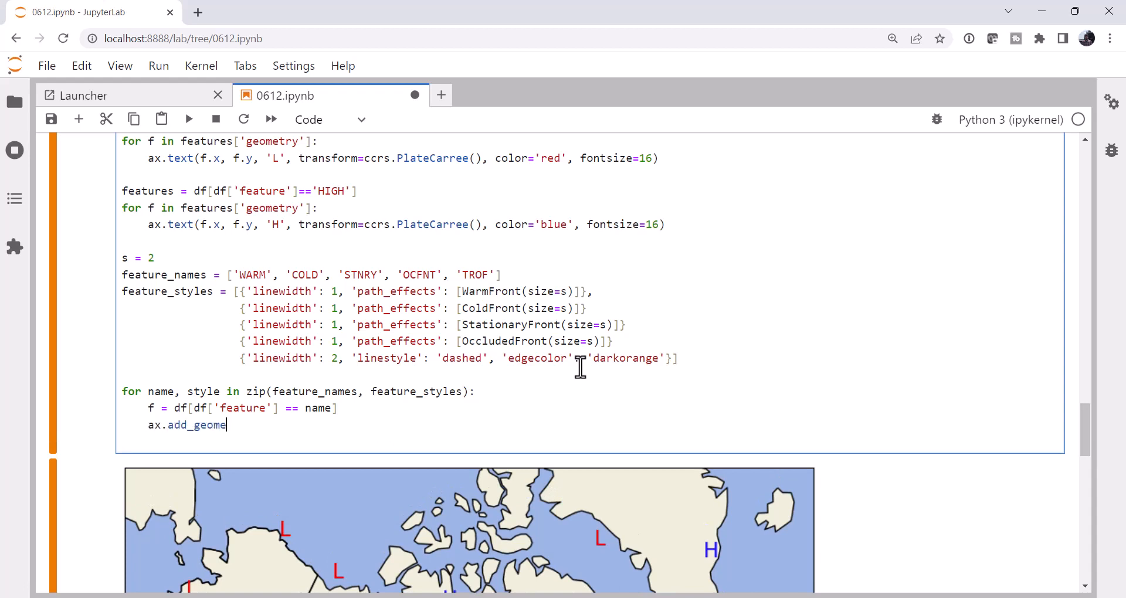
text(trie)
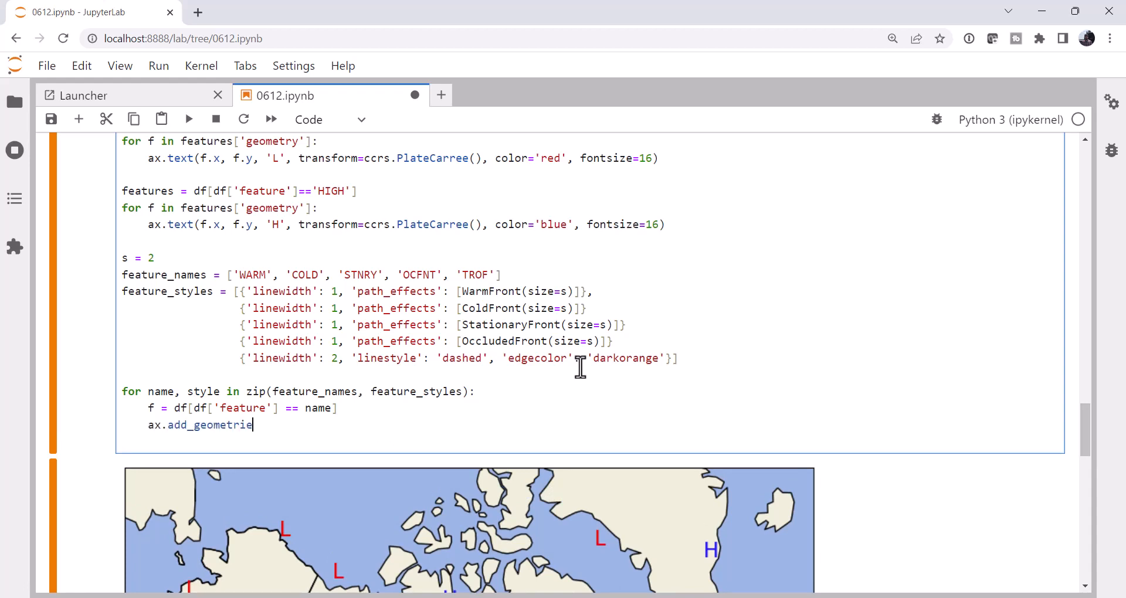
text(s()
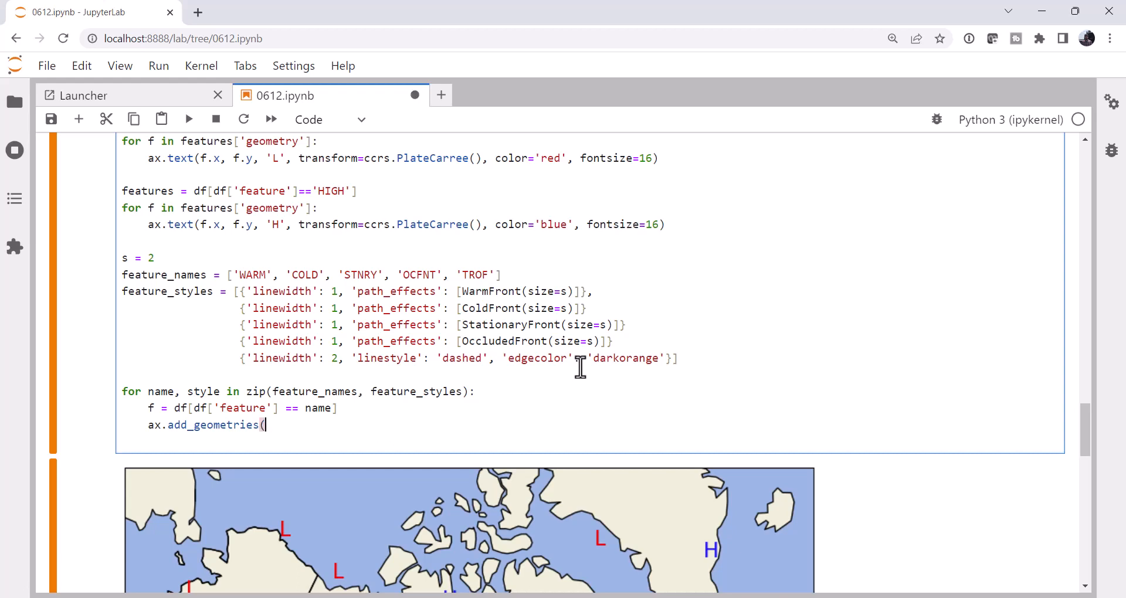
text(f.geometry)
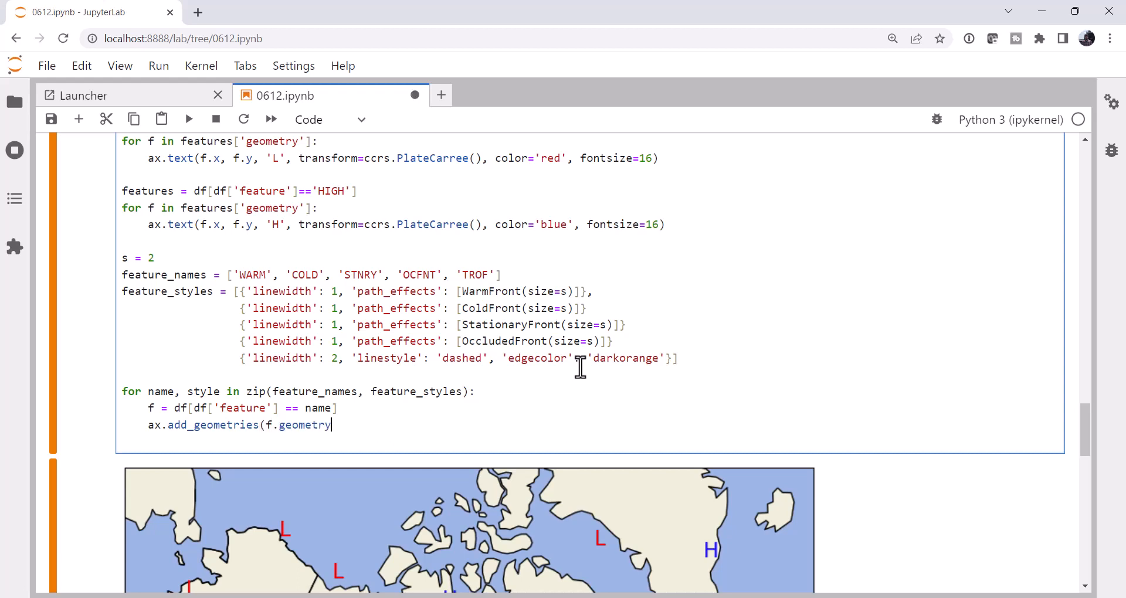
text(, crs=)
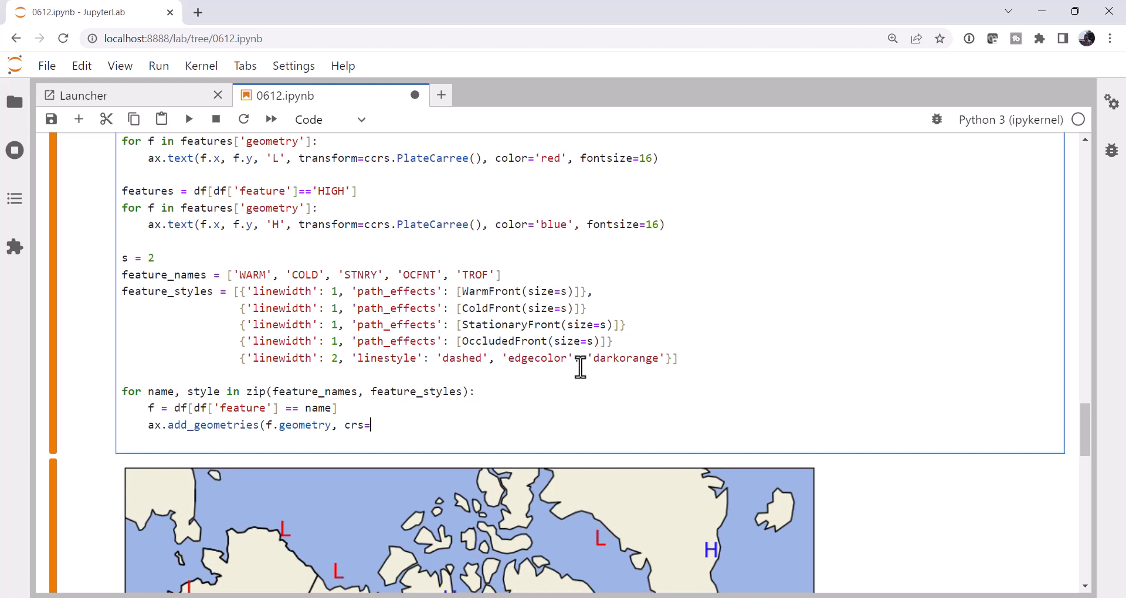
text(ccrs.)
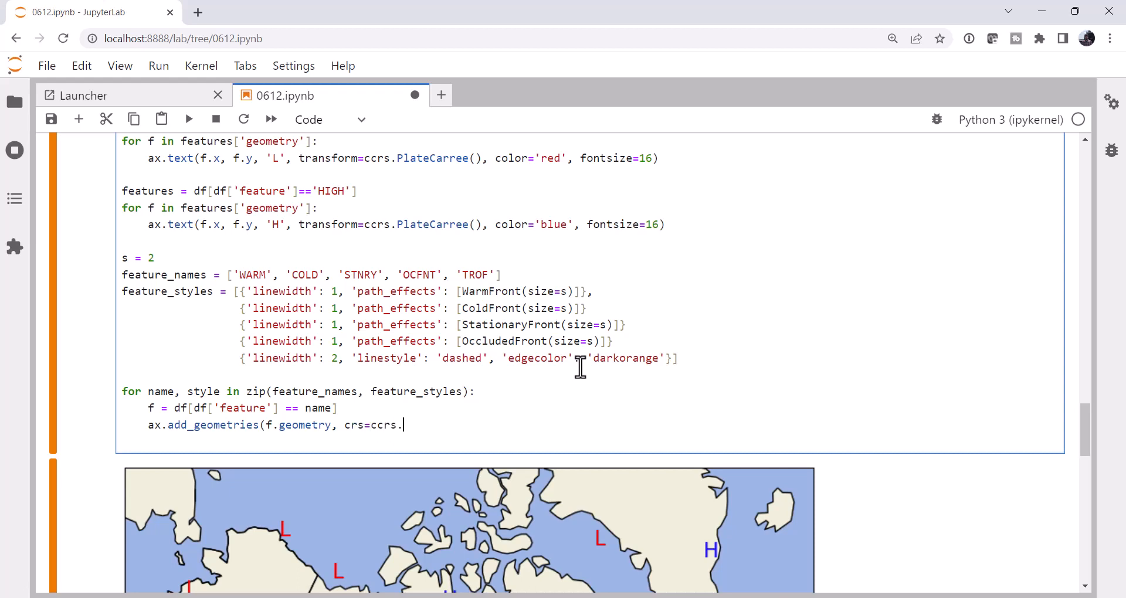
text(PlateCarree())
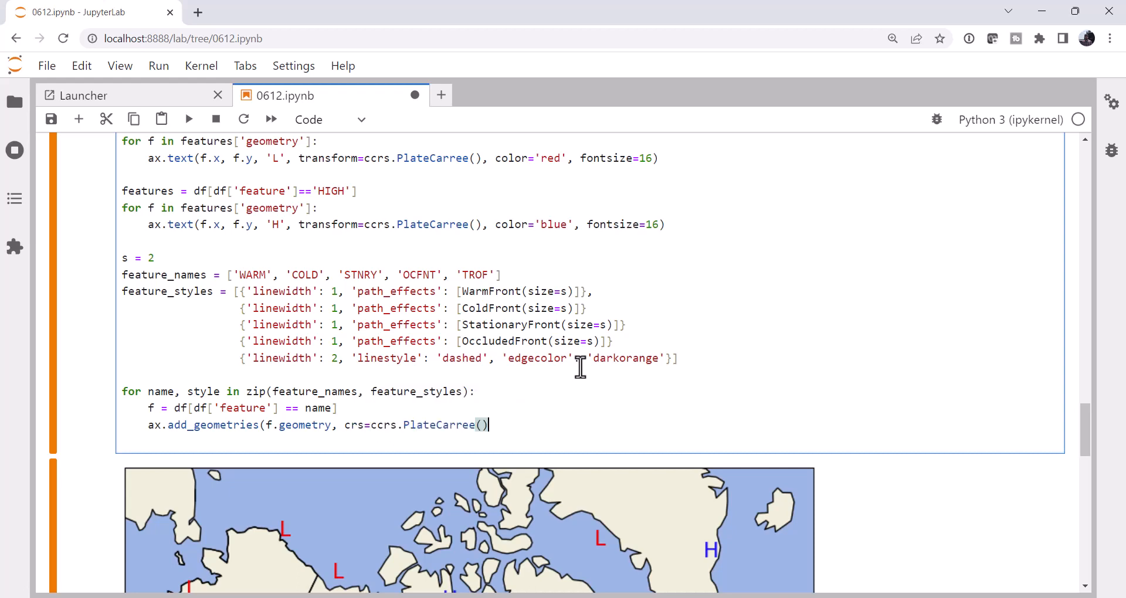
text(, **)
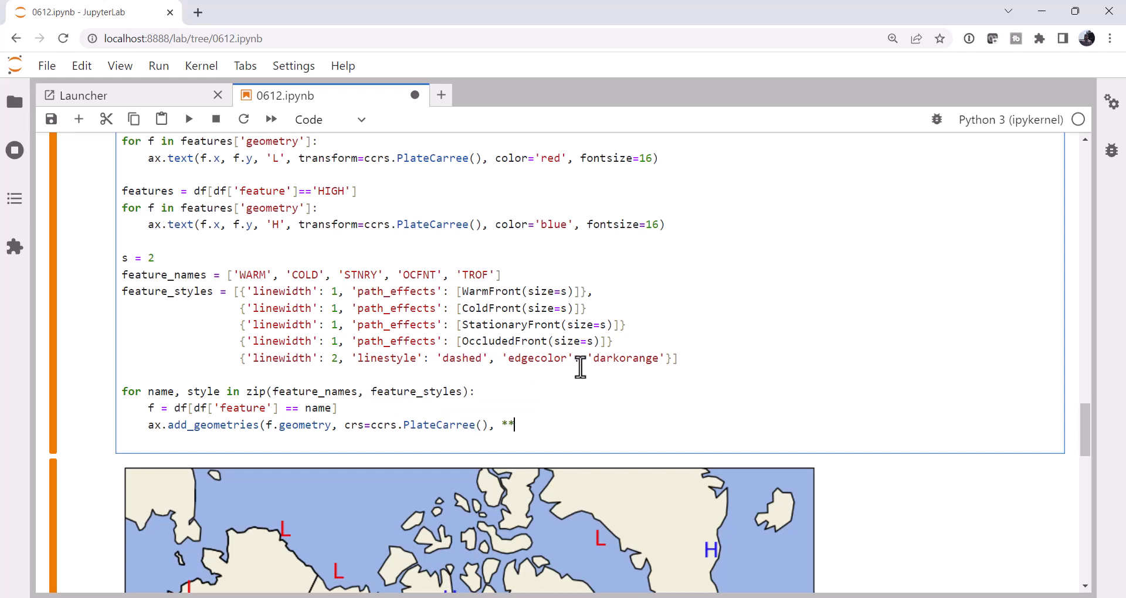
text(style)
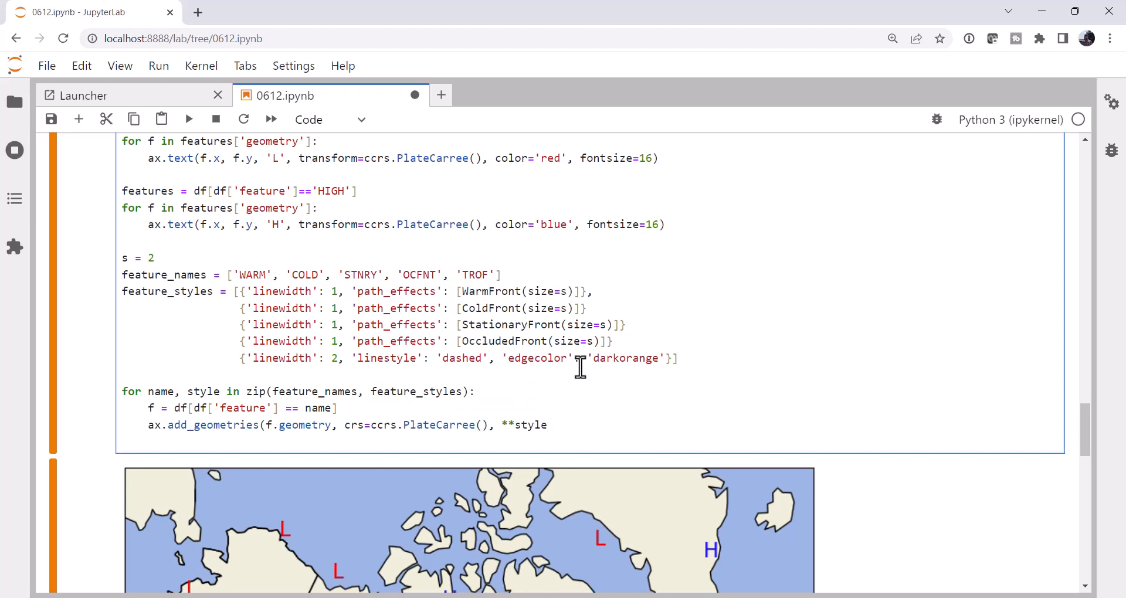
Add facecolor='none' to the drawing call and run the cell.
click(547, 424)
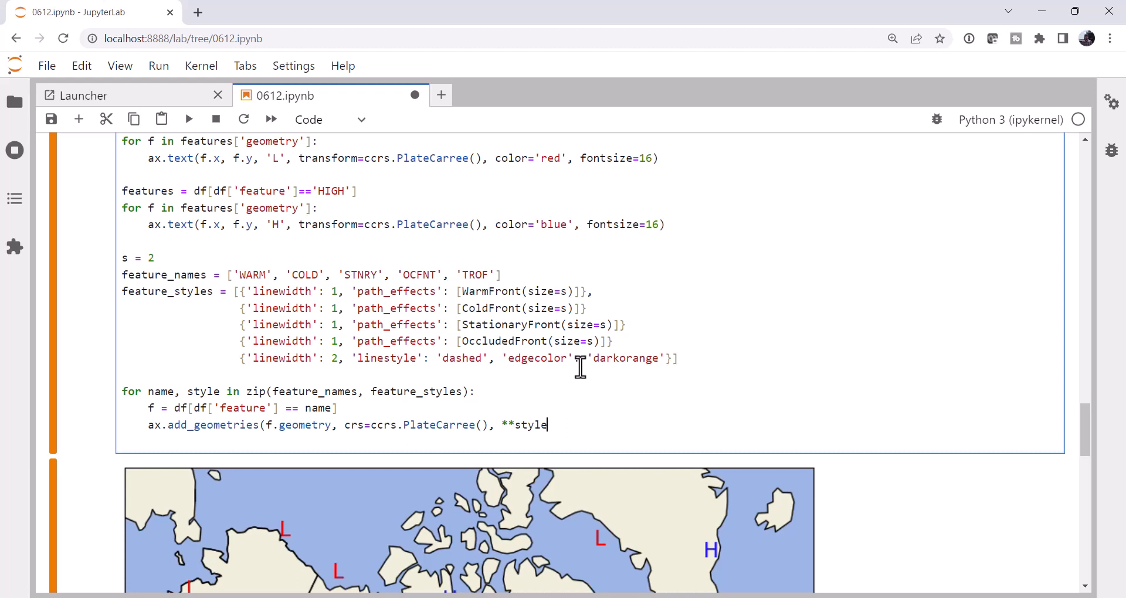
text(, d)
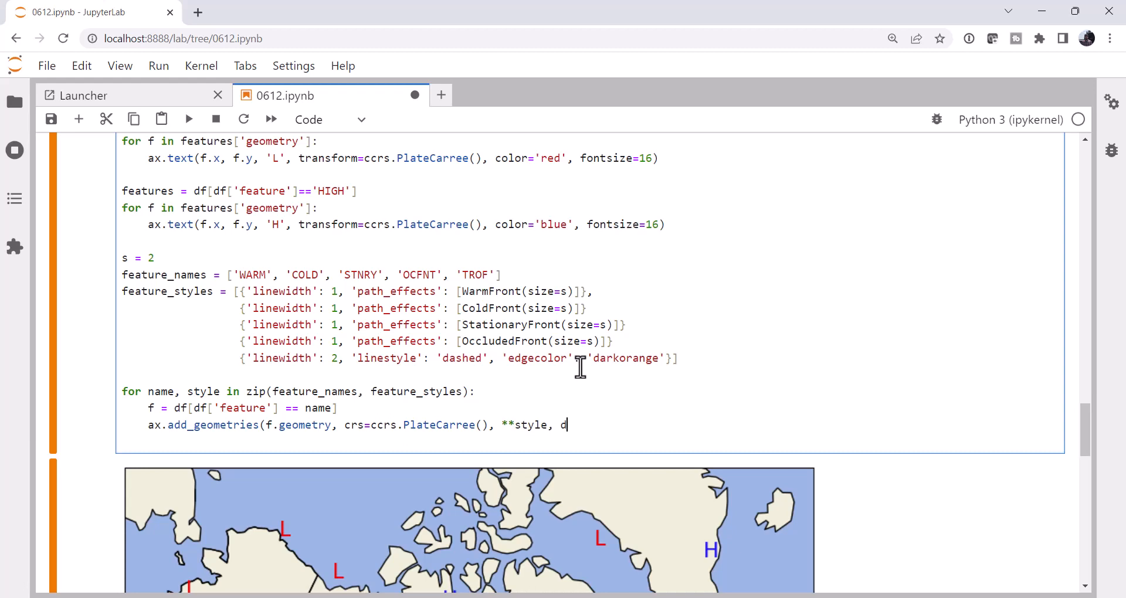
text(acecol)
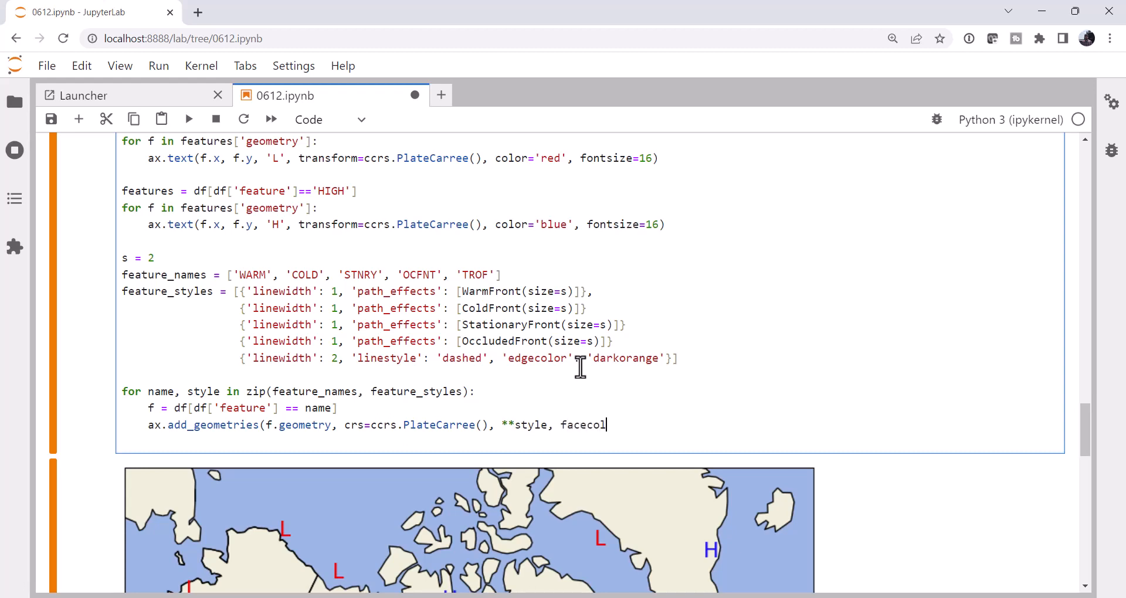
text(or=')
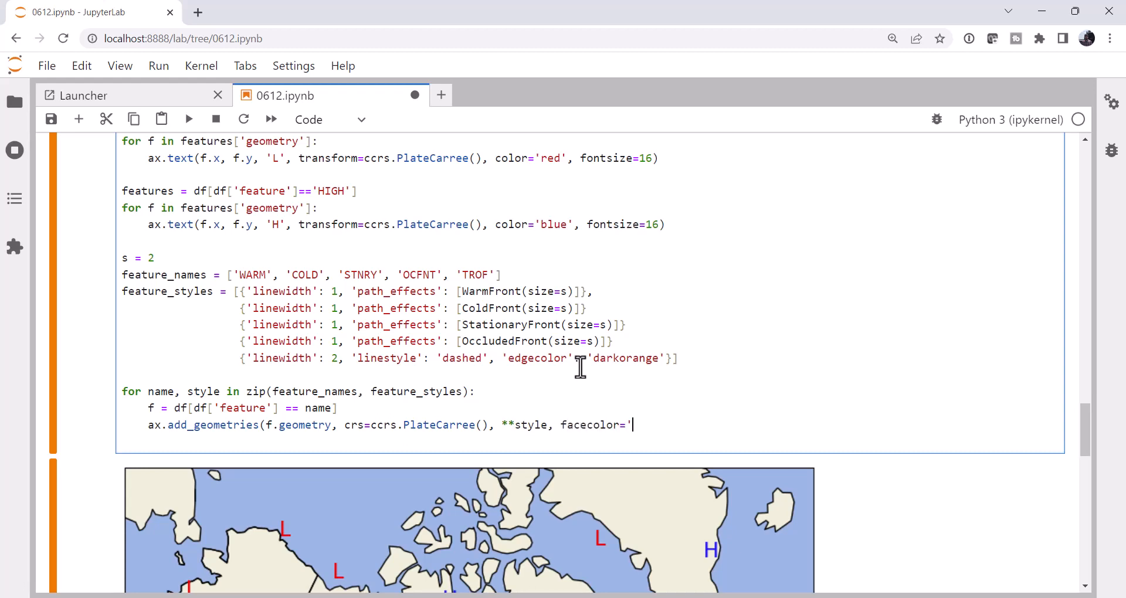
text(none')
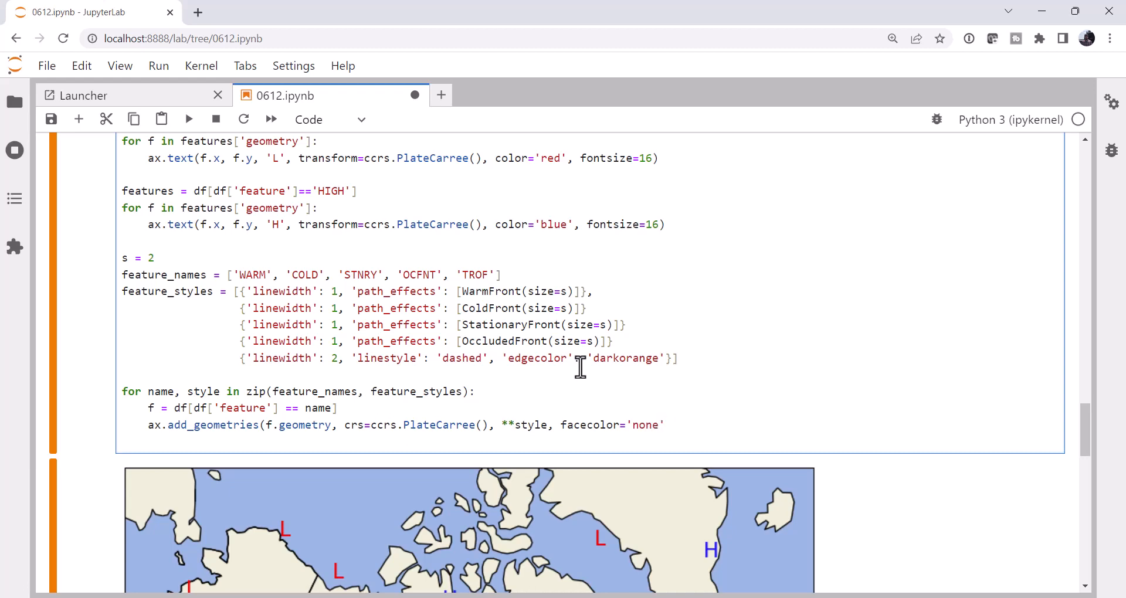
click(188, 118)
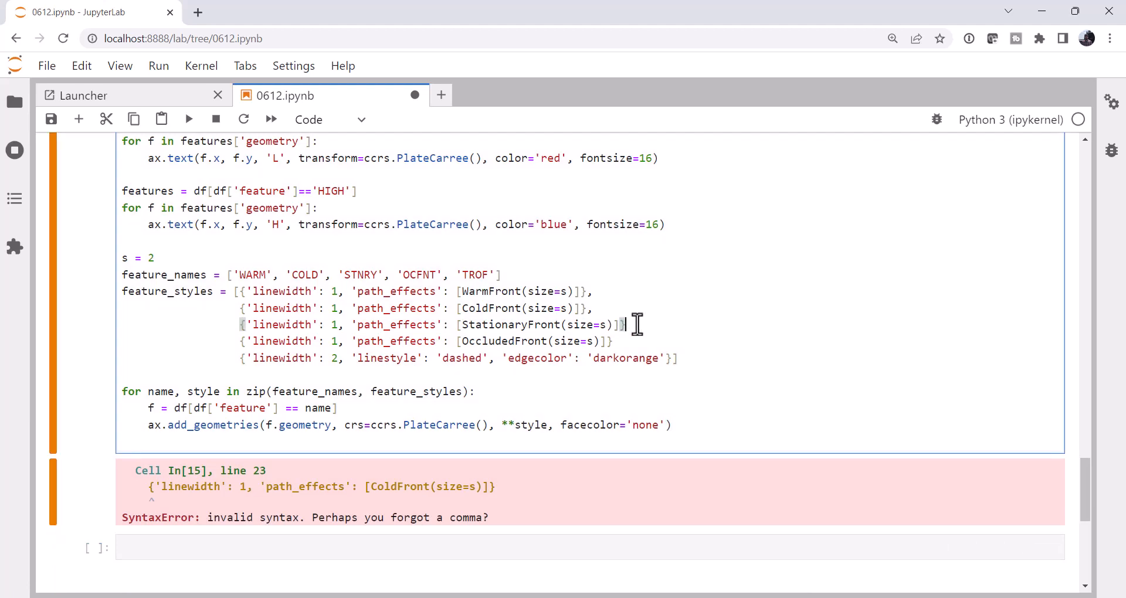
Add the missing comma to feature_styles, rerun the cell and scroll to the styled front map.
text(,)
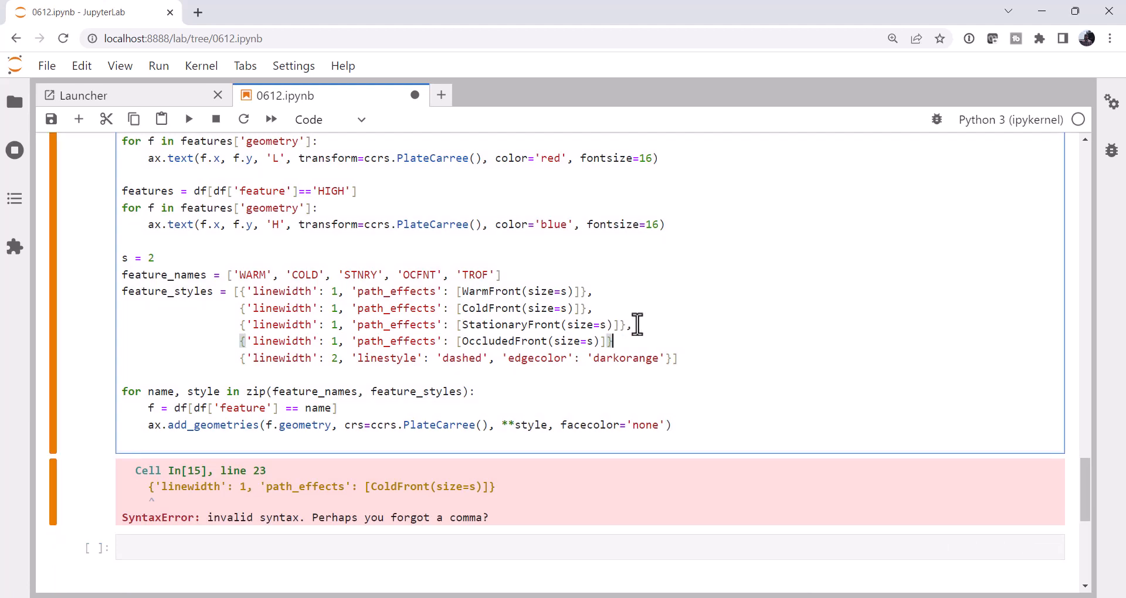
click(189, 118)
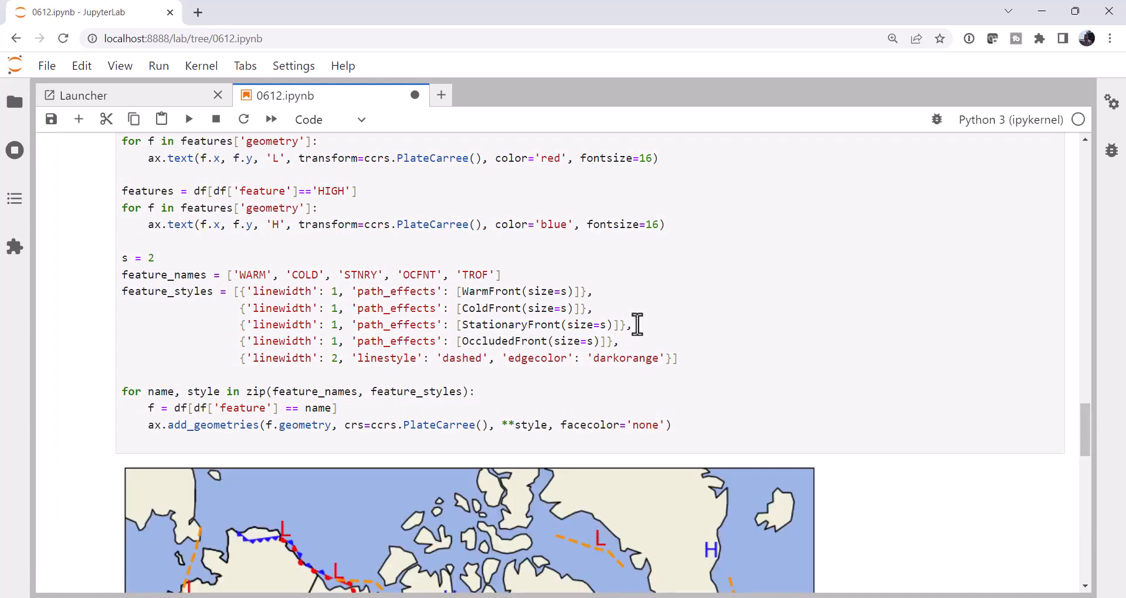
scroll(down, 3)
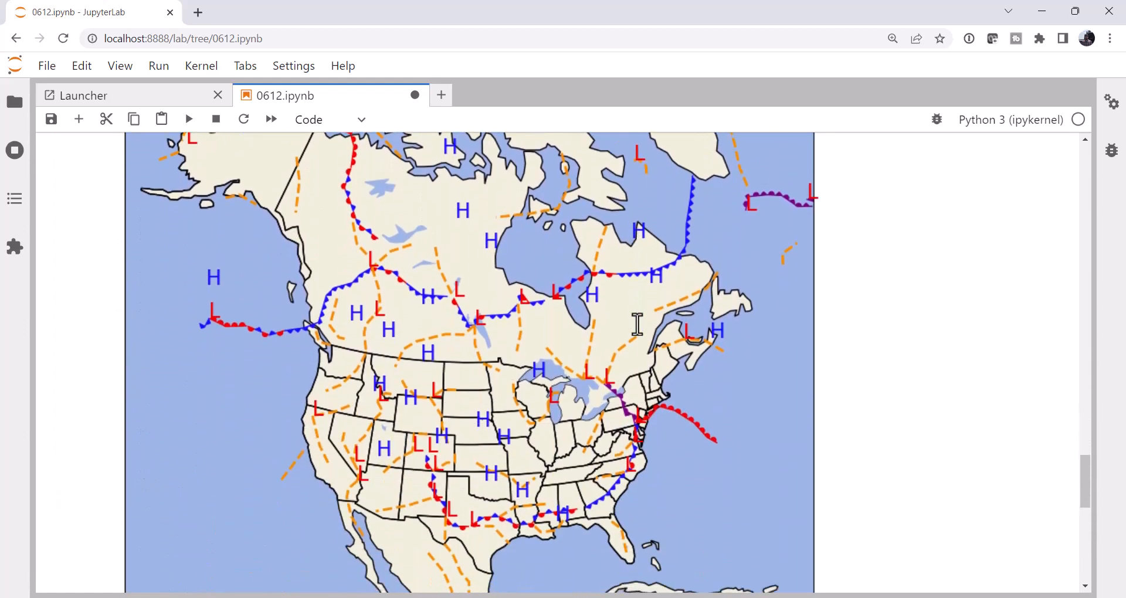
scroll(down, 3)
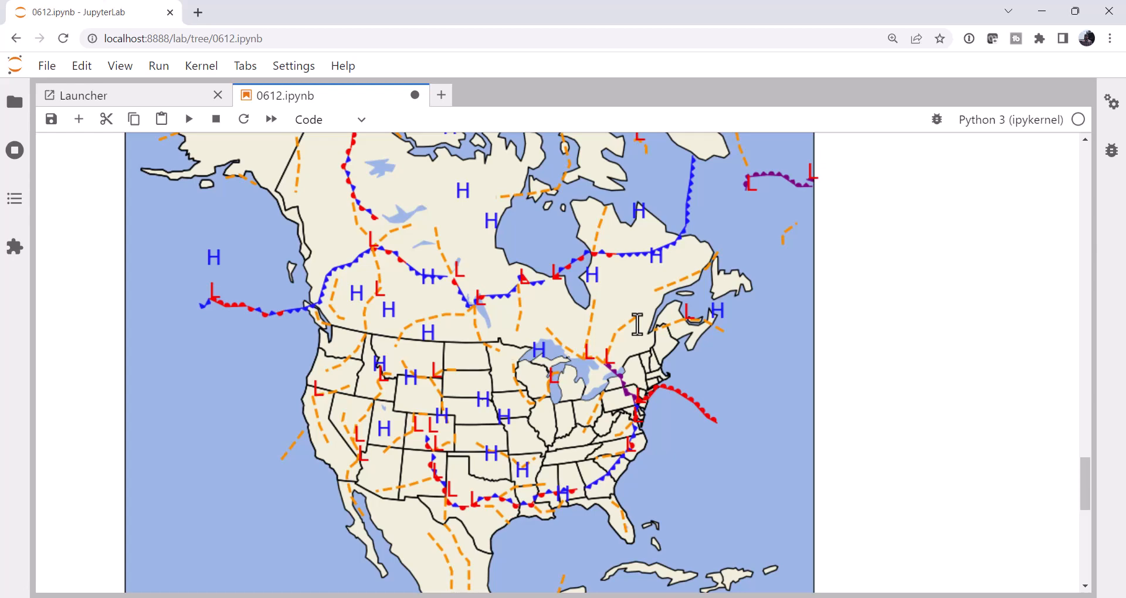
scroll(up, 3)
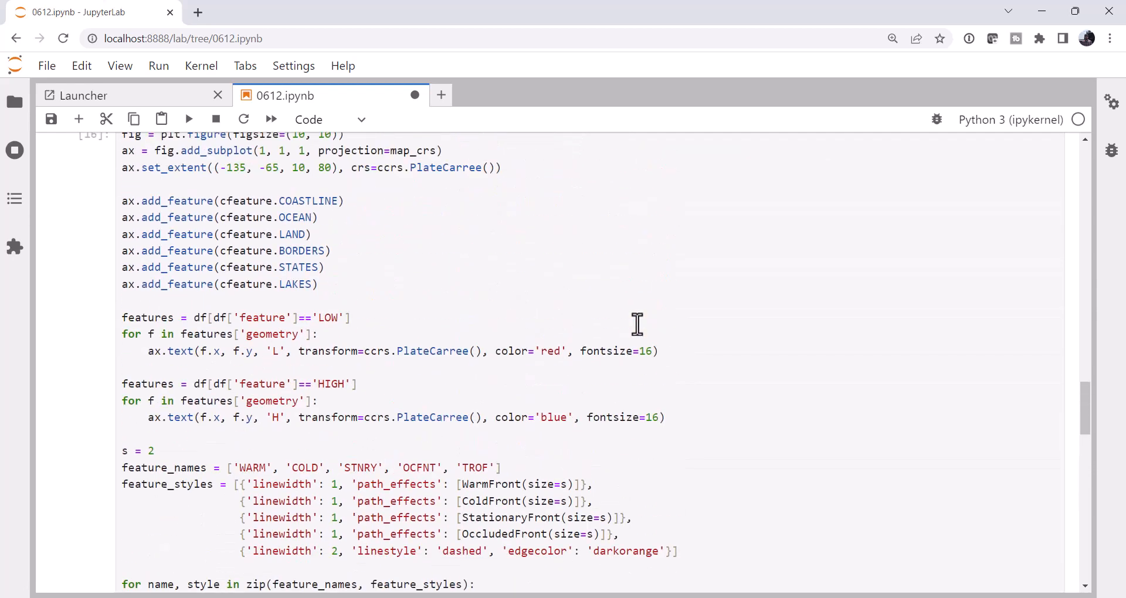
scroll(down, 3)
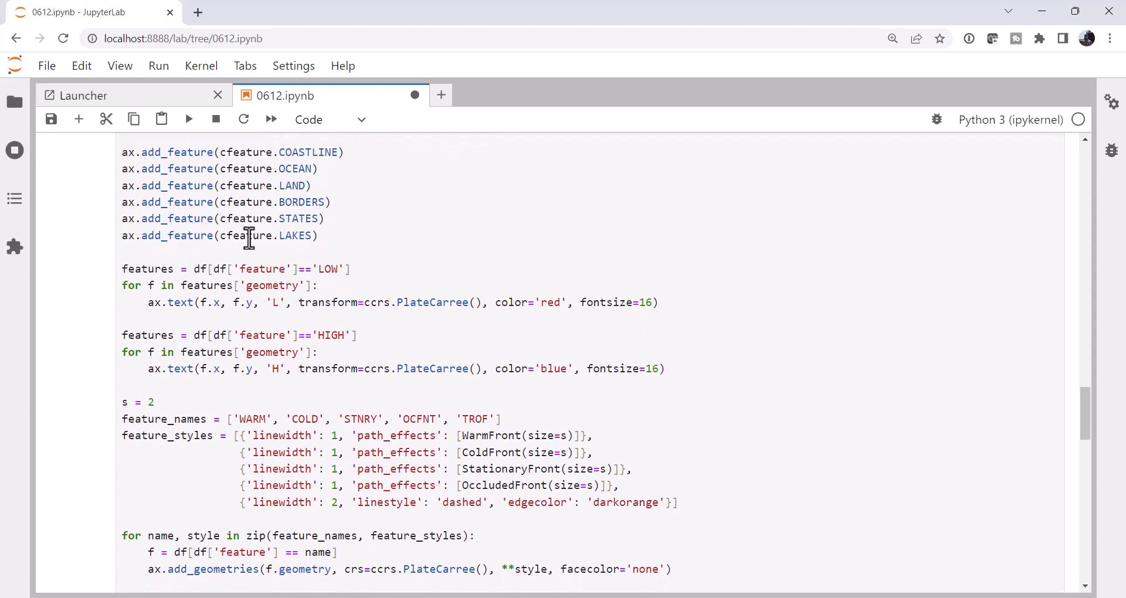
scroll(down, 3)
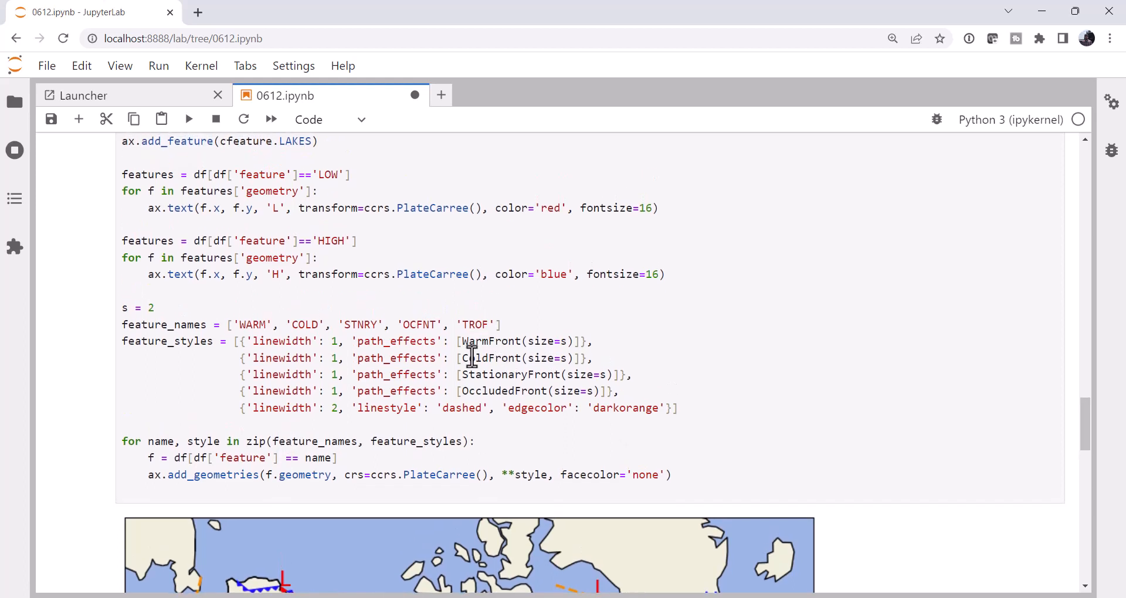
mouse_move(542, 375)
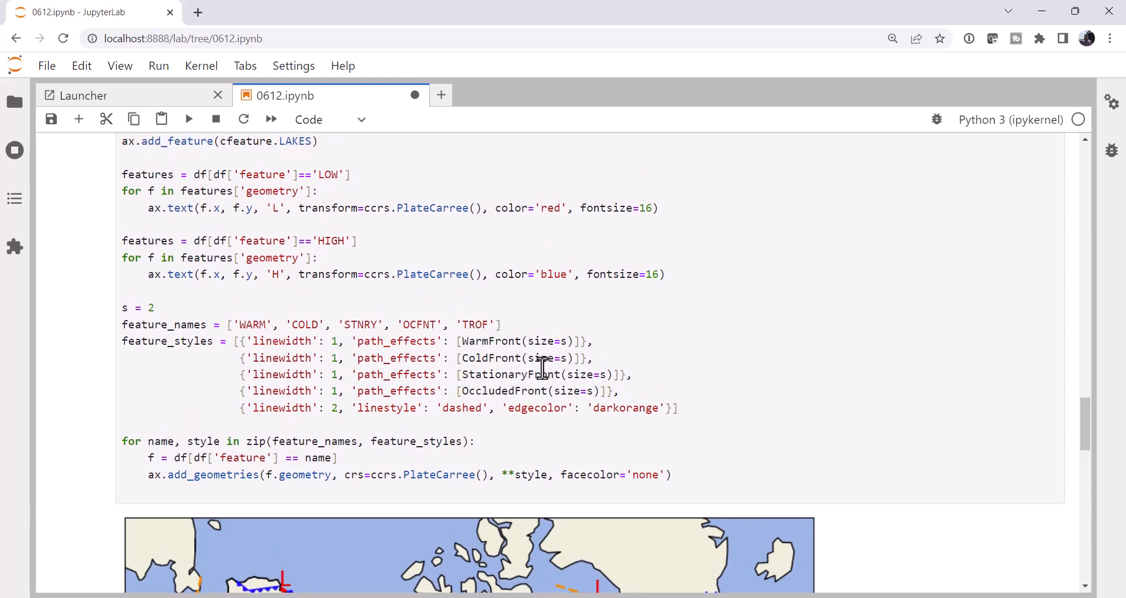
scroll(down, 3)
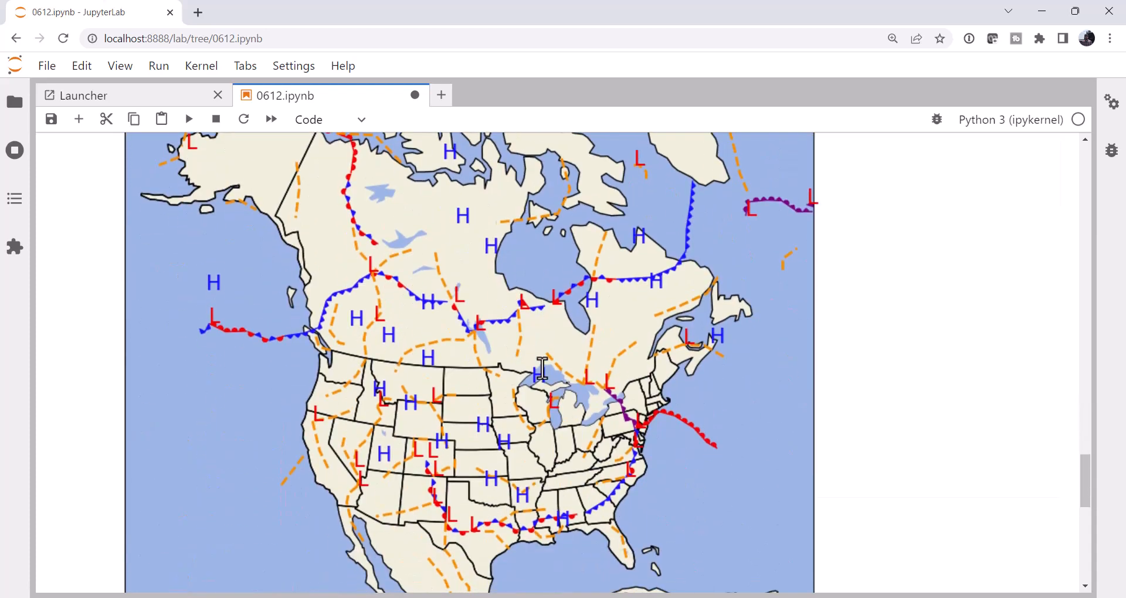